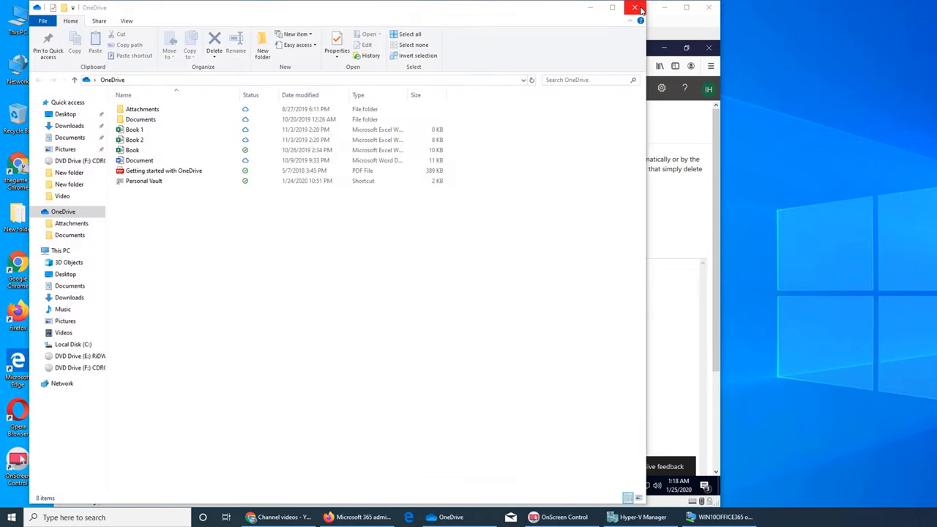
mouse_move(636, 8)
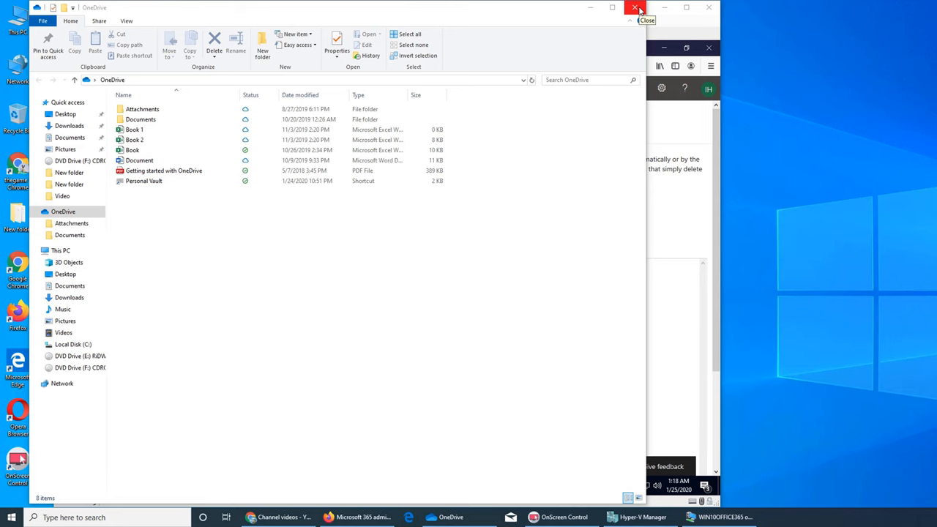
Close the OneDrive File Explorer window, leaving the retention labels page visible
left_click(634, 7)
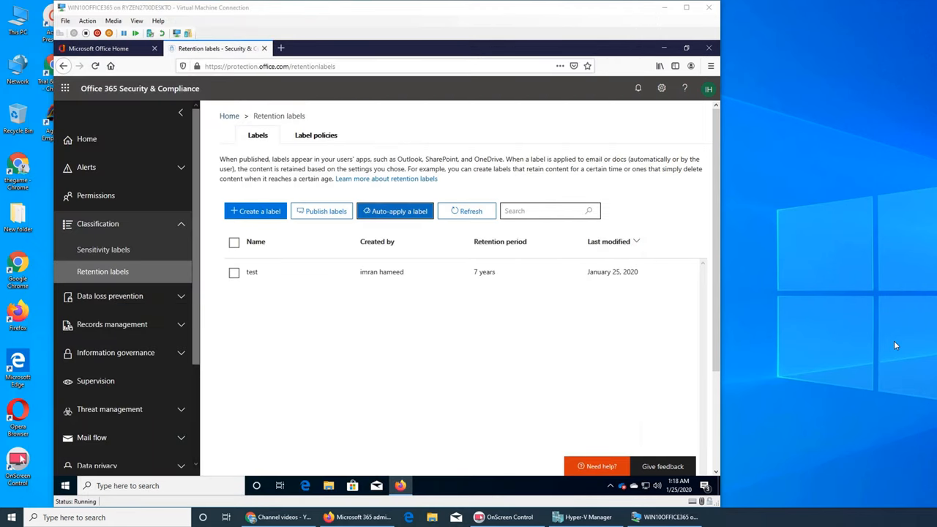
mouse_move(199, 325)
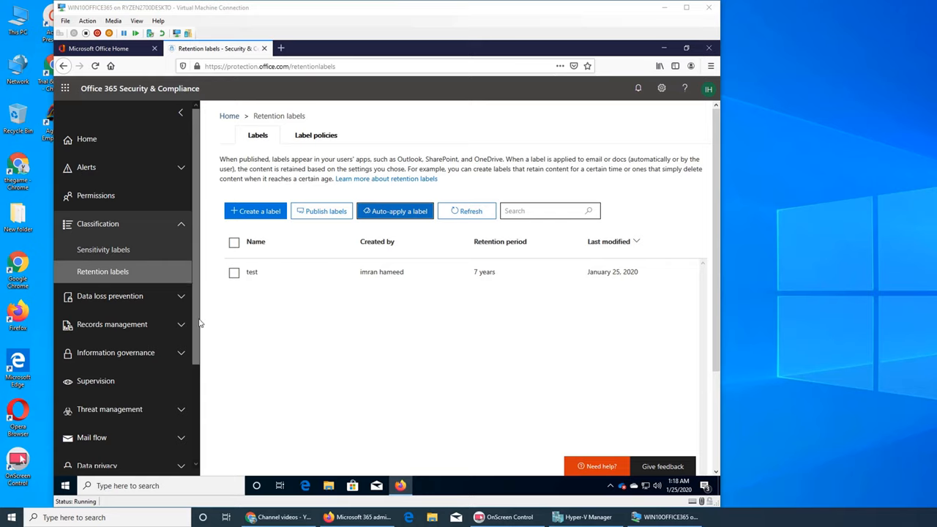
mouse_move(82, 308)
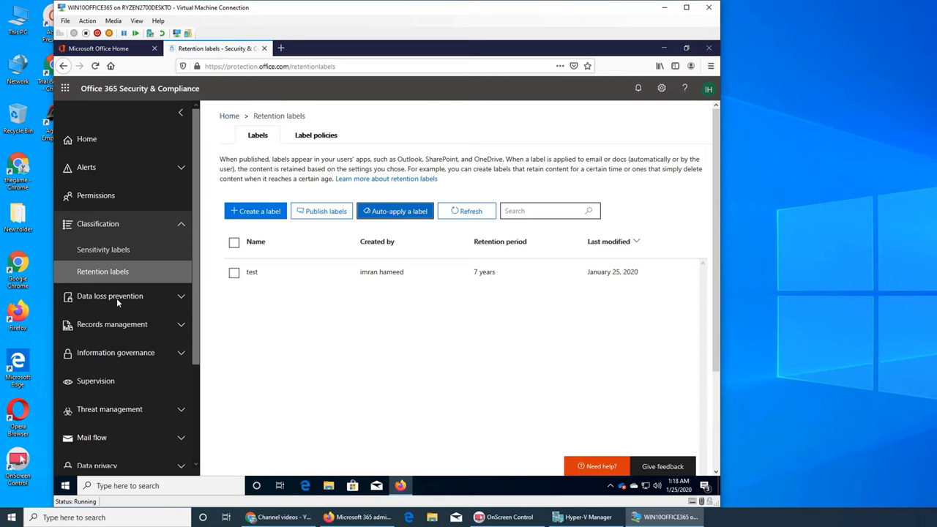
Expand Data loss prevention in the left navigation to reveal Device management
left_click(110, 296)
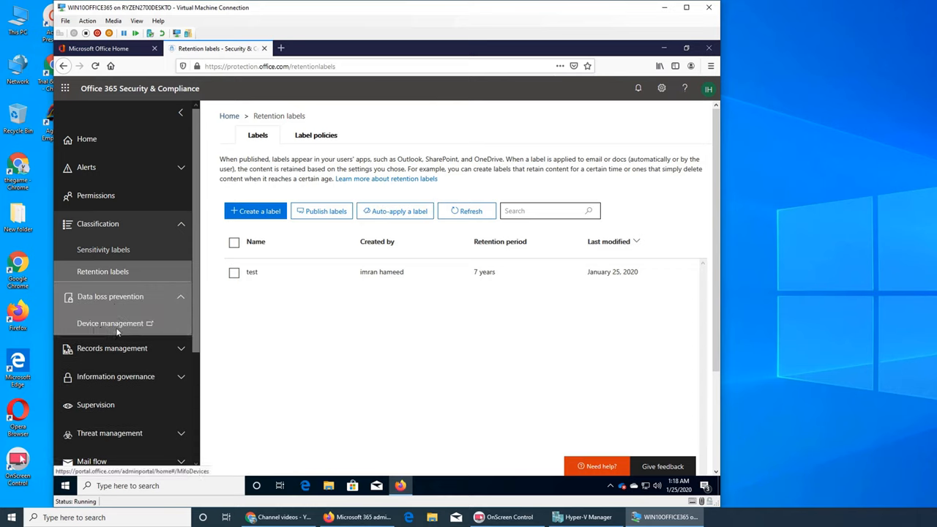
mouse_move(113, 328)
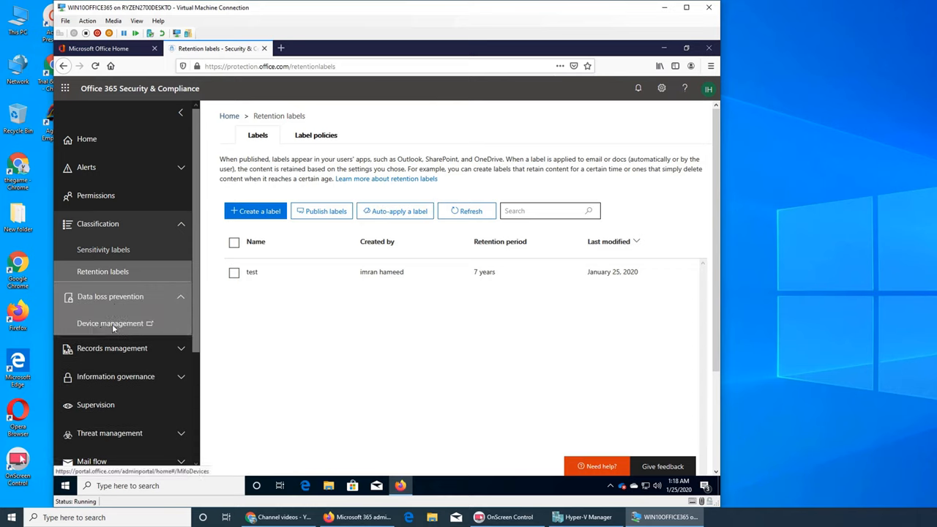
scroll("down", 3)
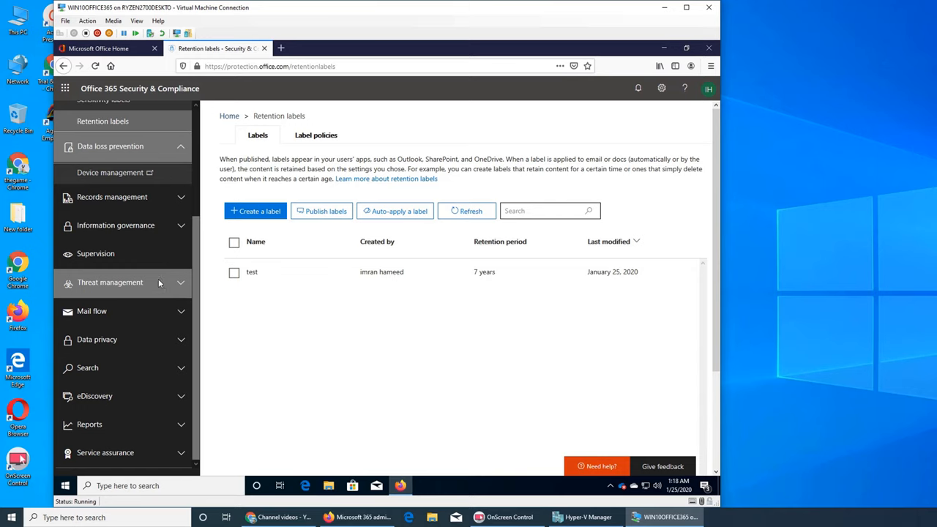
mouse_move(110, 173)
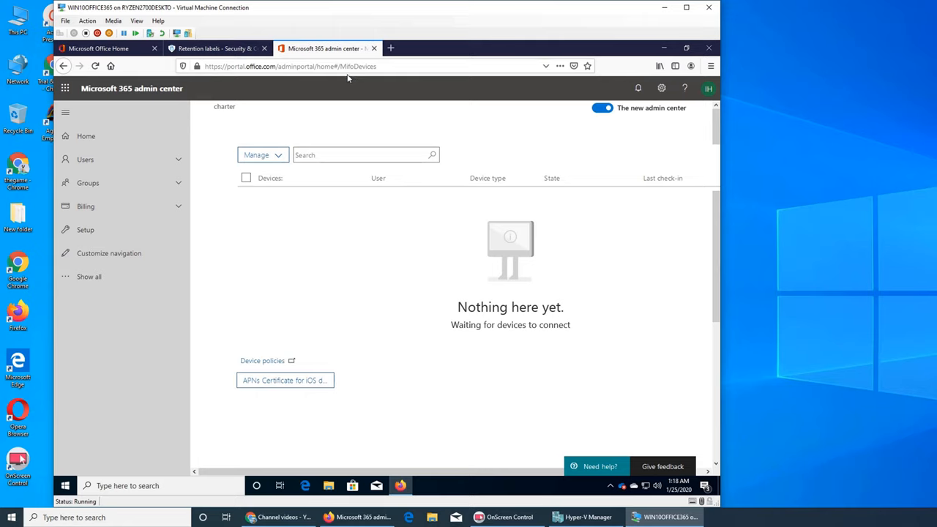
mouse_move(360, 79)
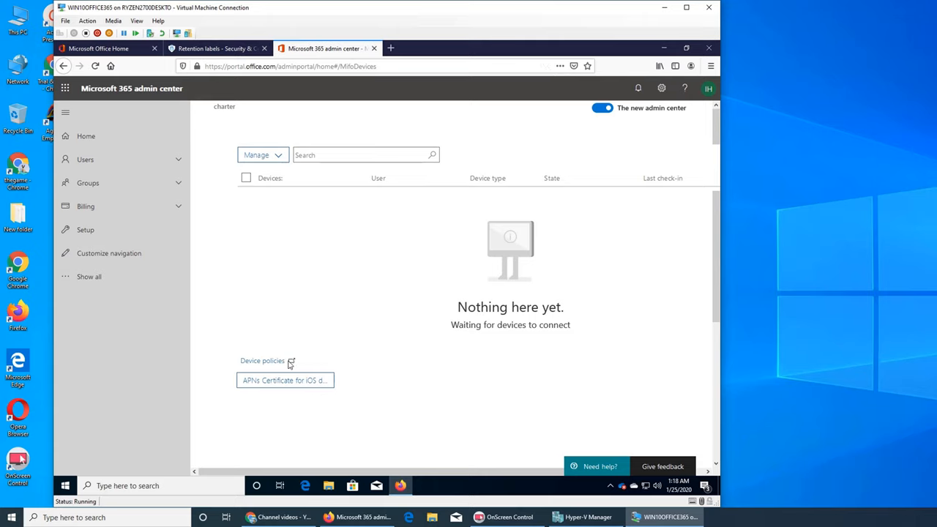
mouse_move(262, 360)
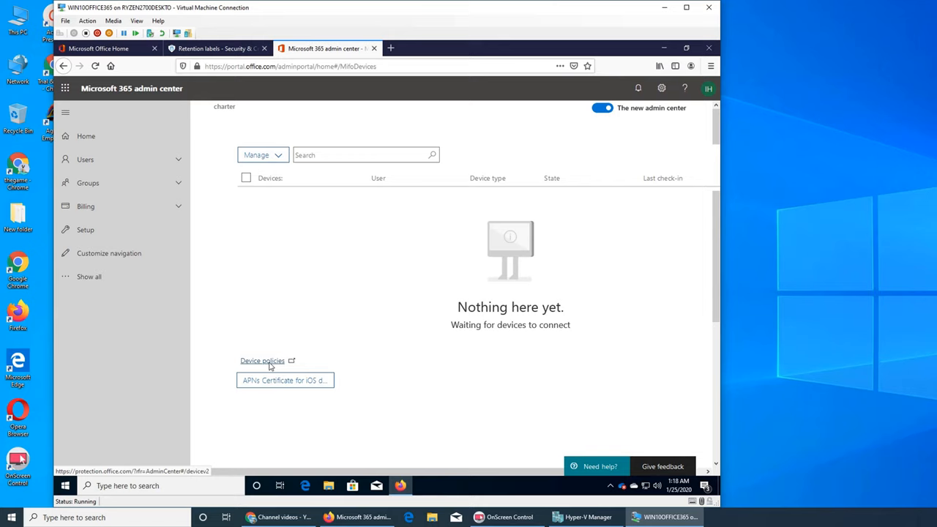
Follow the Device policies link to the empty device security policies list
left_click(262, 361)
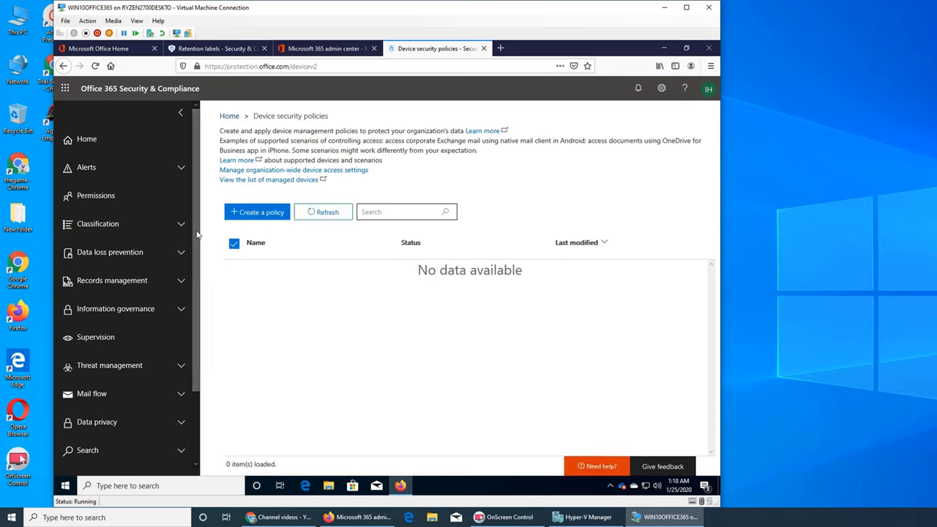
scroll("down", 3)
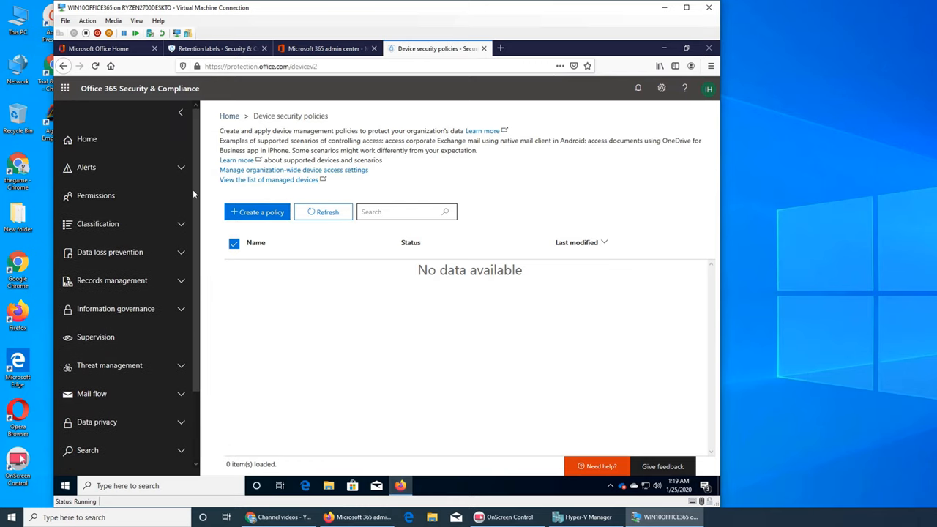
scroll("down", 3)
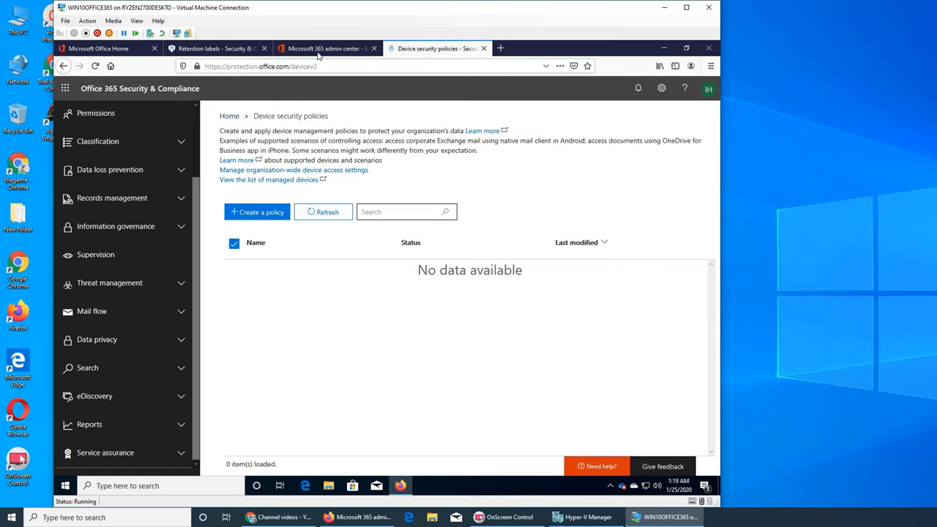
Return to the admin center Devices page and show the Manage actions menu
left_click(325, 48)
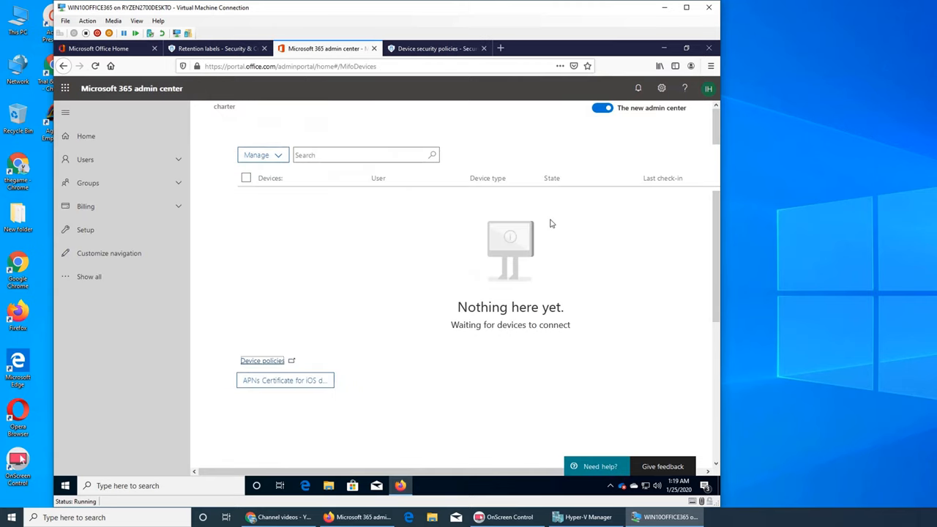
left_click(262, 156)
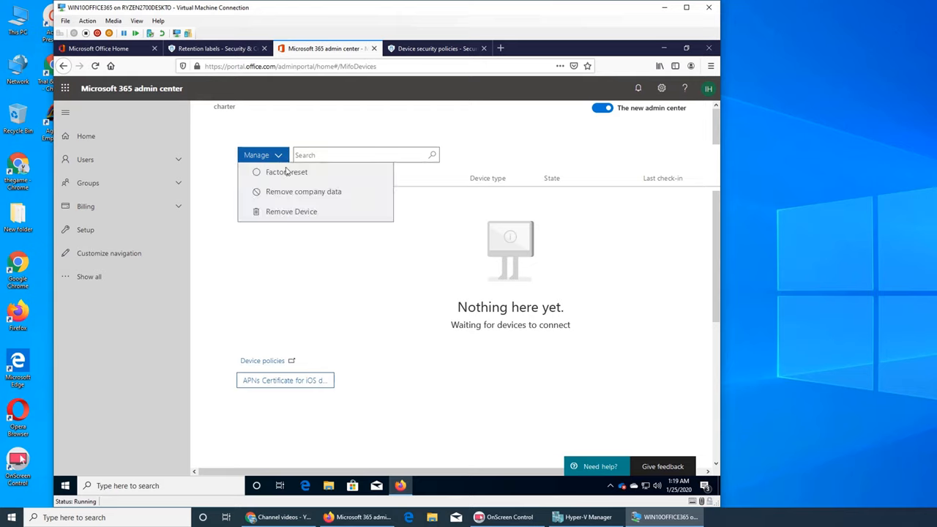
mouse_move(304, 192)
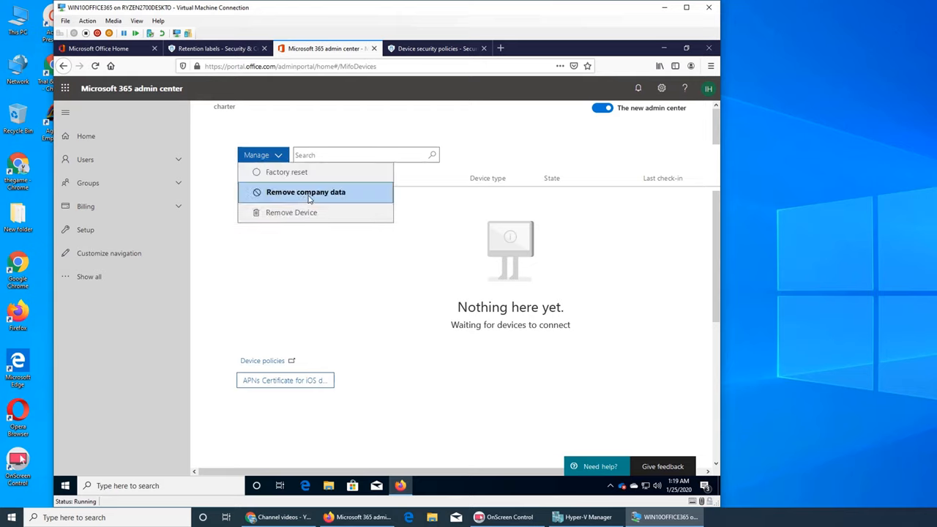
mouse_move(473, 378)
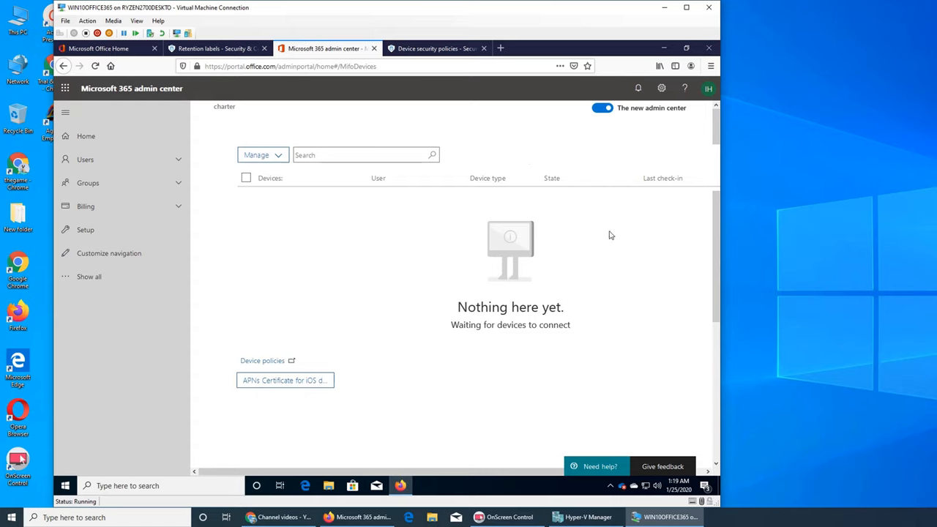
mouse_move(358, 384)
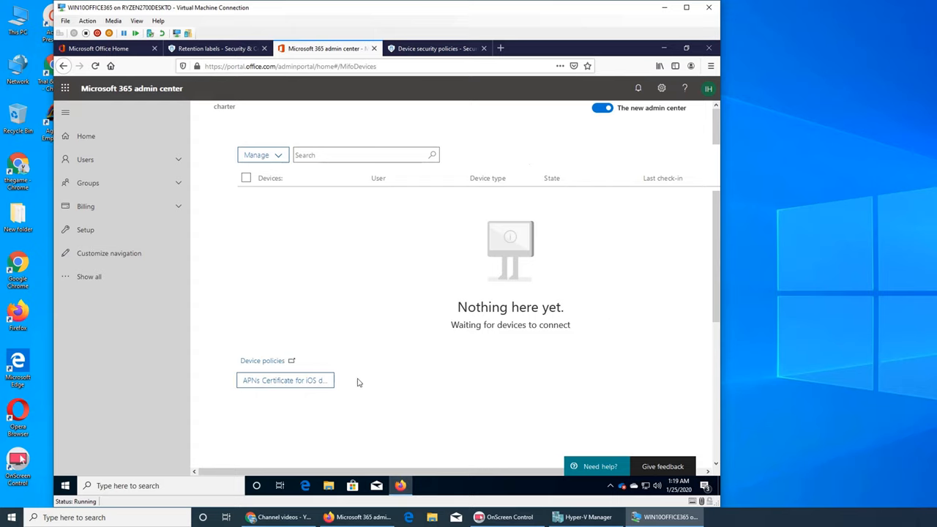
mouse_move(284, 381)
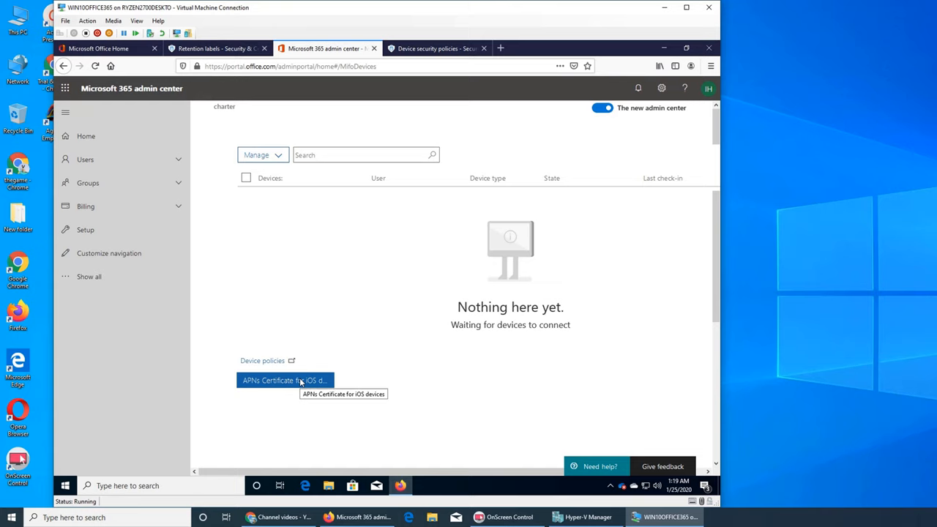
Start the APNs Certificate setup for iOS and accept sharing user and device data with Apple
left_click(284, 381)
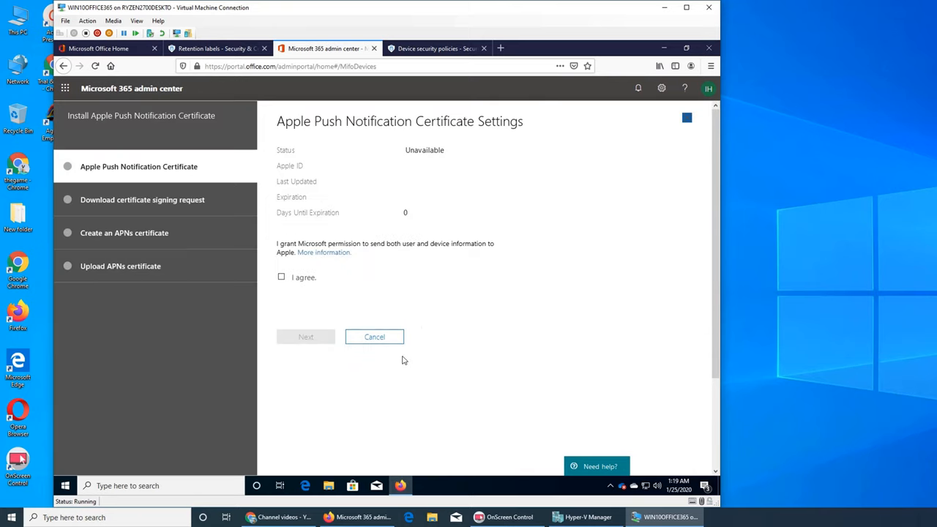
mouse_move(482, 313)
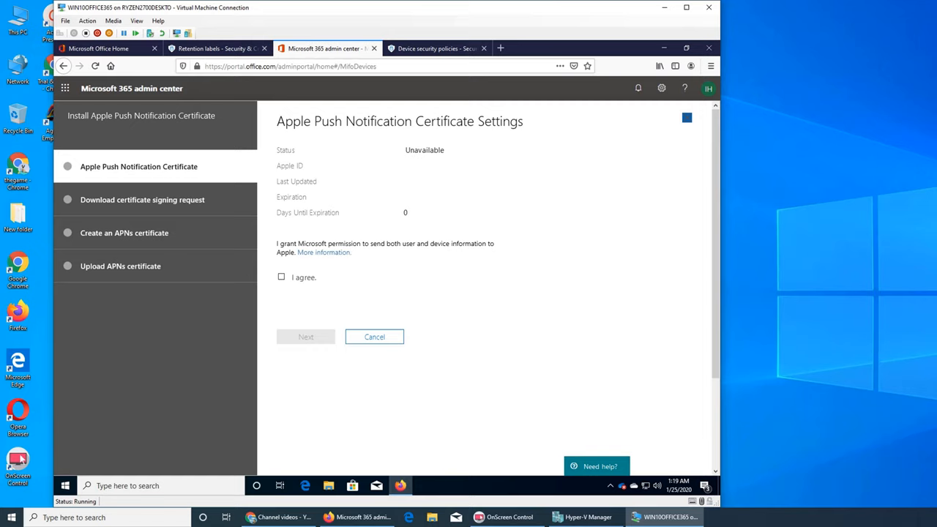
mouse_move(441, 278)
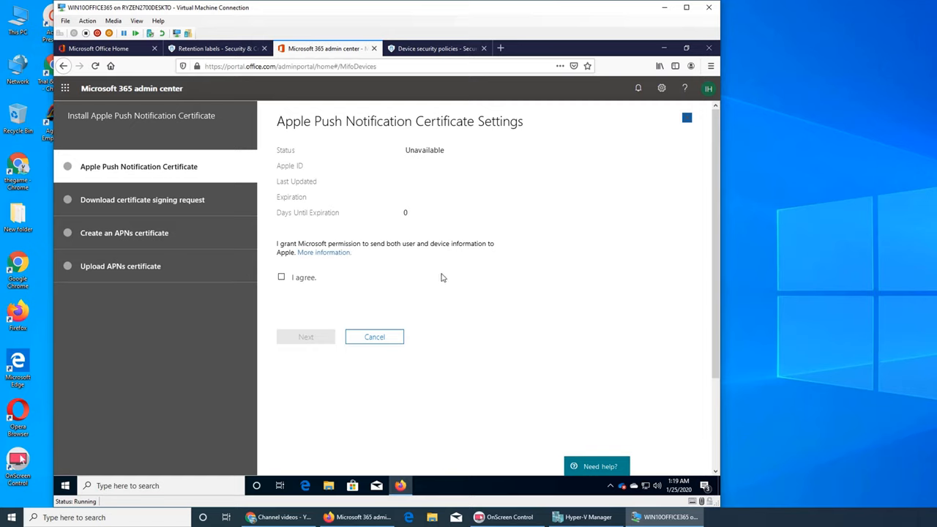
mouse_move(481, 264)
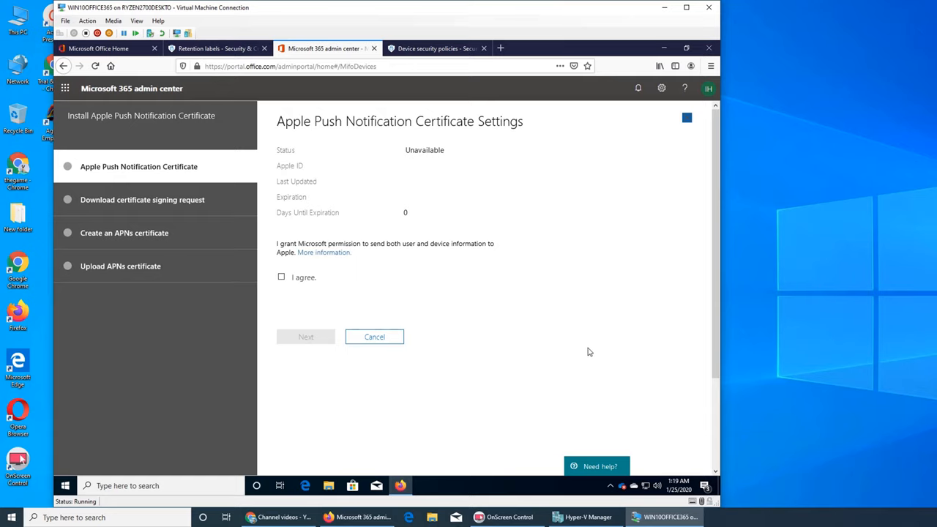
mouse_move(569, 340)
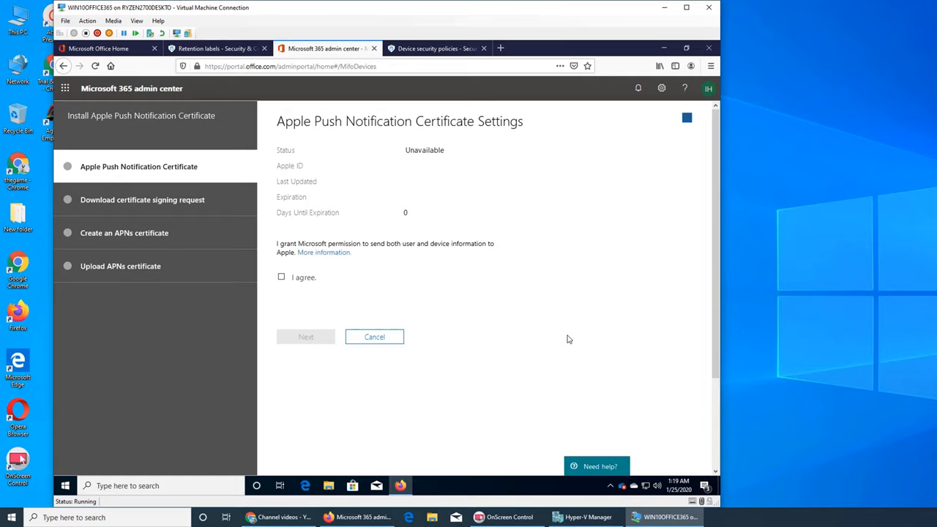
mouse_move(524, 311)
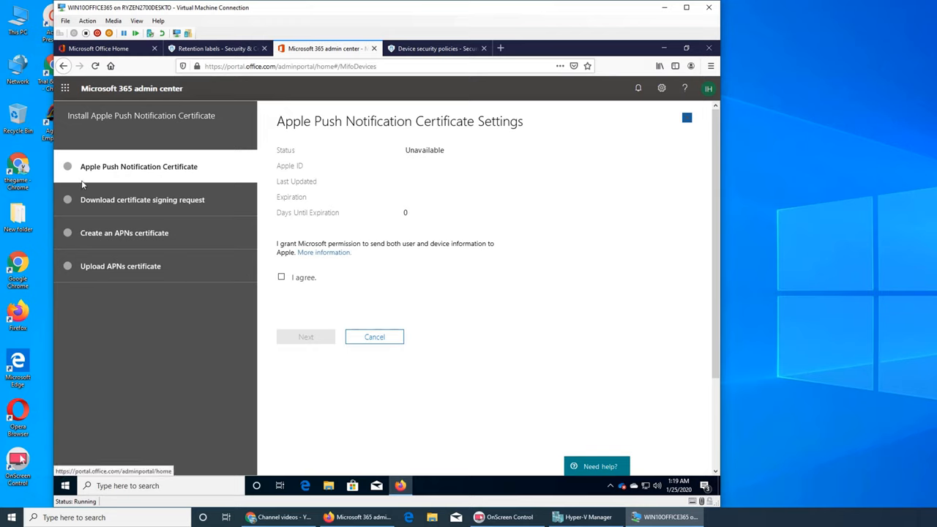
mouse_move(473, 313)
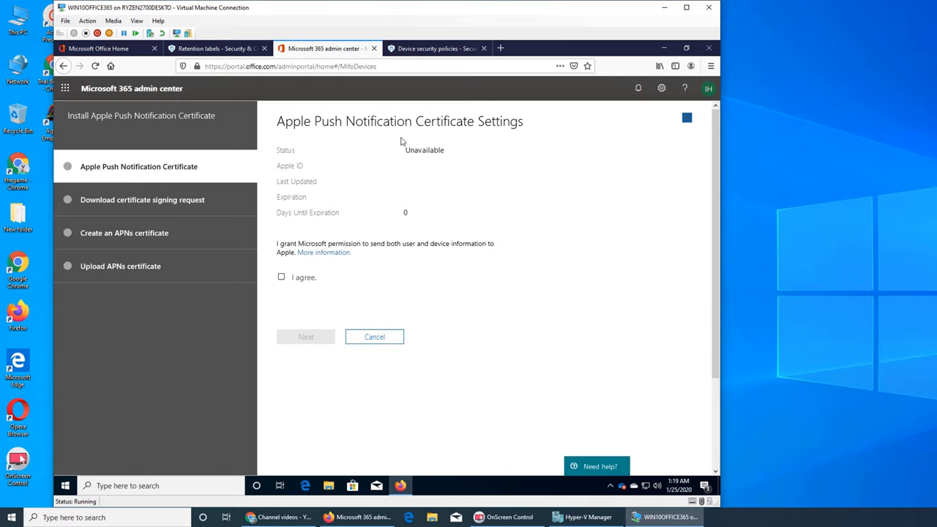
mouse_move(501, 138)
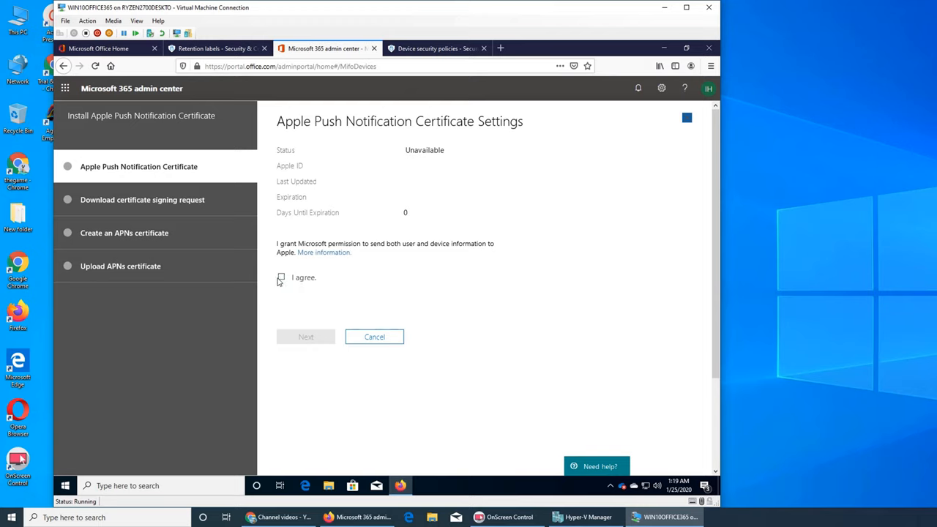
left_click(281, 277)
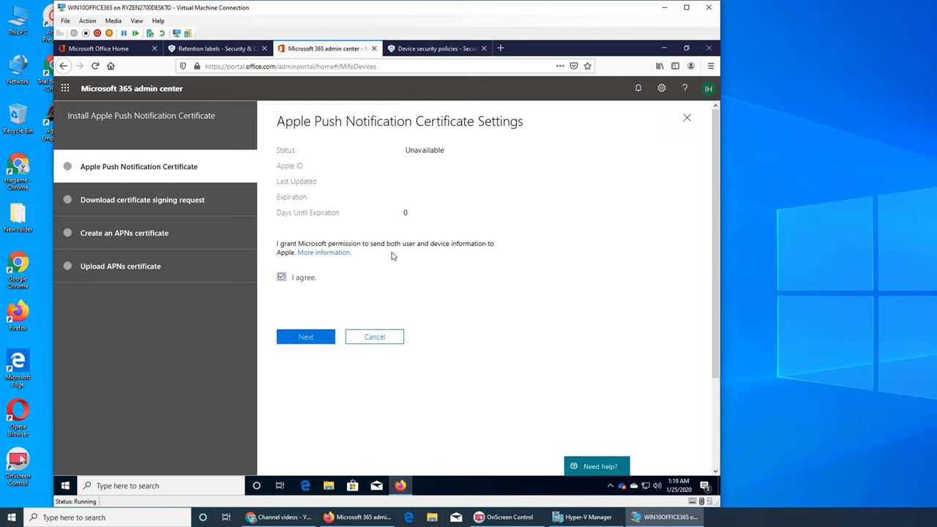
mouse_move(310, 359)
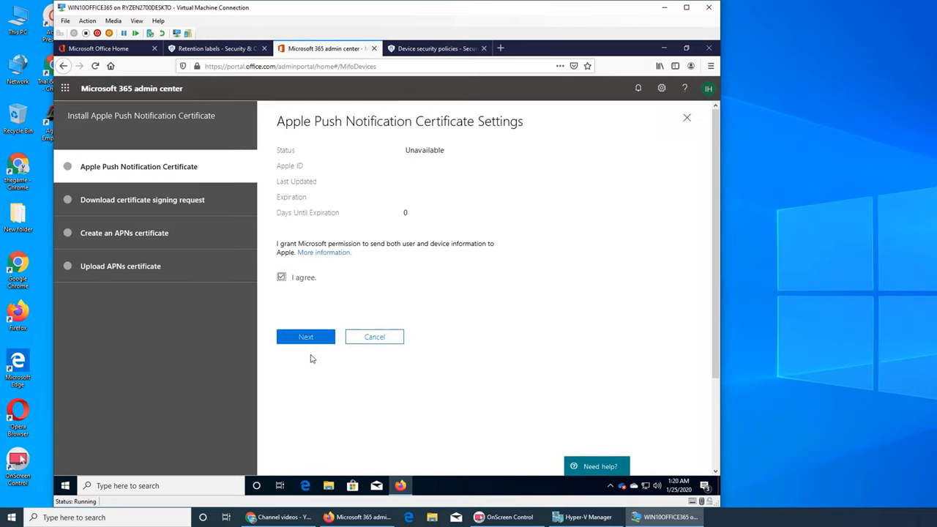
Advance through Download CSR and Create APNs certificate to the Upload step, then close the wizard
left_click(305, 337)
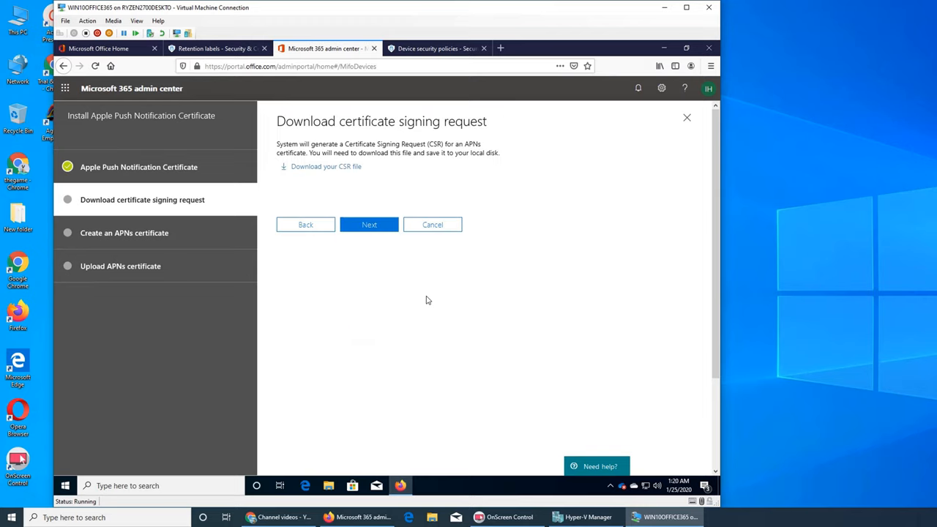
mouse_move(454, 164)
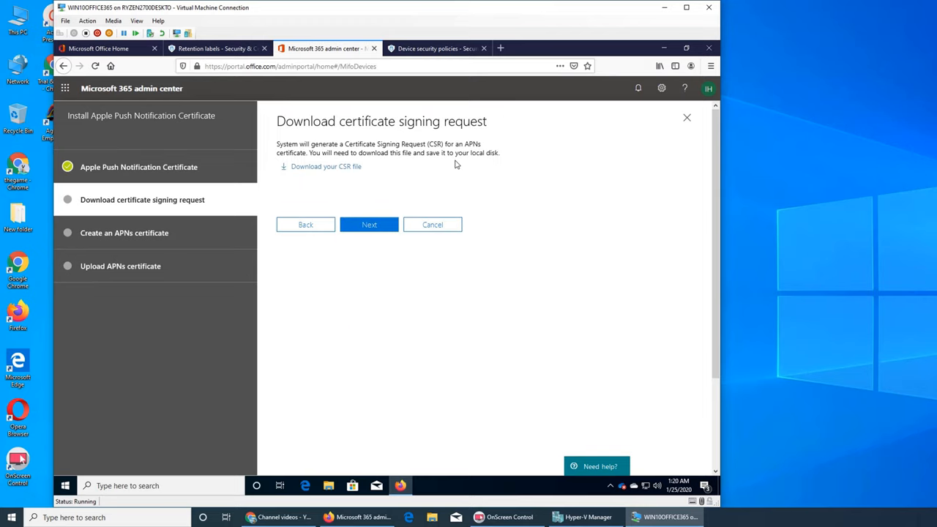
mouse_move(436, 182)
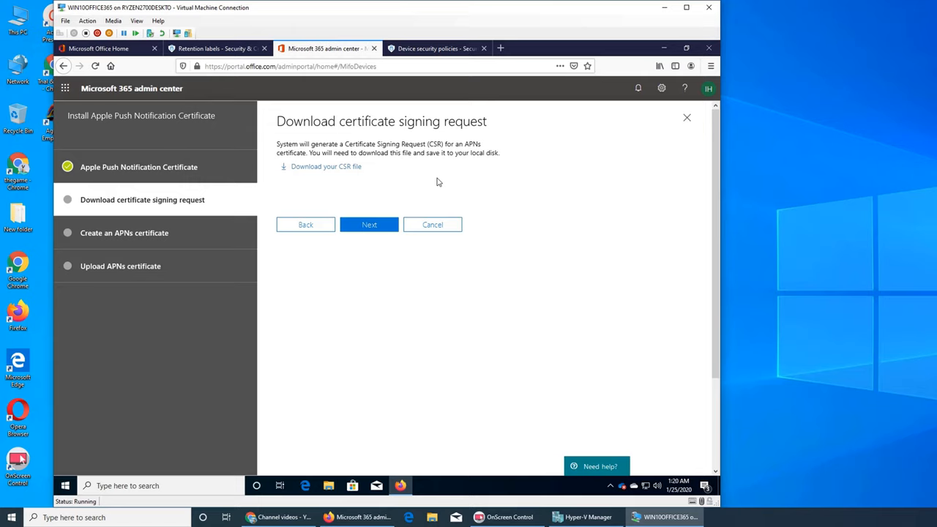
left_click(369, 226)
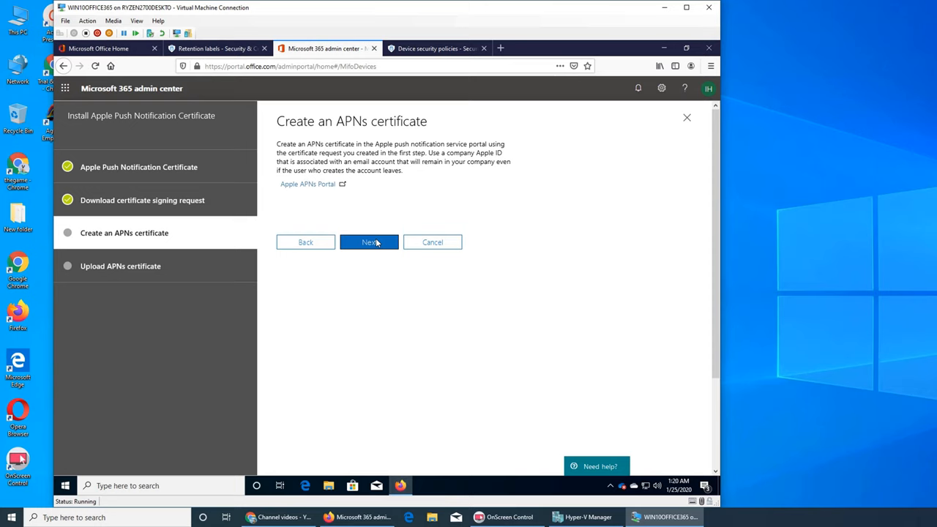
left_click(369, 244)
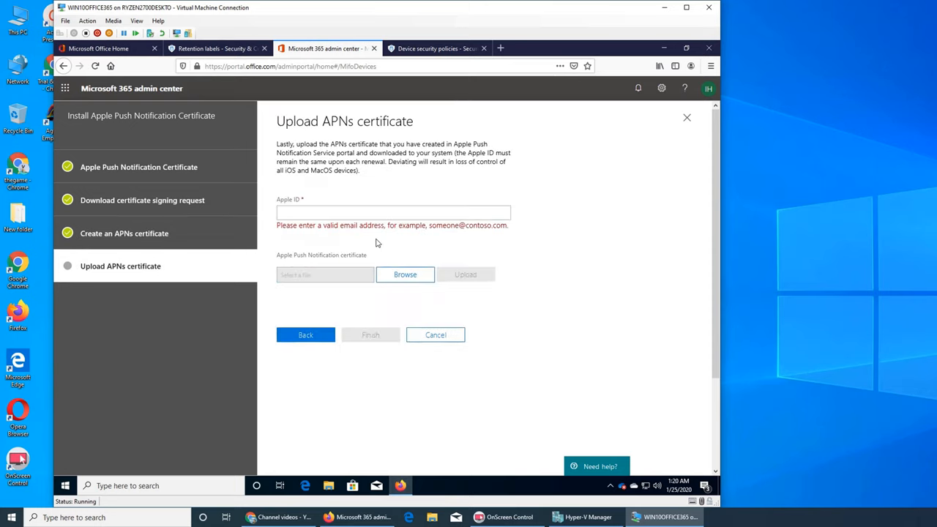
left_click(392, 212)
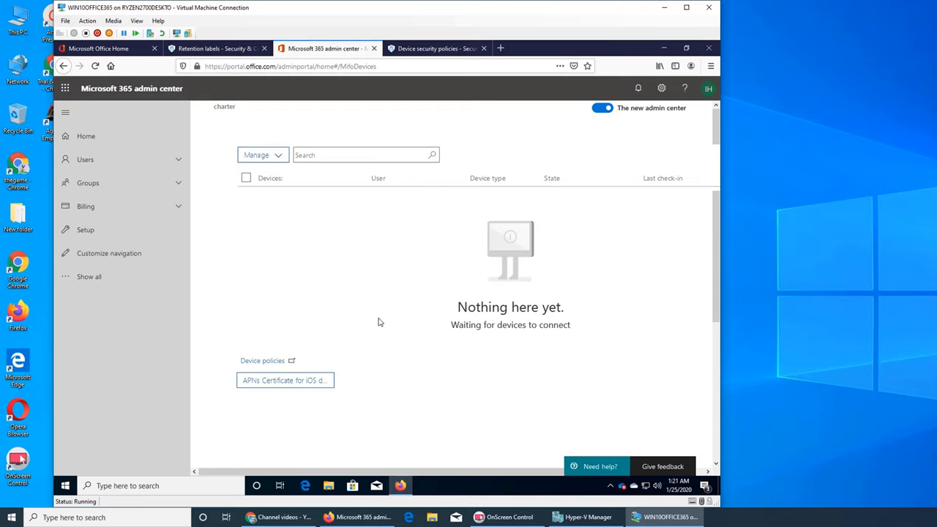
left_click(262, 155)
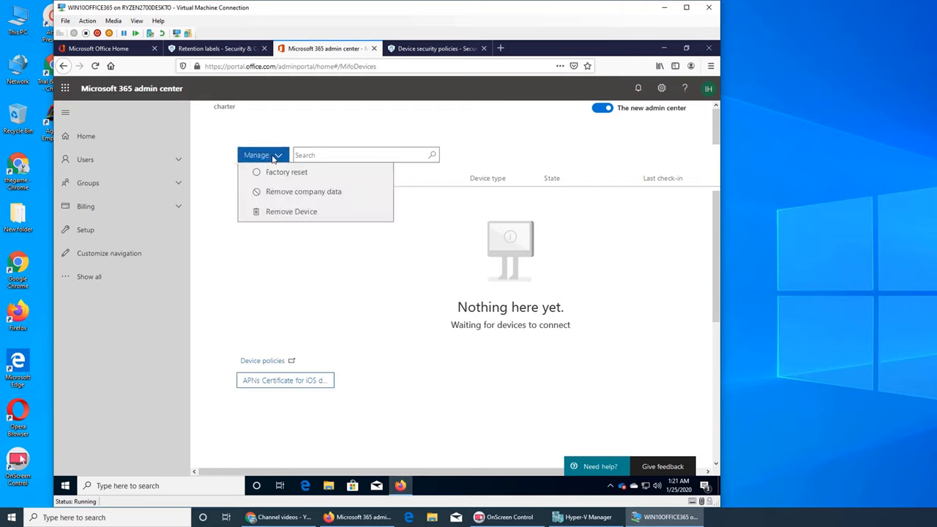
left_click(261, 155)
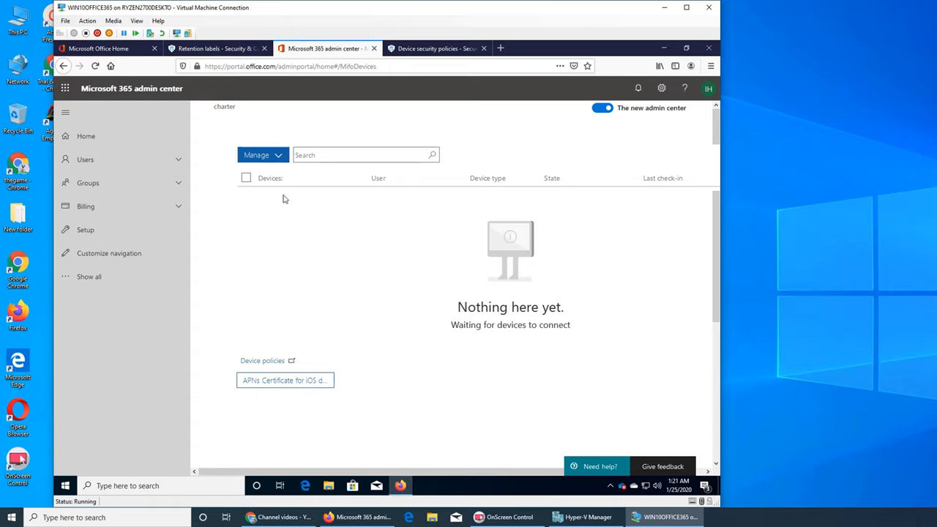
mouse_move(299, 329)
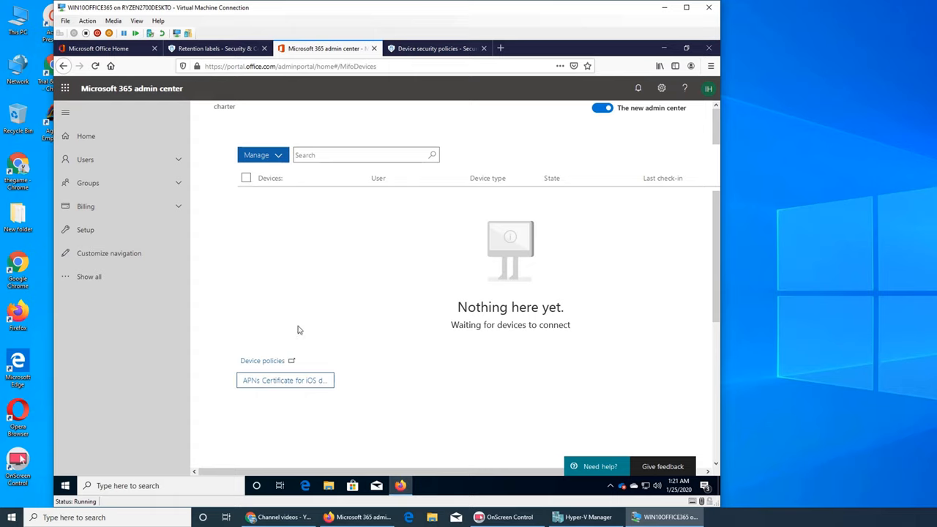
mouse_move(252, 284)
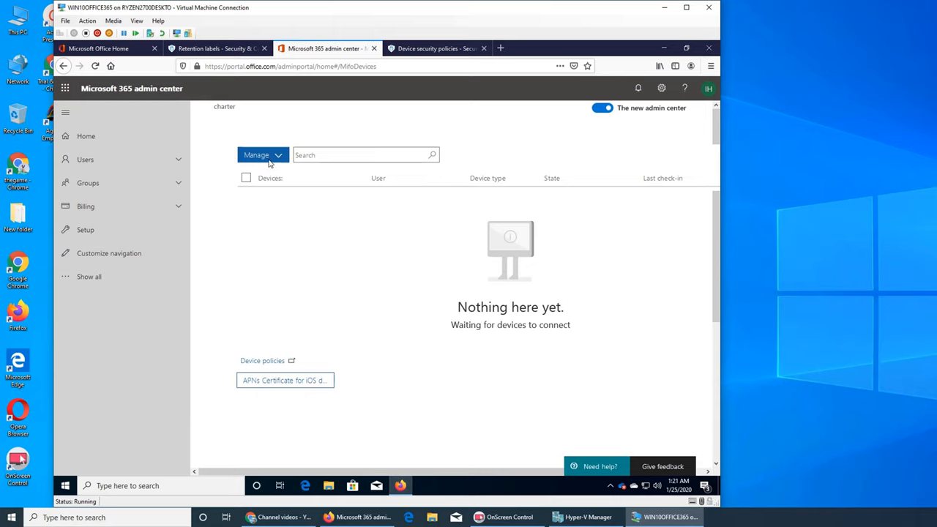
left_click(263, 155)
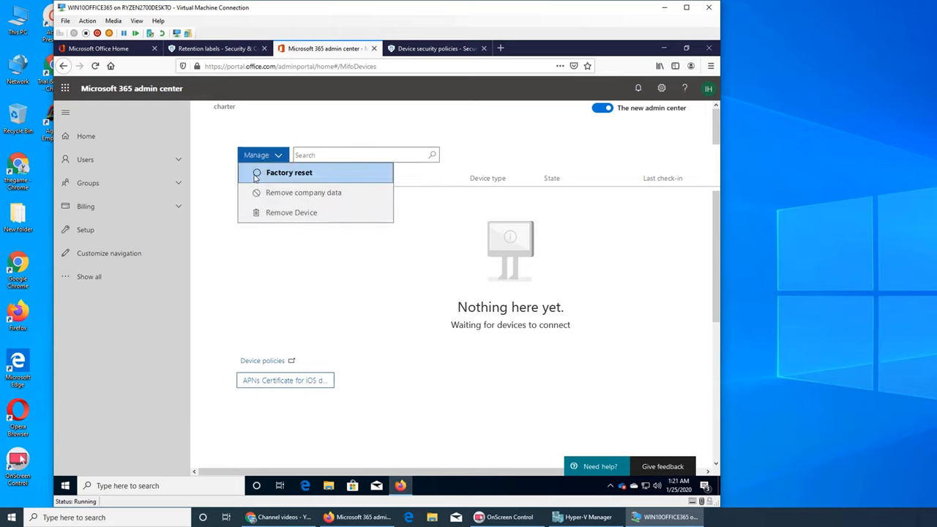
left_click(262, 156)
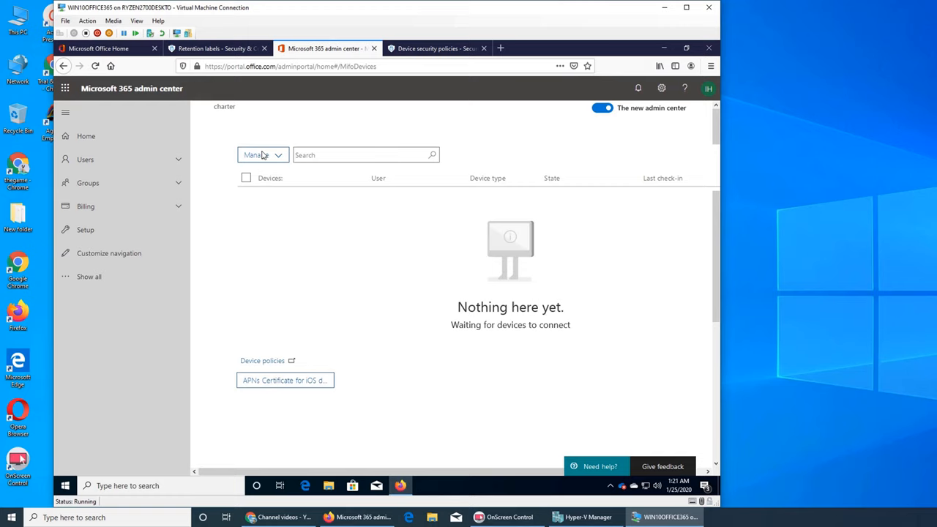
left_click(262, 155)
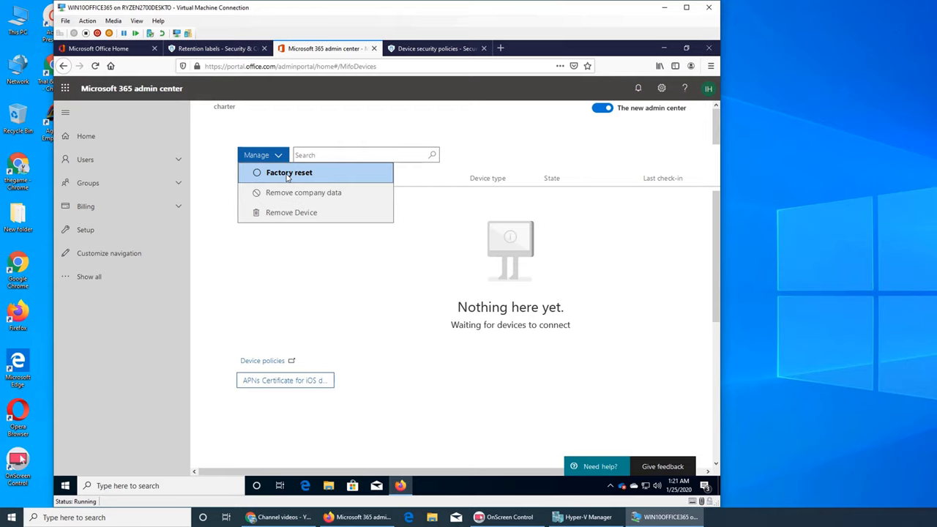
mouse_move(319, 255)
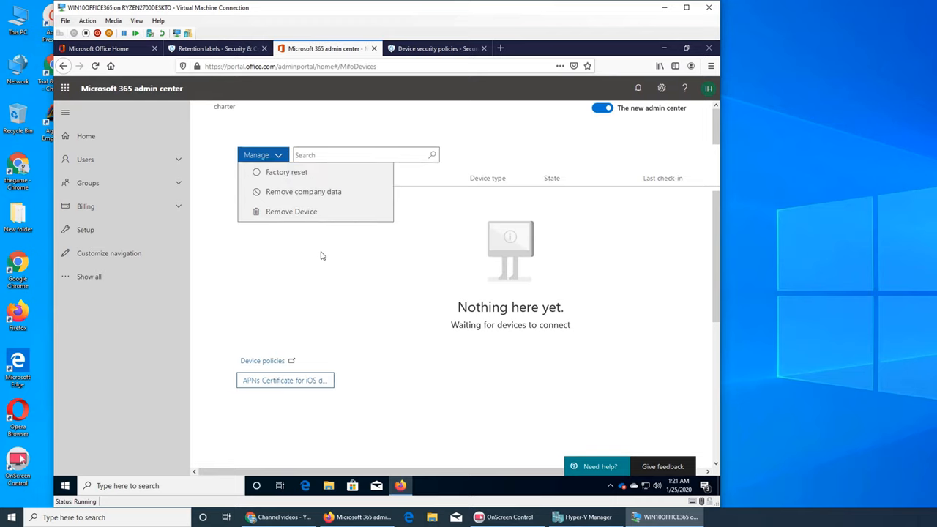
mouse_move(296, 226)
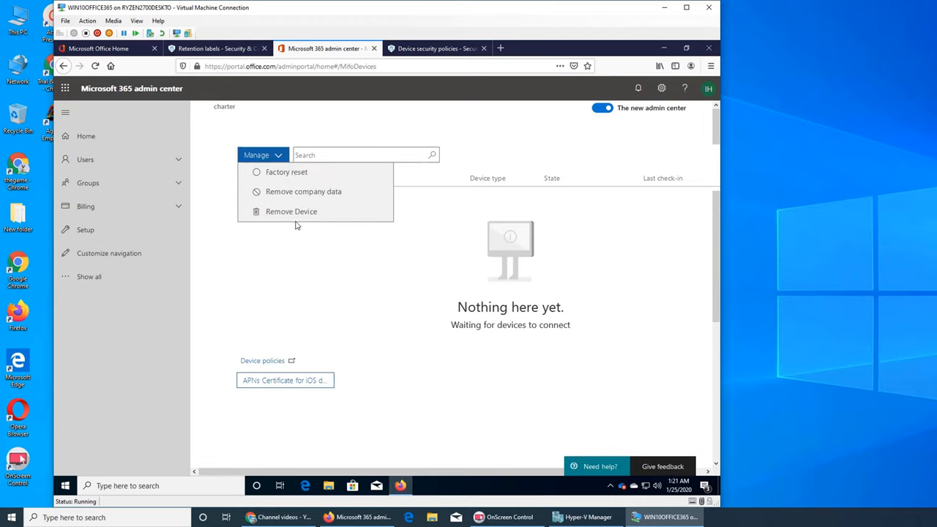
mouse_move(293, 210)
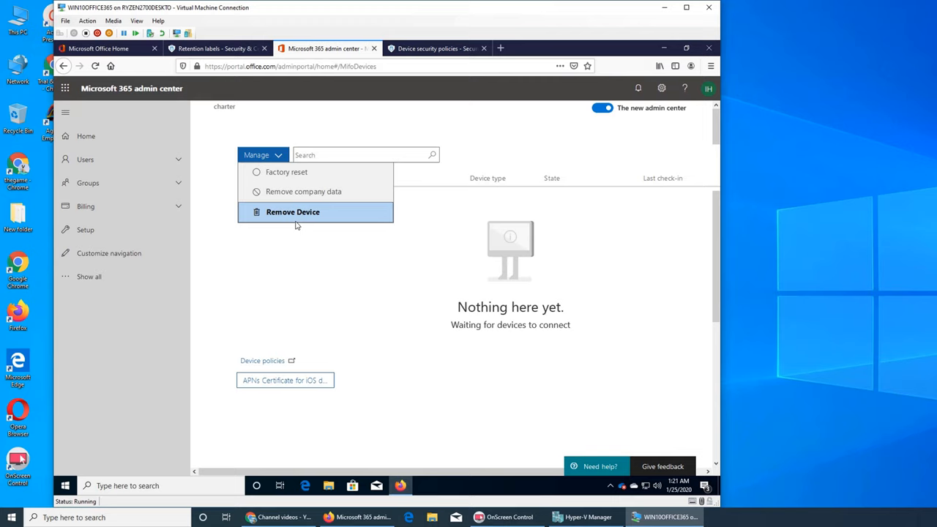
mouse_move(342, 276)
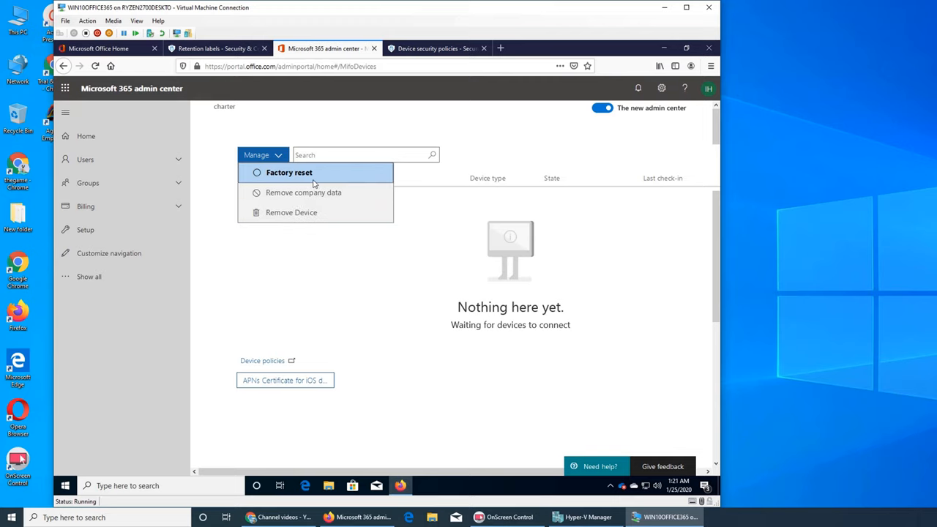
mouse_move(305, 192)
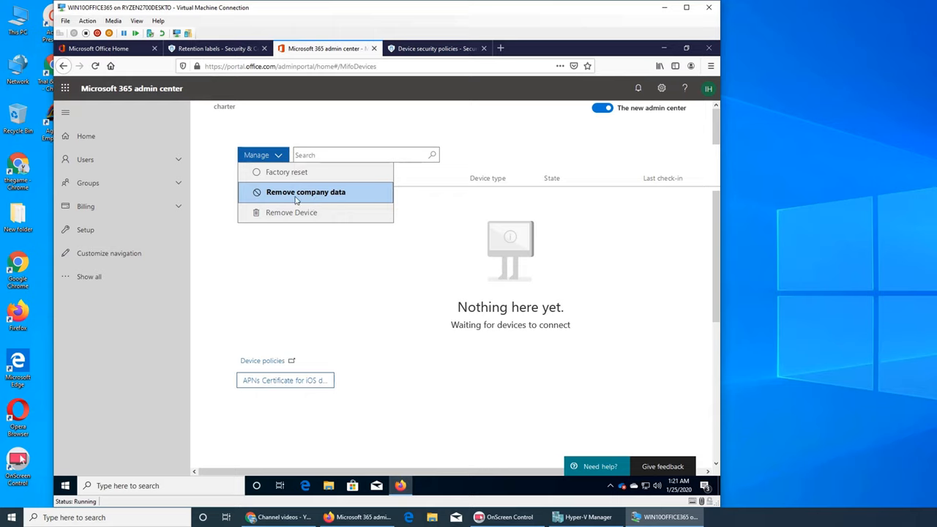
mouse_move(318, 231)
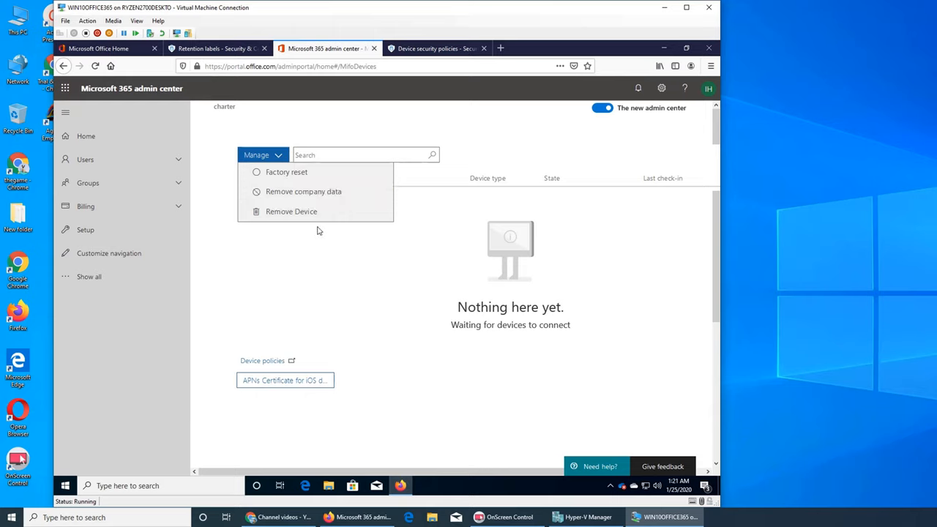
mouse_move(304, 192)
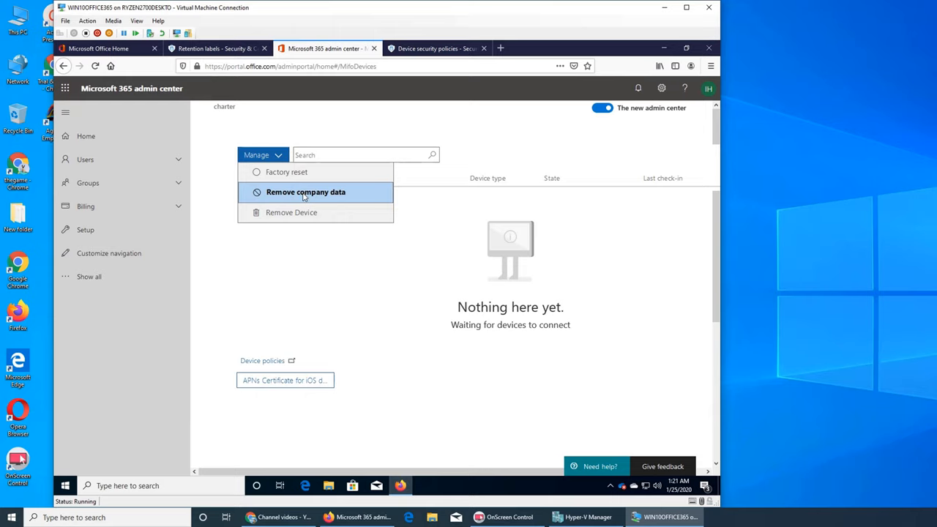
mouse_move(419, 325)
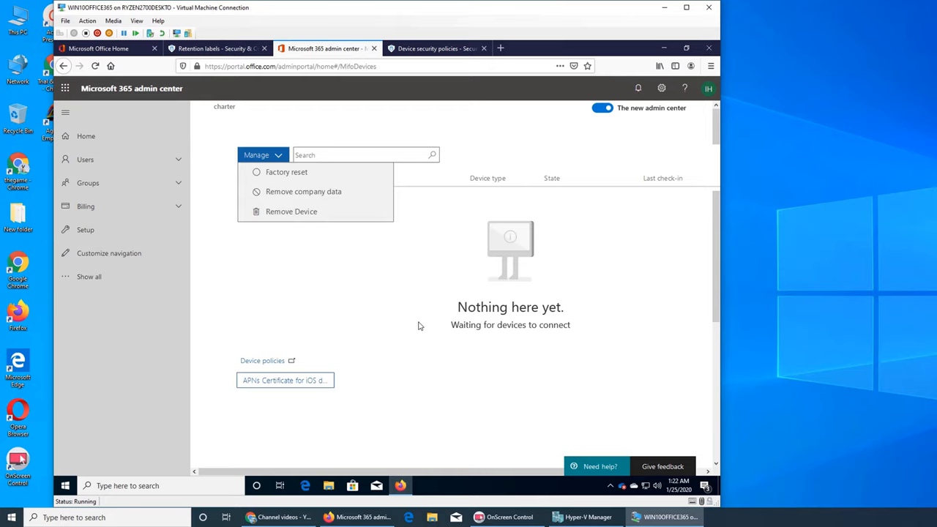
mouse_move(410, 255)
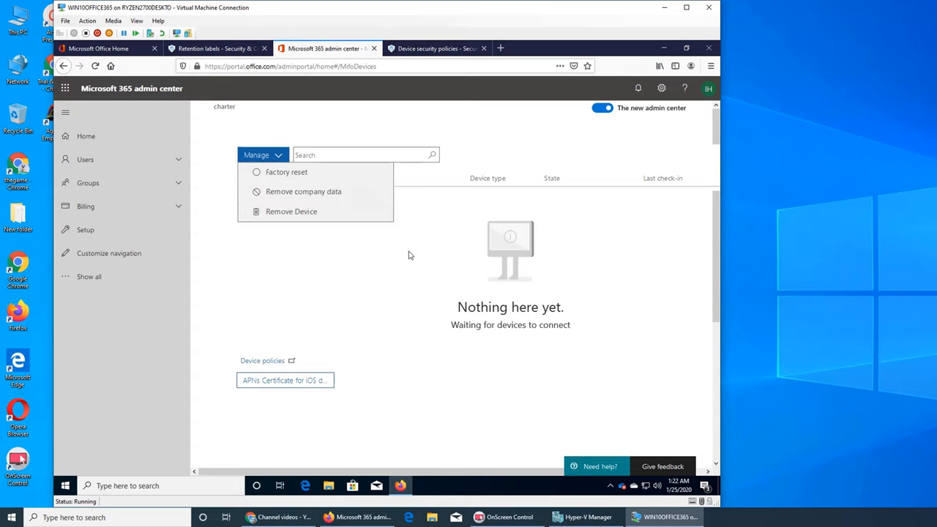
mouse_move(405, 261)
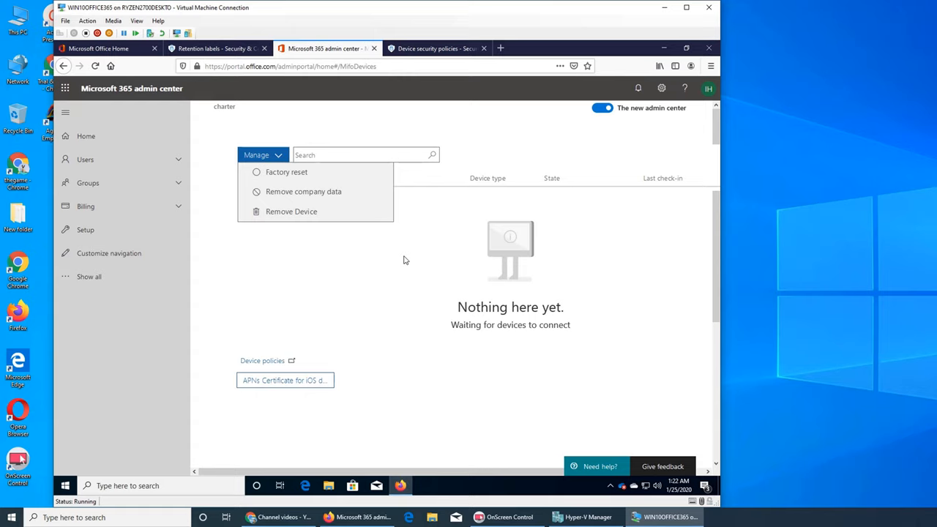
mouse_move(355, 307)
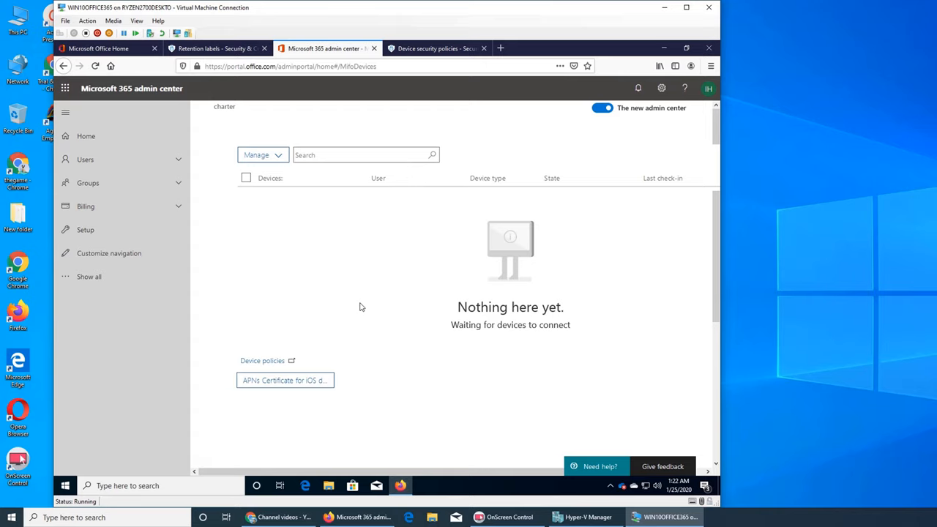
Show the Manage actions: Factory reset, Remove company data and Remove Device
left_click(262, 155)
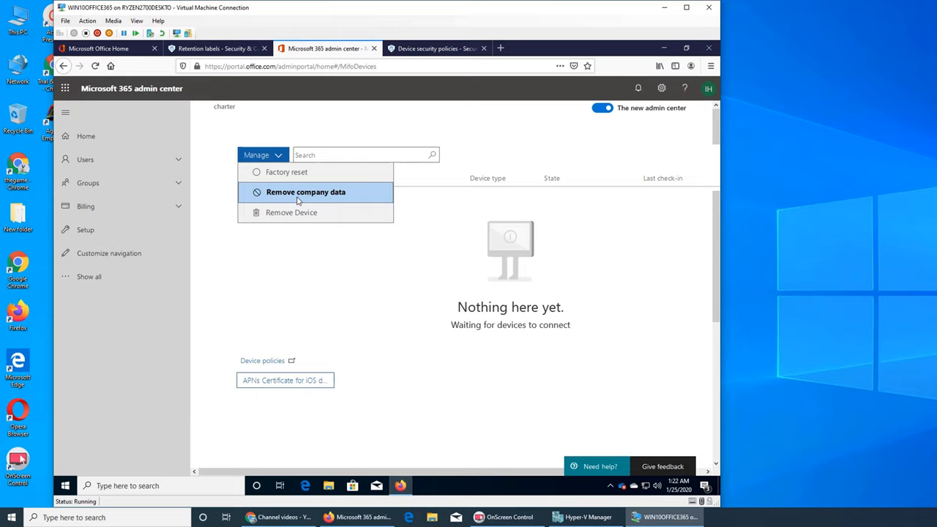
mouse_move(292, 211)
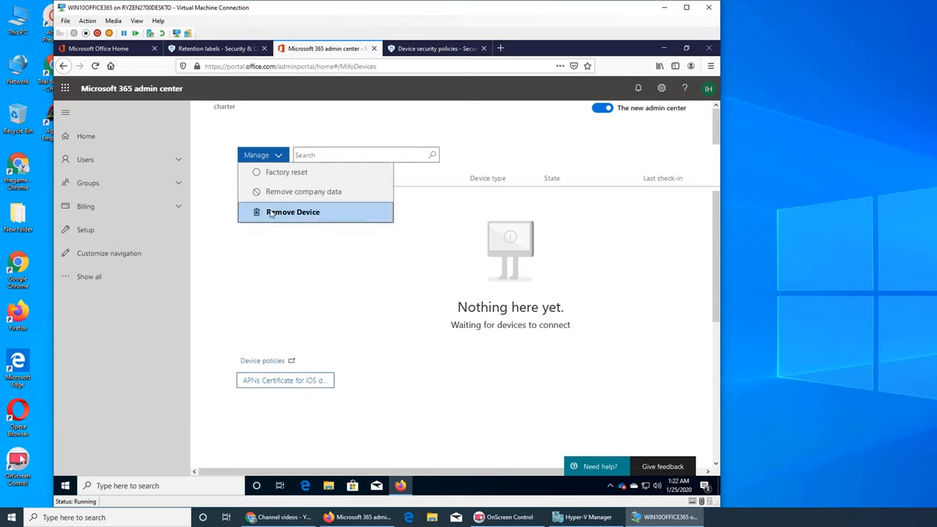
mouse_move(423, 326)
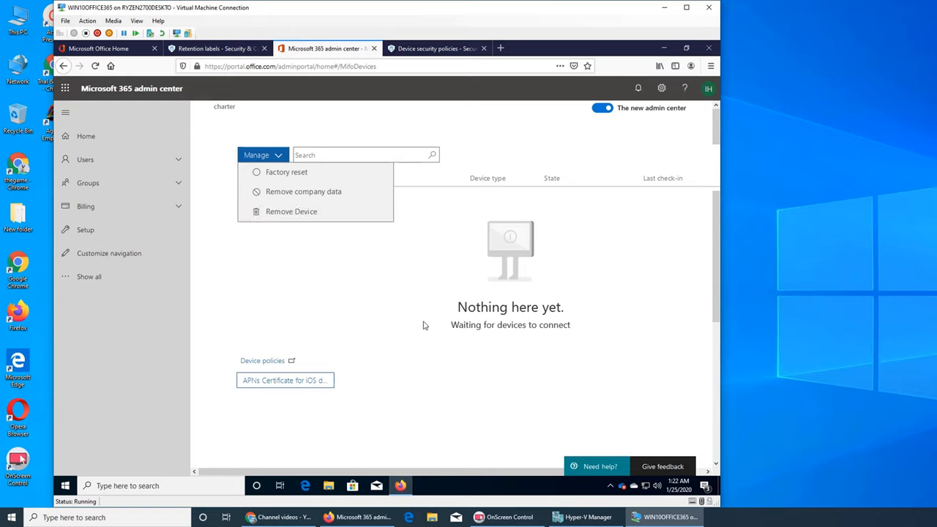
mouse_move(413, 310)
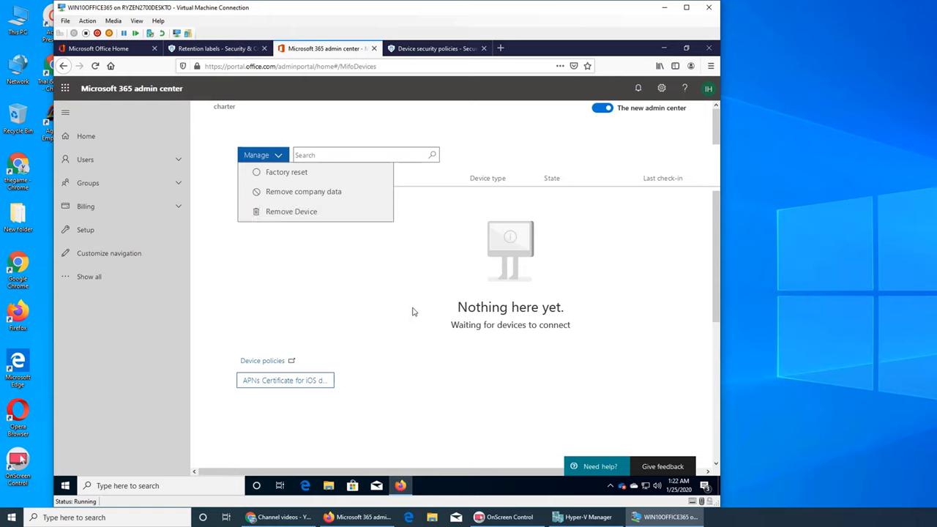
mouse_move(284, 394)
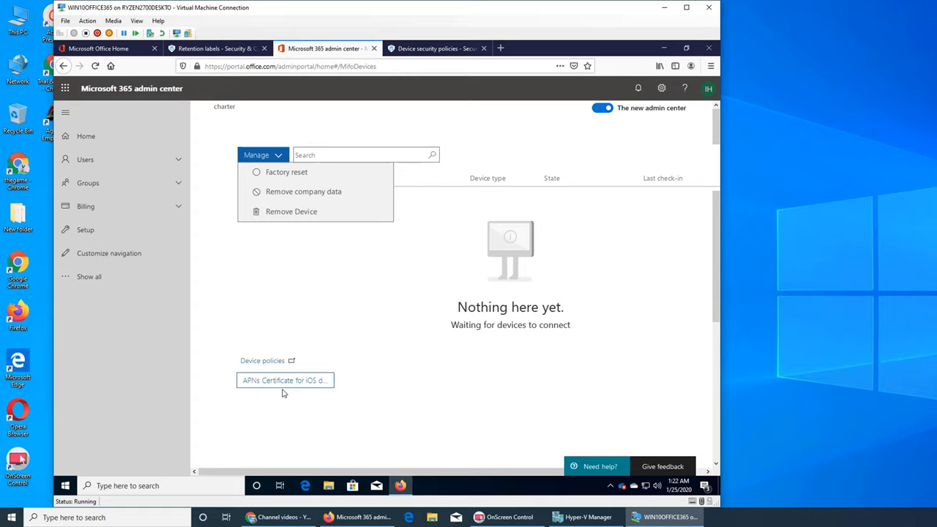
mouse_move(325, 375)
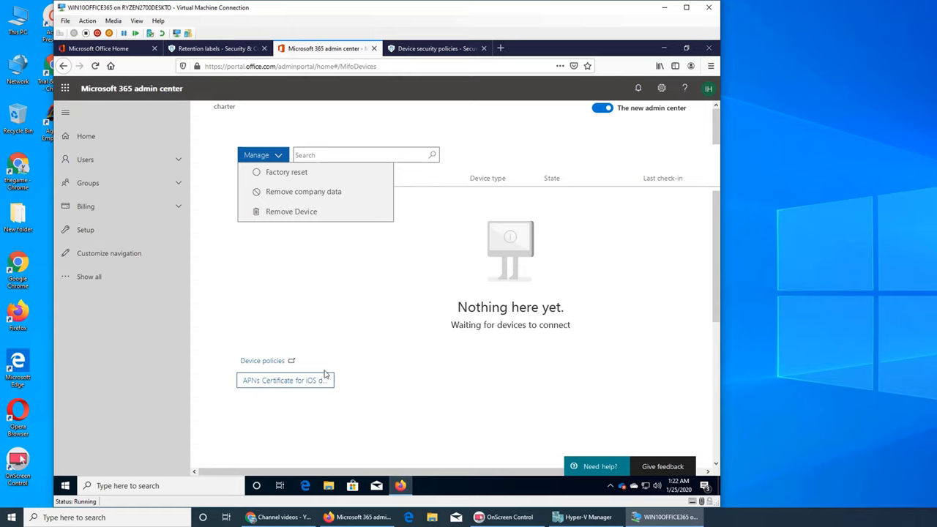
left_click(436, 49)
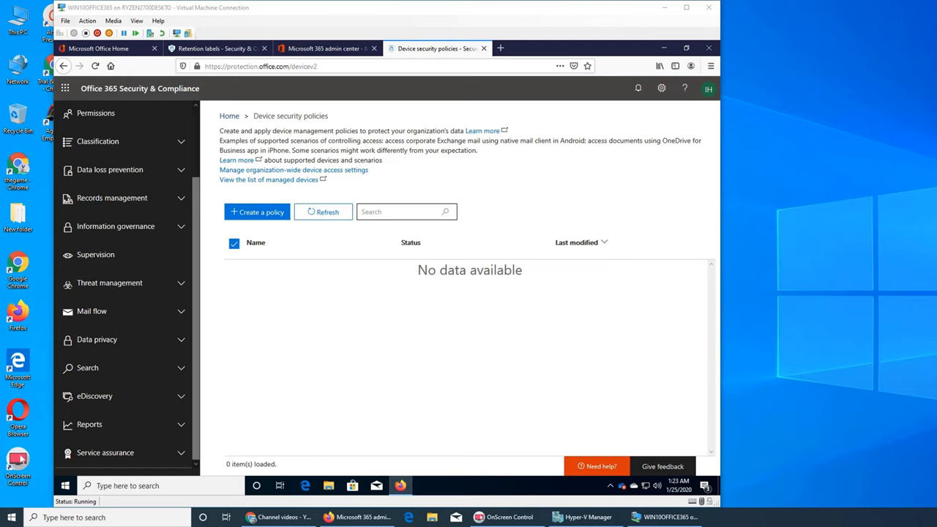
mouse_move(369, 304)
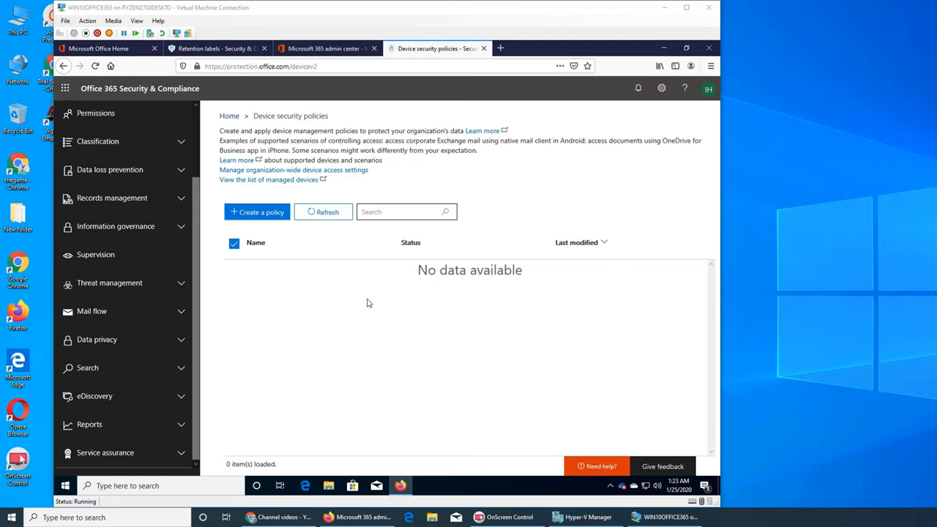
mouse_move(387, 295)
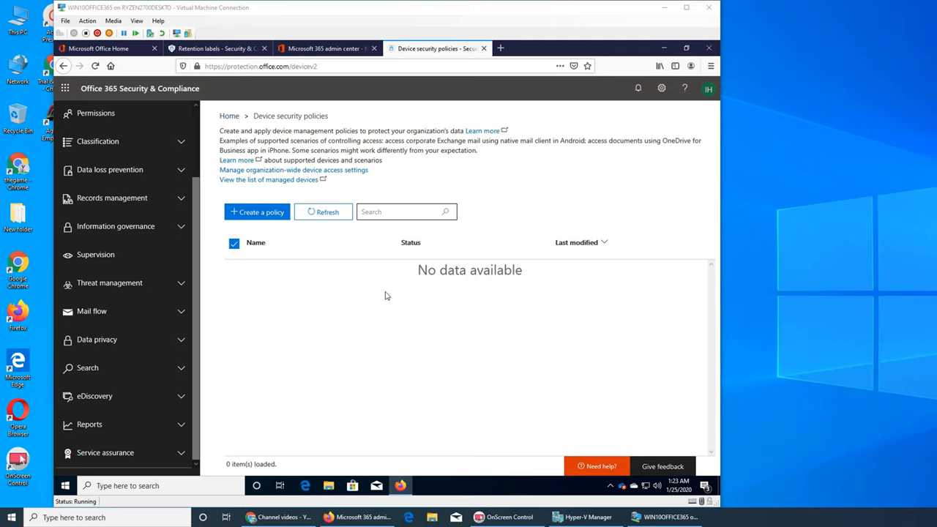
mouse_move(612, 300)
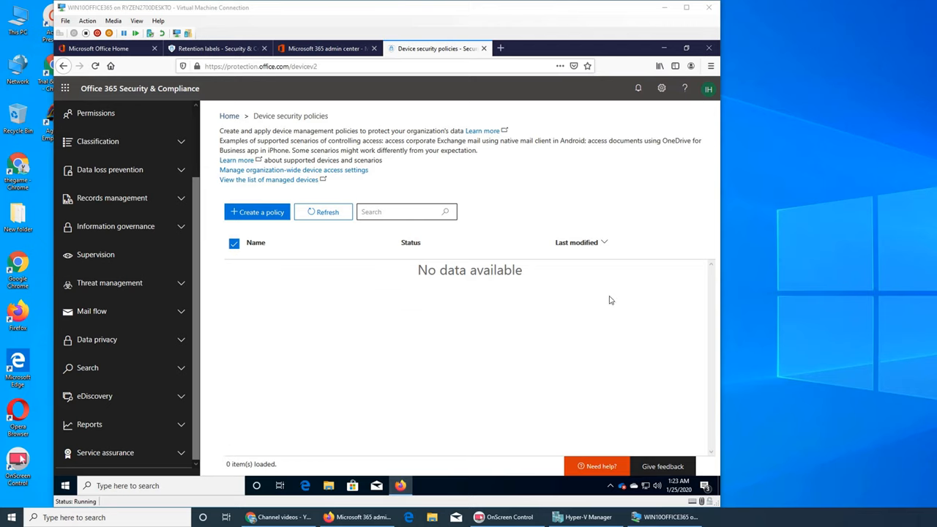
mouse_move(605, 212)
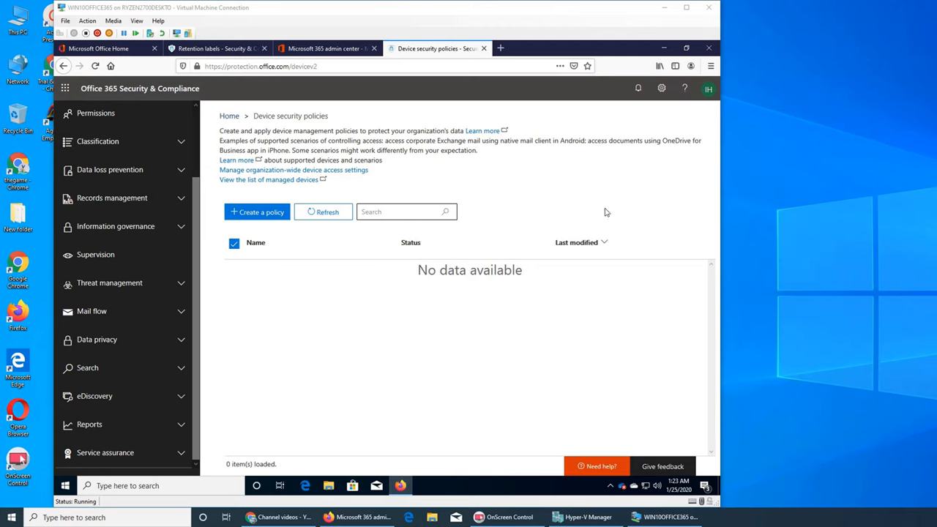
mouse_move(647, 177)
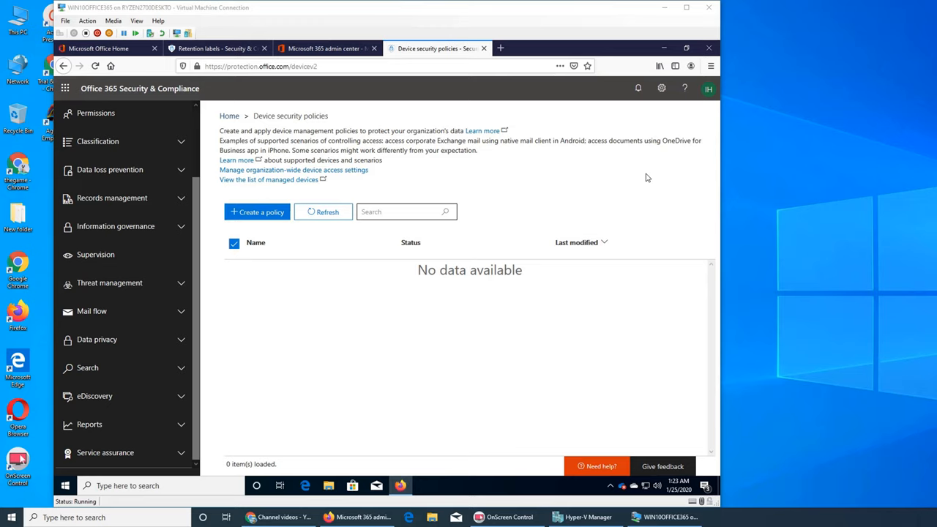
mouse_move(532, 240)
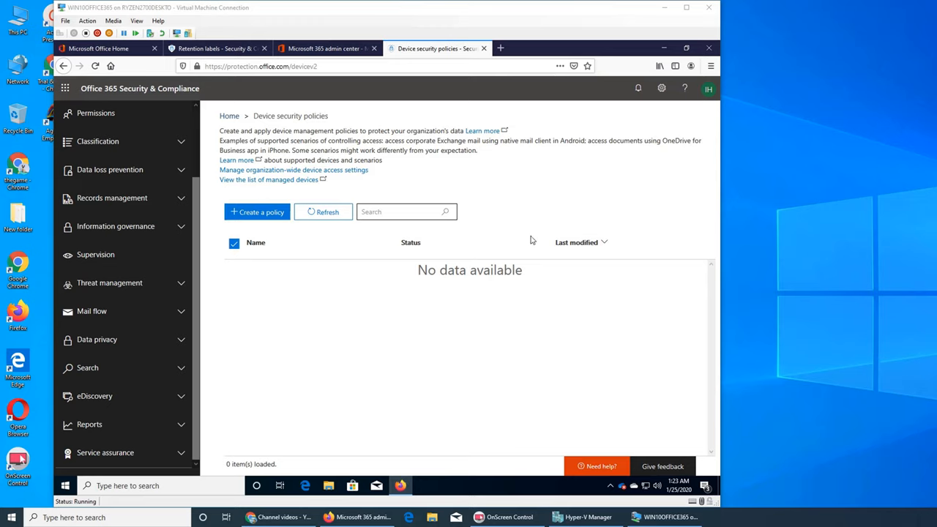
mouse_move(256, 224)
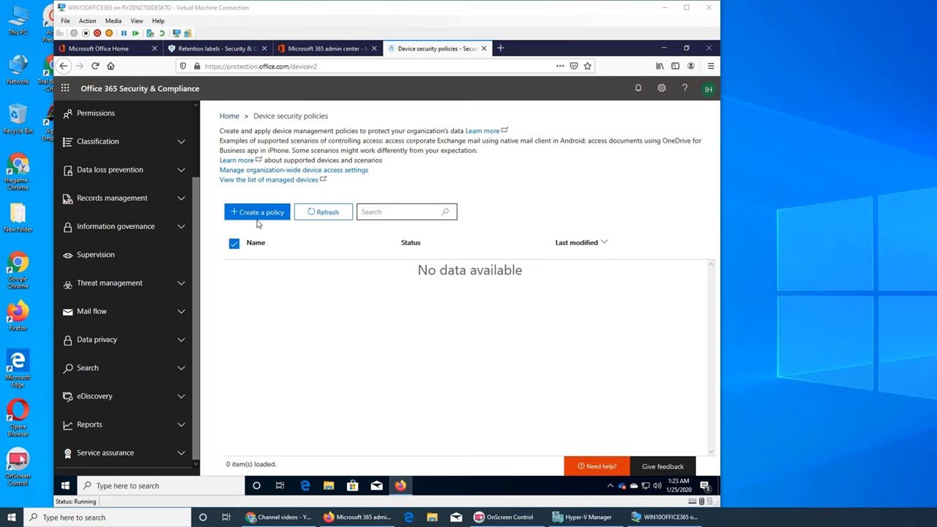
Create a new device security policy named 'test mobile policy'
left_click(258, 210)
type("test mobile poli")
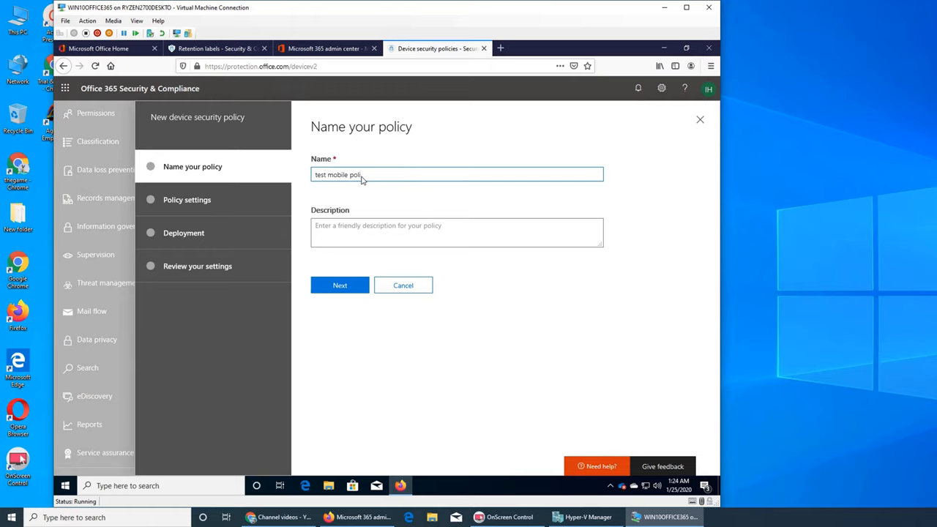
type("cy")
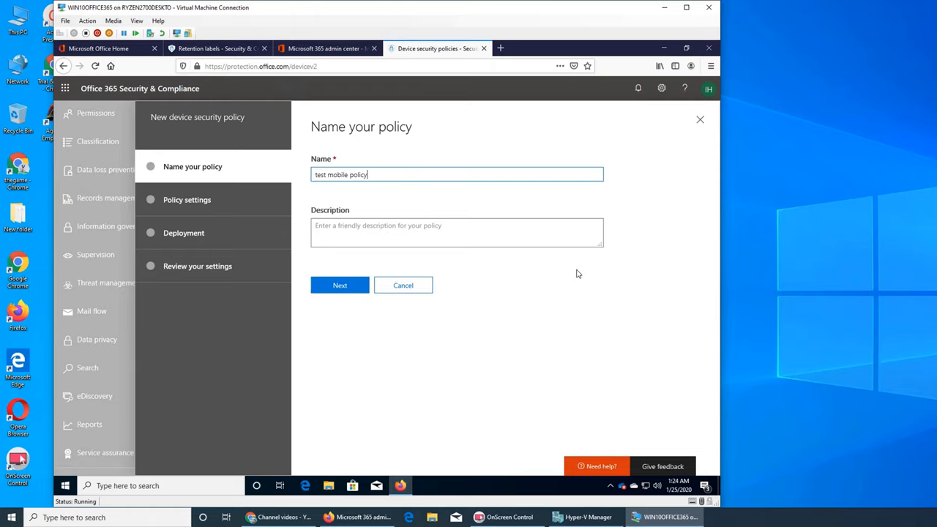
In Policy settings, require a password that is not simple and is alphanumeric
left_click(339, 284)
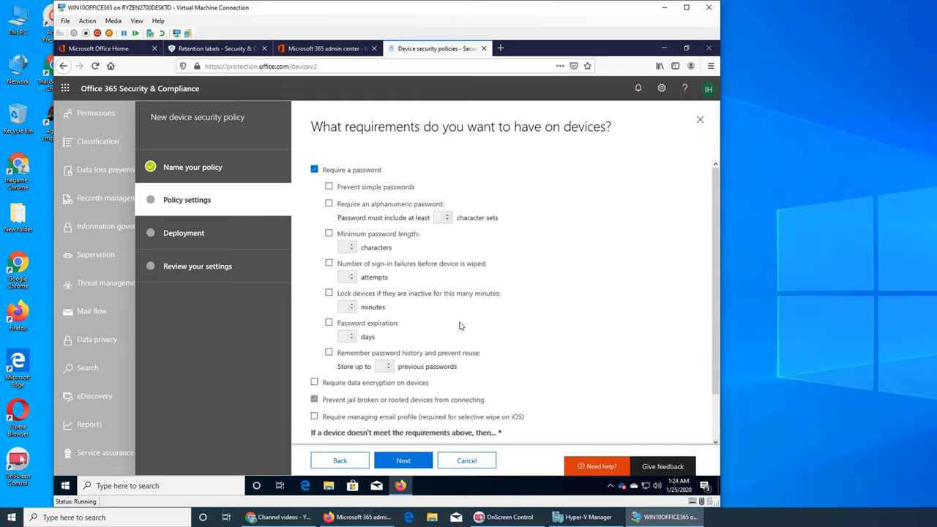
mouse_move(369, 192)
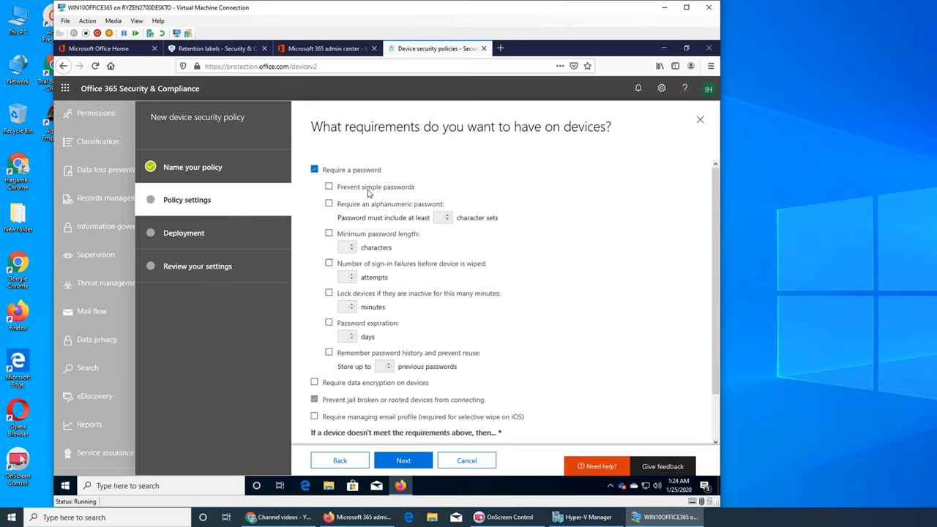
left_click(328, 187)
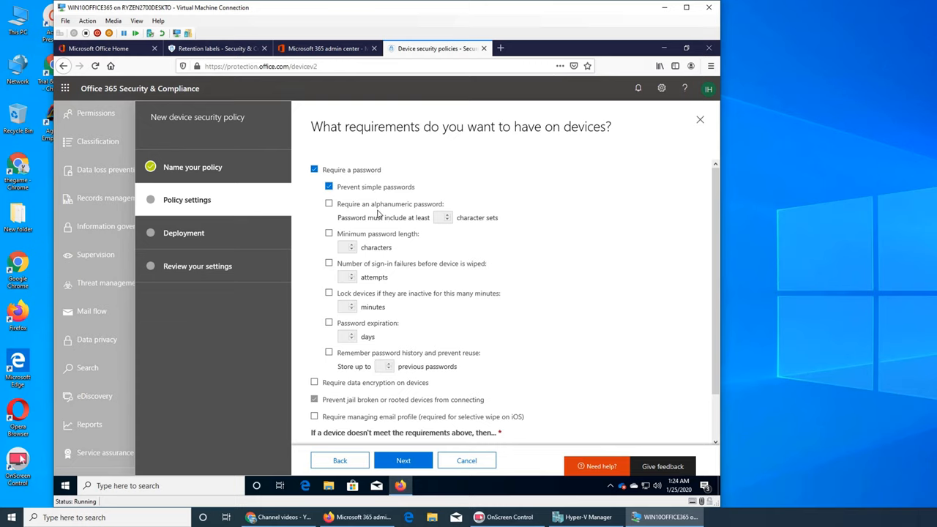
mouse_move(366, 220)
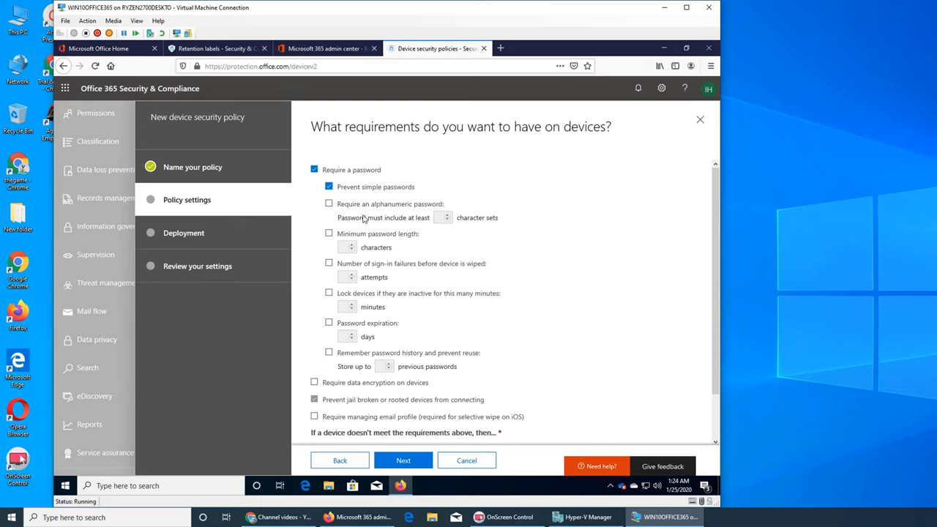
left_click(328, 203)
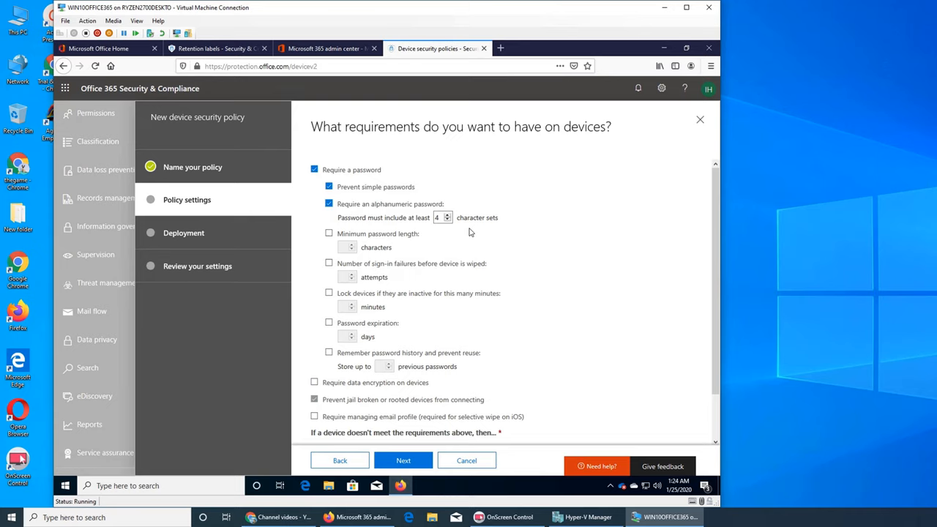
mouse_move(446, 239)
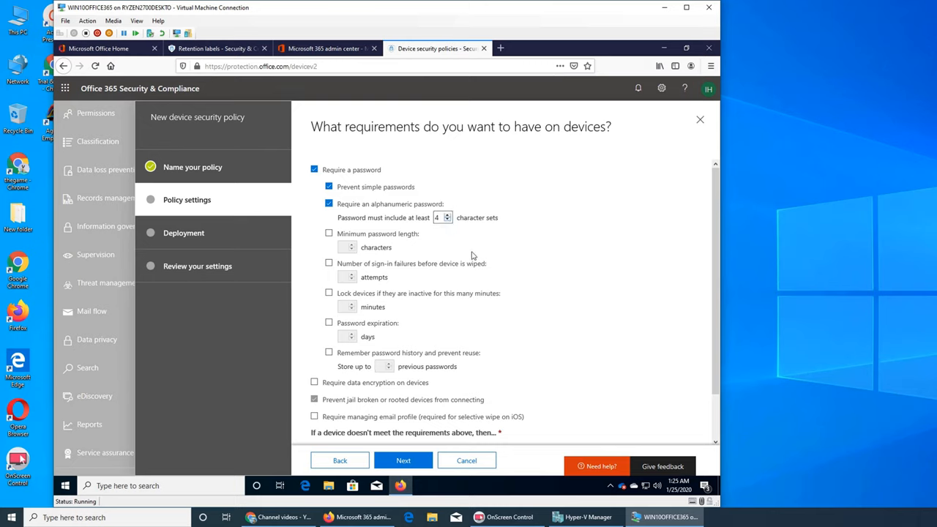
Set minimum password length 5, reduce required character sets, and wipe devices after 4 failed sign-ins
left_click(328, 233)
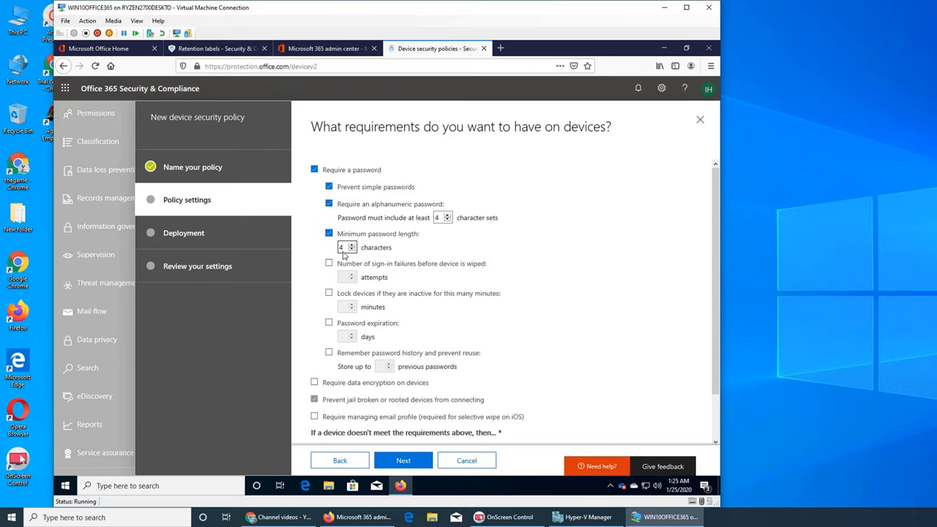
left_click(352, 243)
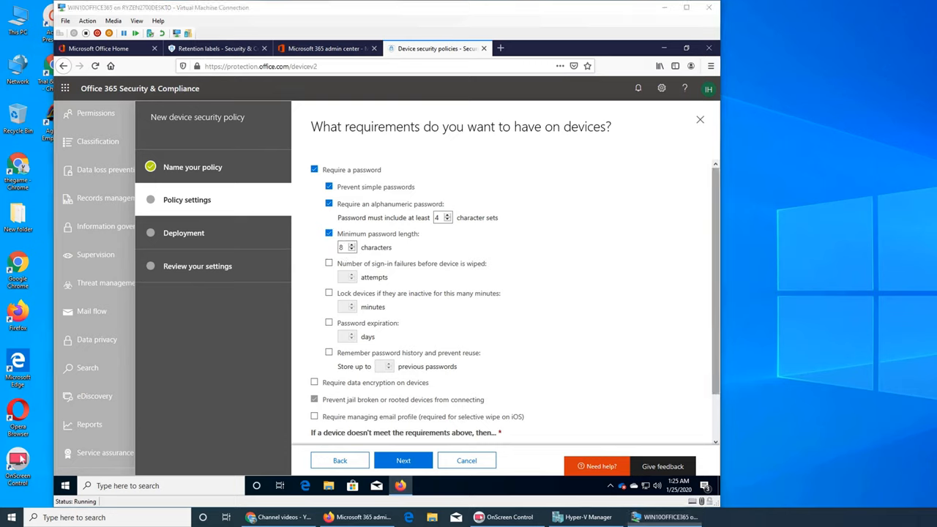
left_click(341, 246)
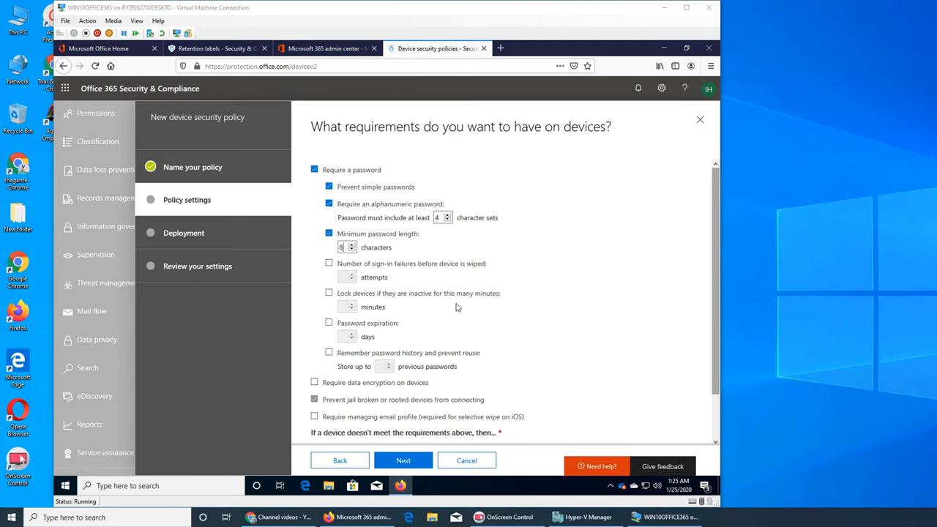
mouse_move(474, 314)
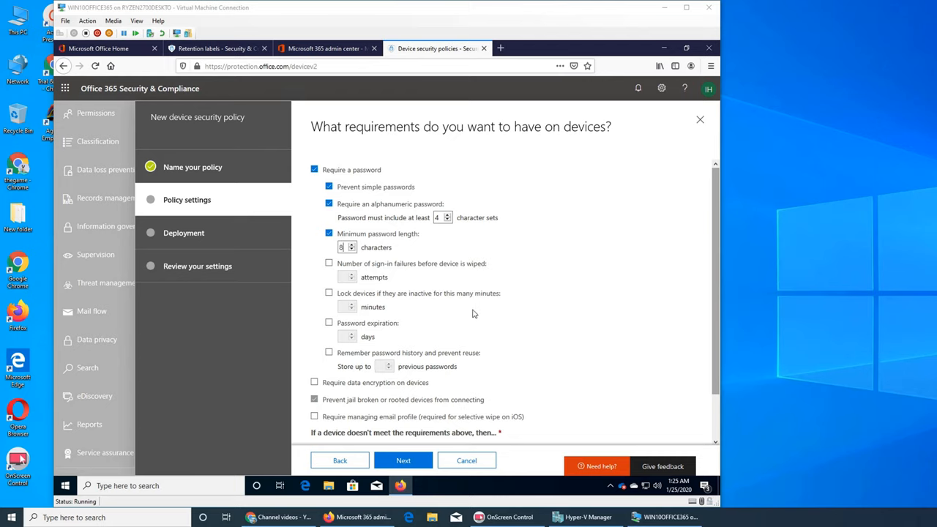
mouse_move(563, 326)
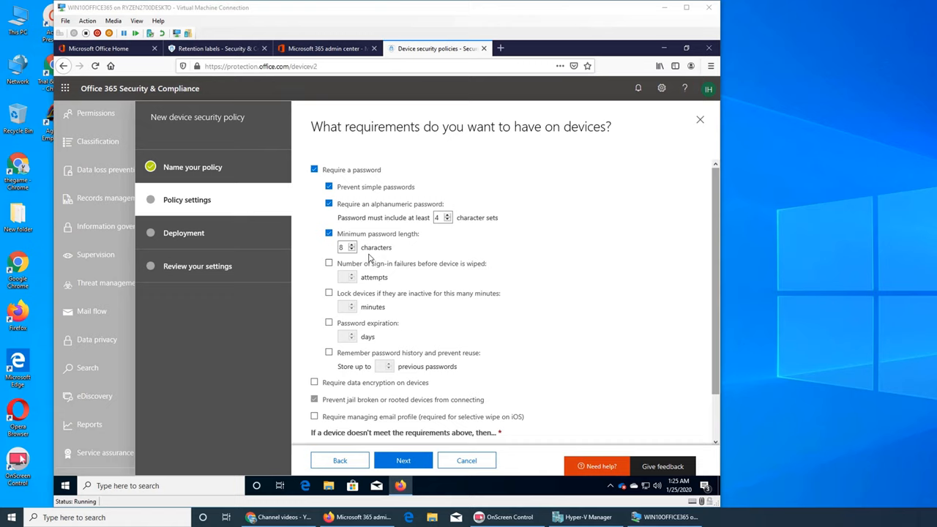
mouse_move(436, 258)
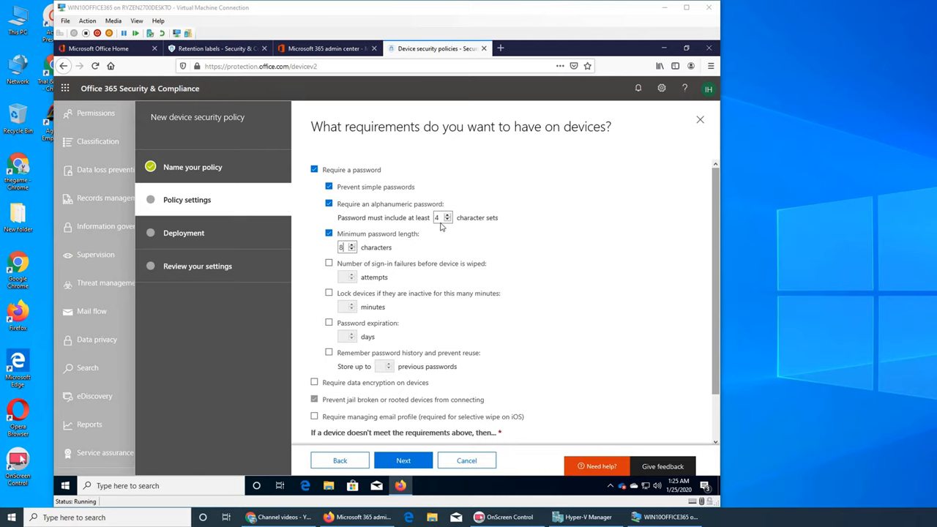
mouse_move(375, 223)
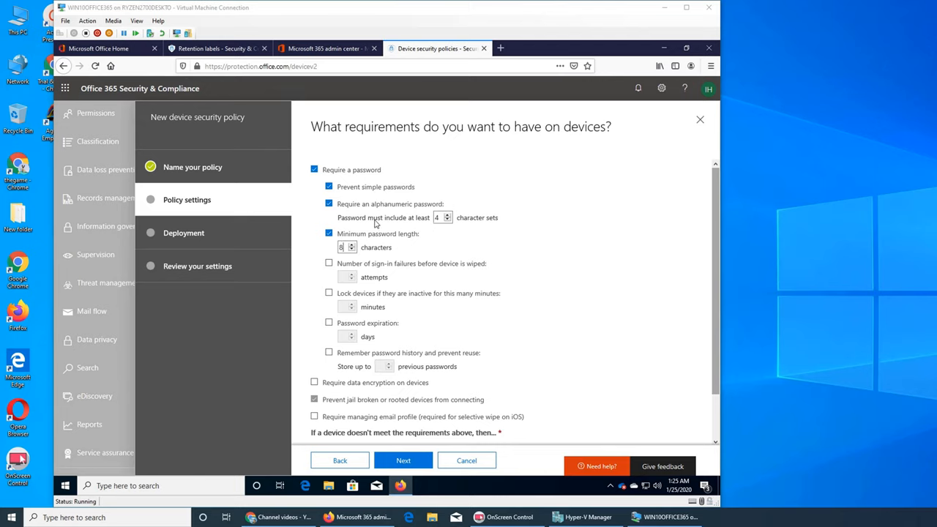
left_click(448, 220)
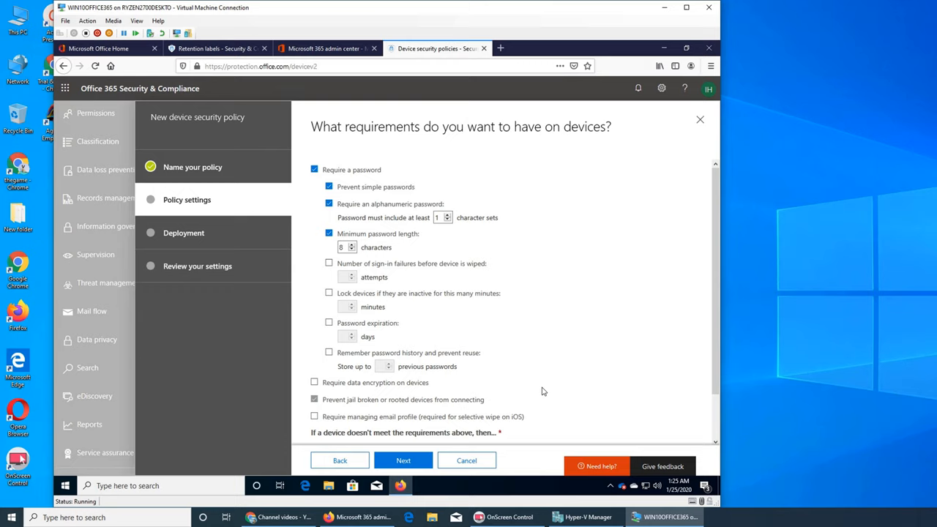
mouse_move(491, 286)
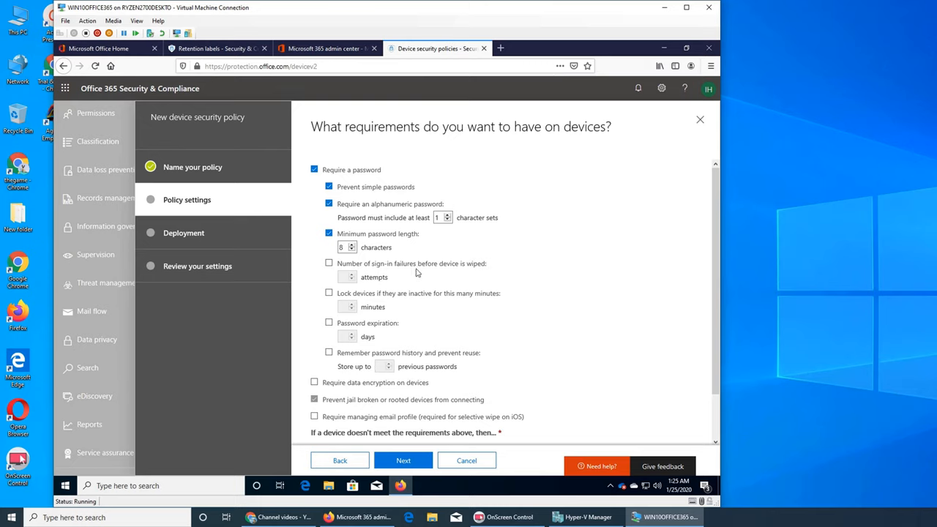
left_click(328, 263)
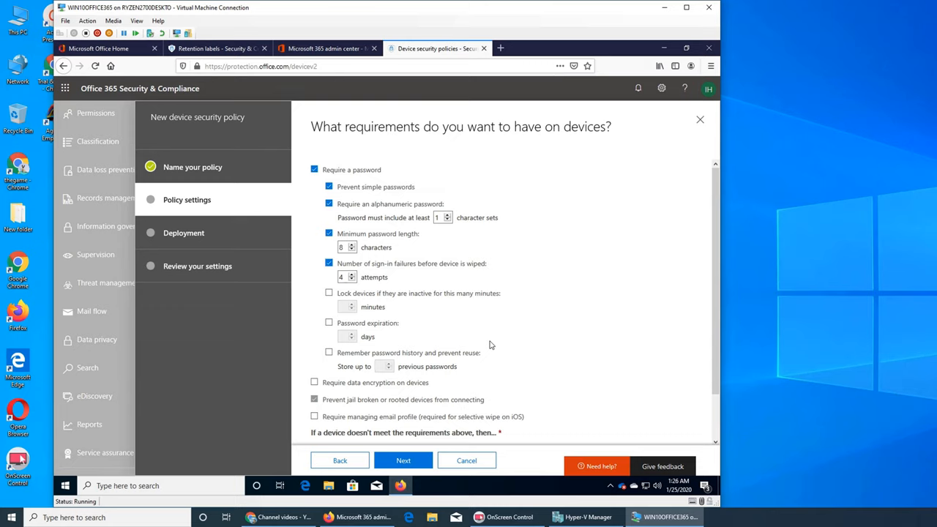
mouse_move(529, 334)
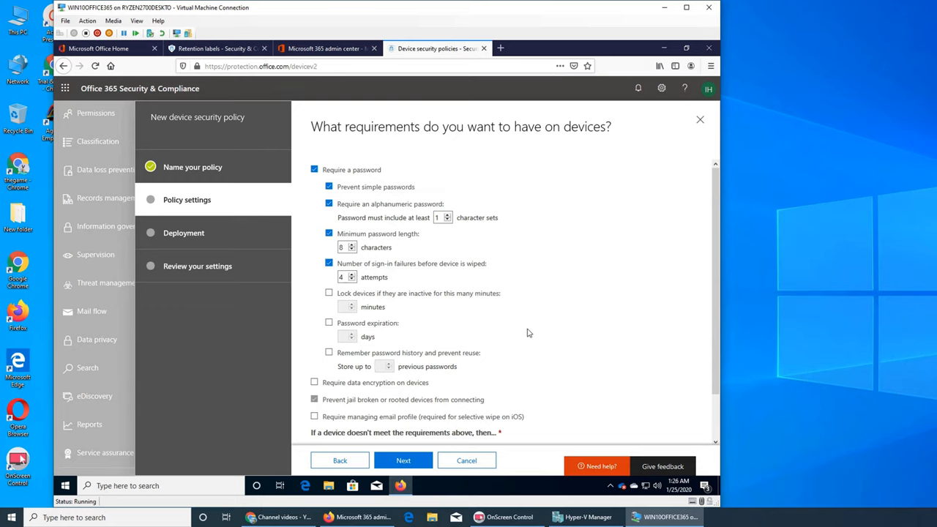
mouse_move(524, 340)
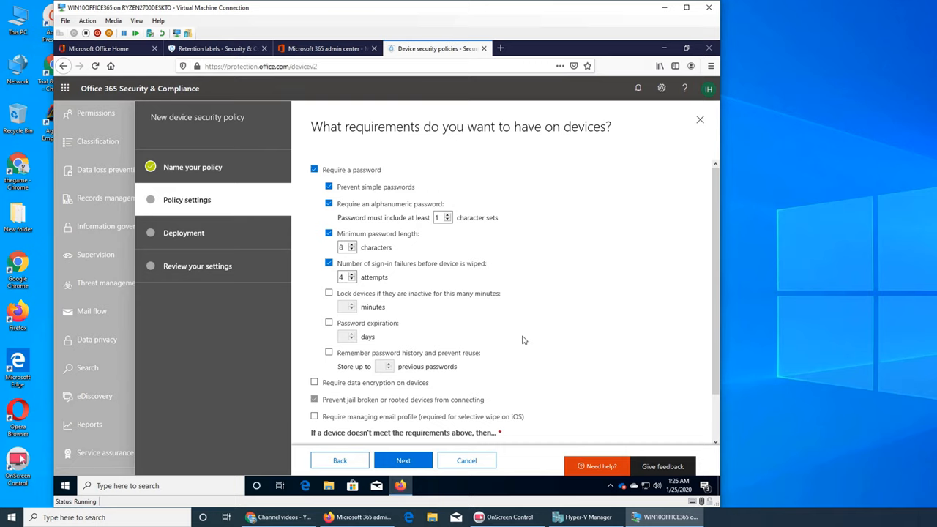
mouse_move(549, 328)
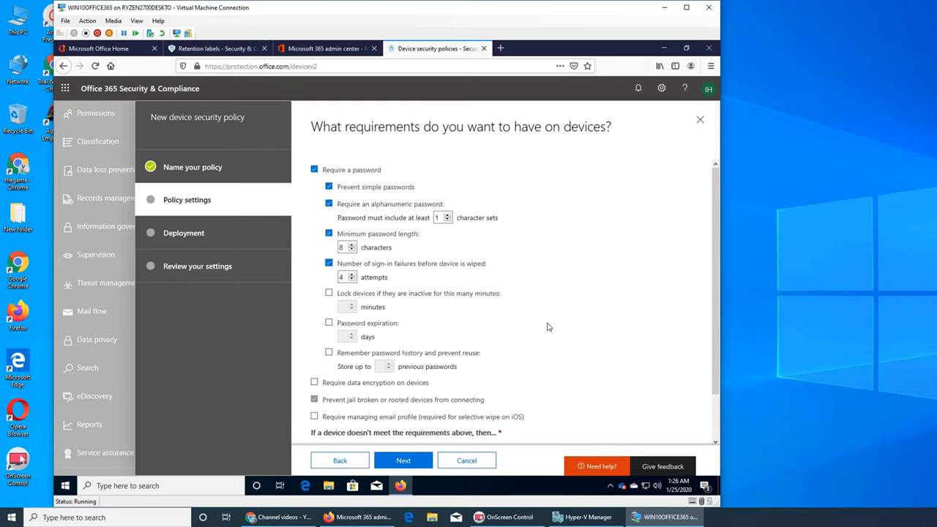
mouse_move(520, 327)
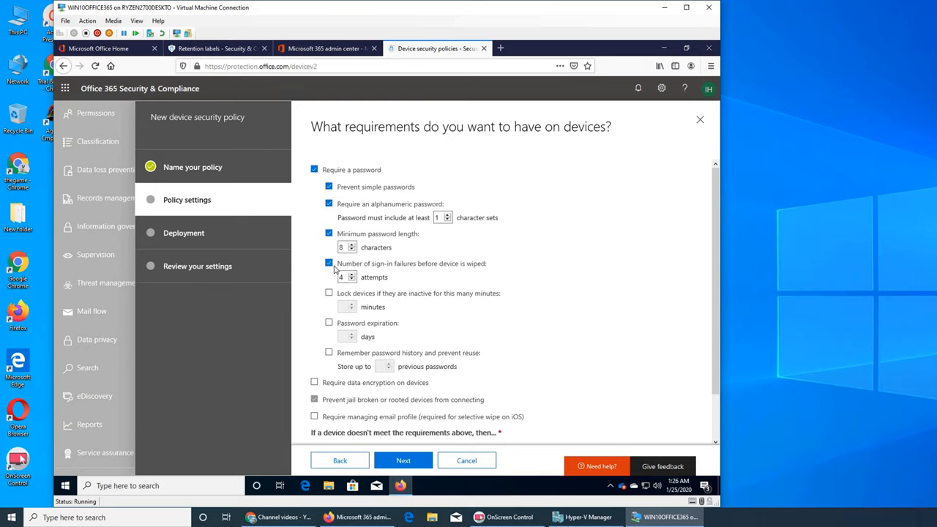
mouse_move(434, 286)
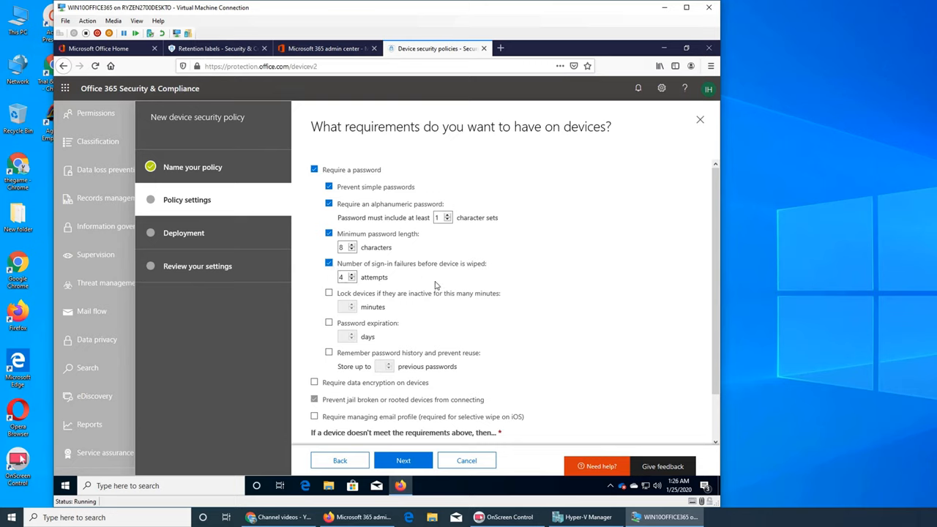
mouse_move(355, 302)
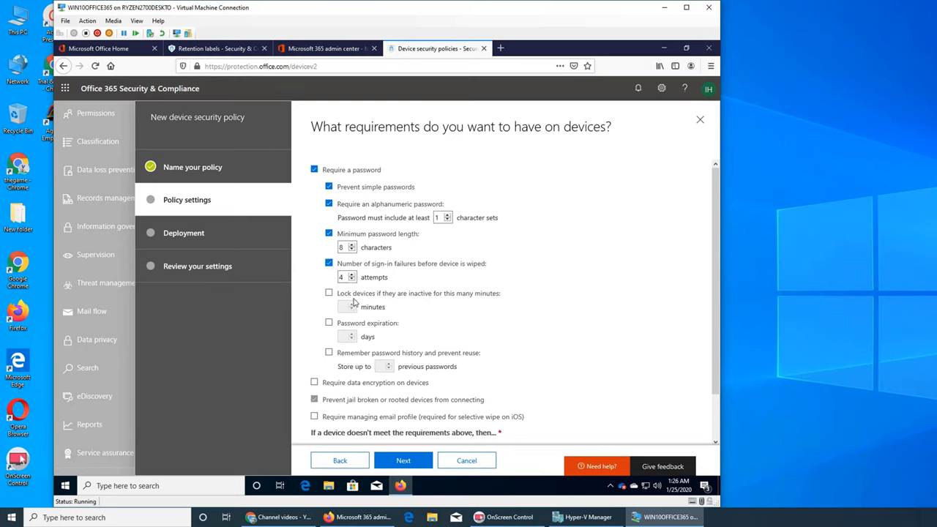
mouse_move(431, 302)
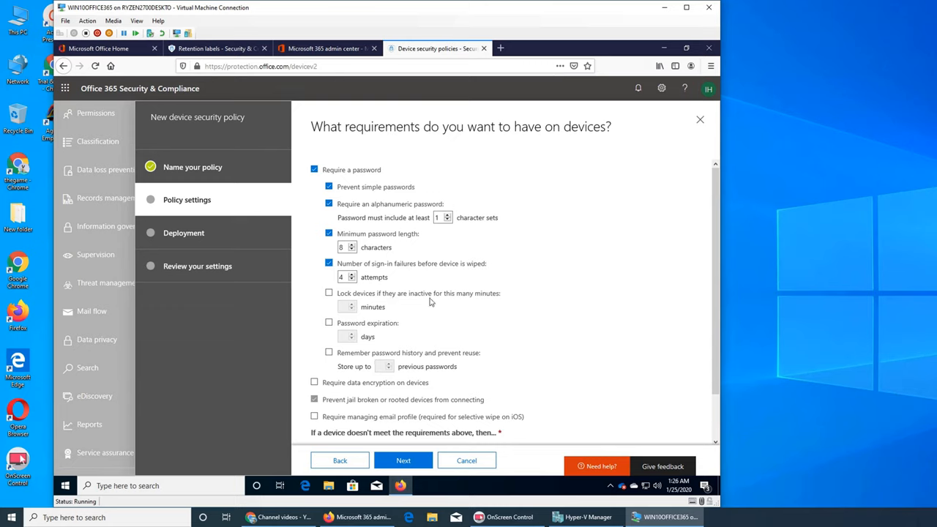
Lock devices after 4 minutes of inactivity and expire passwords every 90 days
left_click(328, 293)
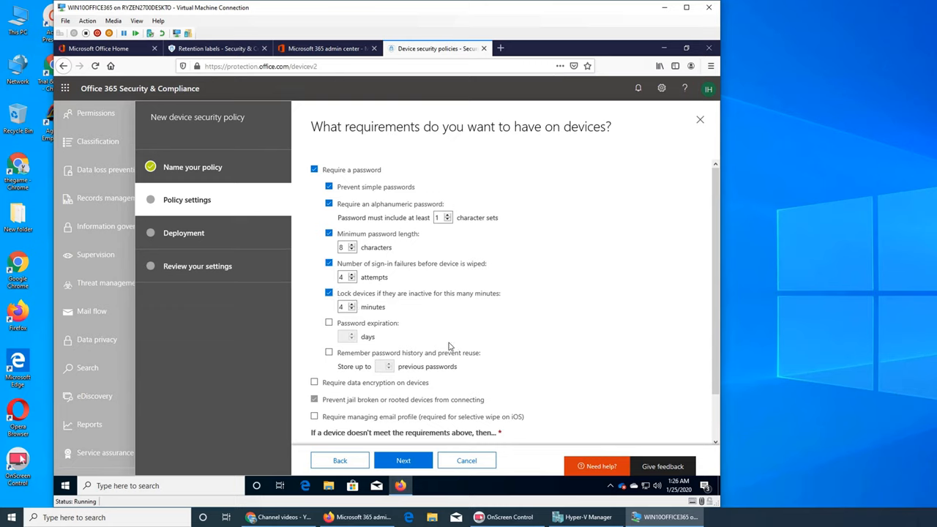
mouse_move(574, 358)
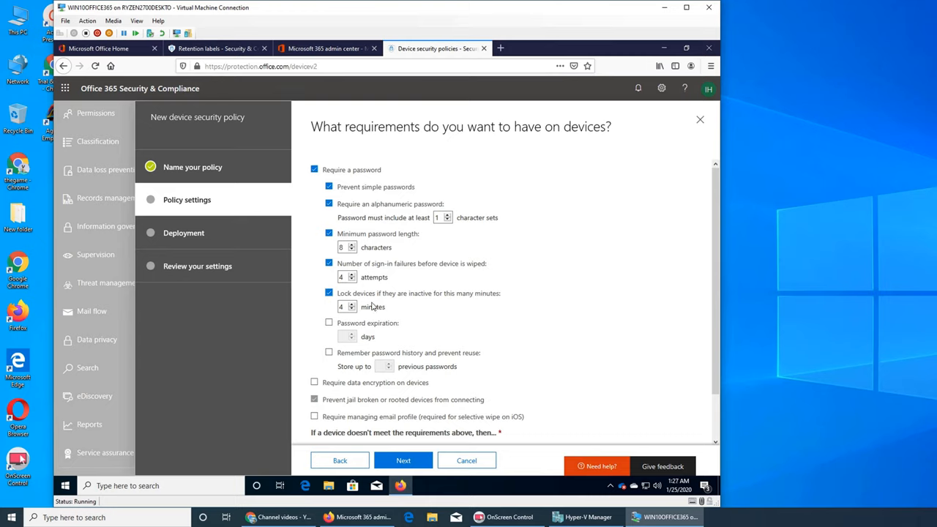
mouse_move(469, 341)
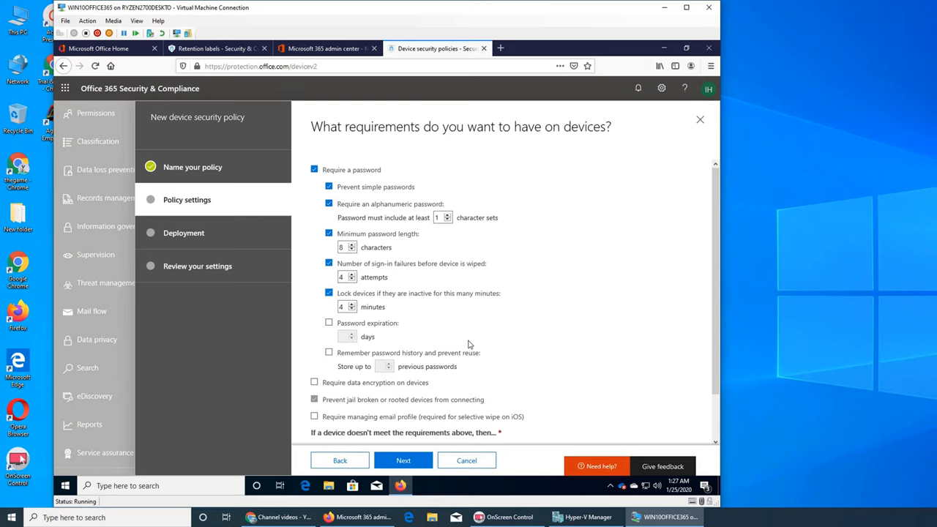
mouse_move(403, 309)
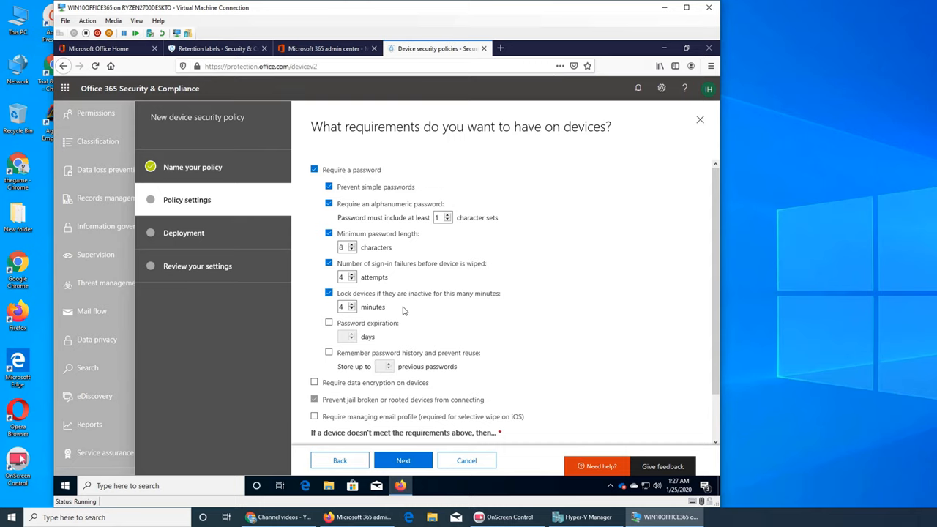
mouse_move(415, 316)
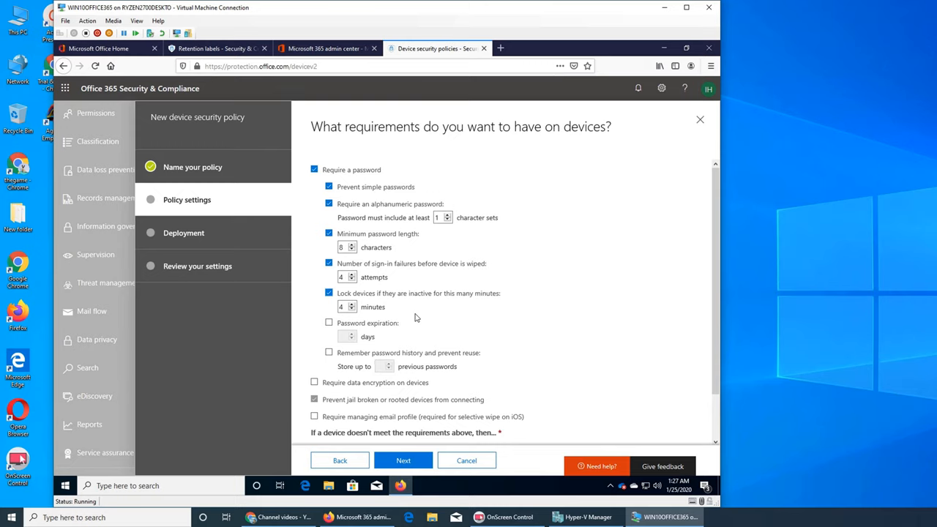
mouse_move(387, 328)
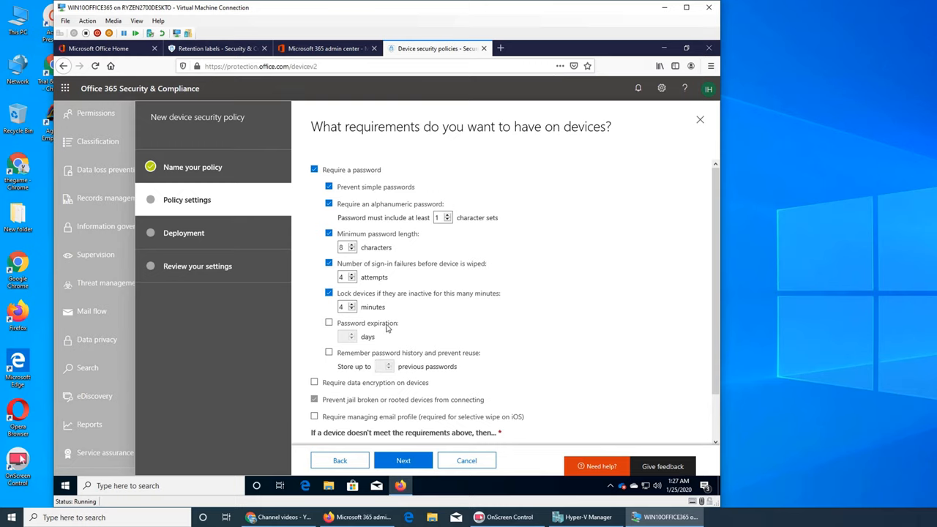
left_click(328, 323)
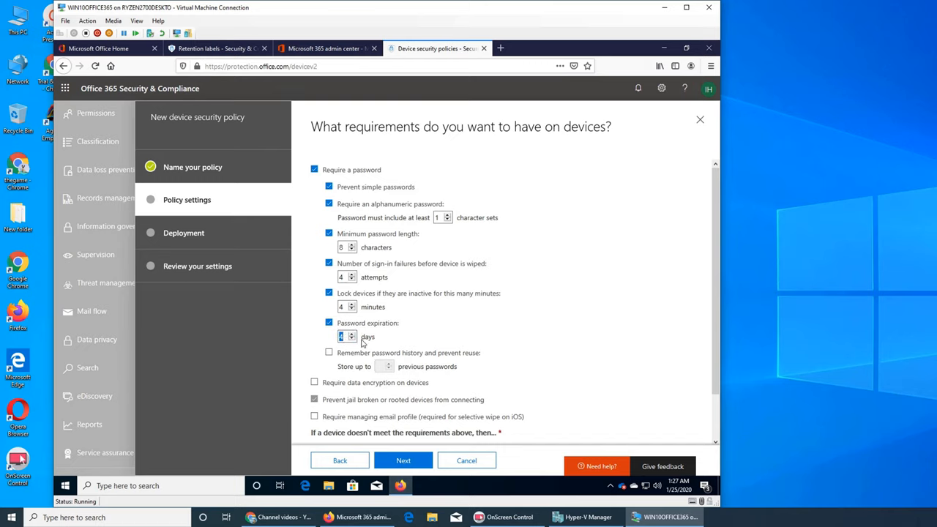
type("90")
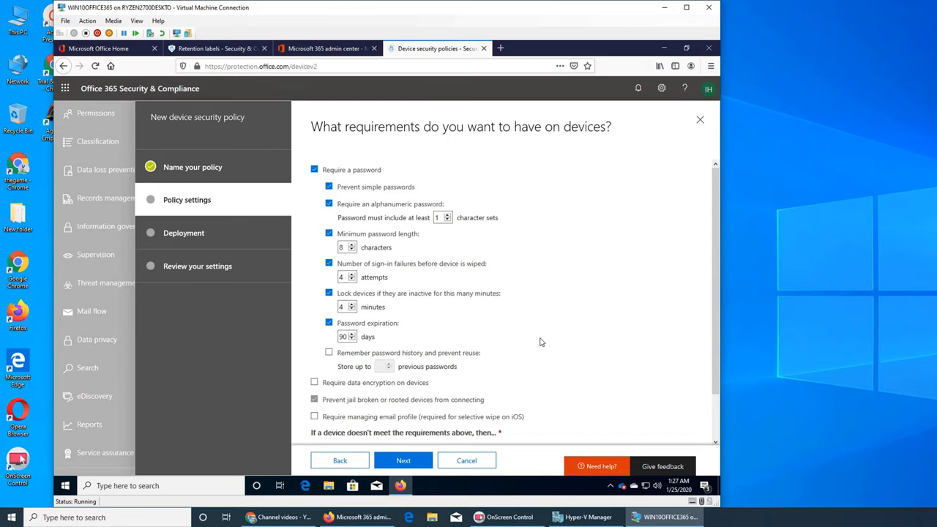
mouse_move(553, 397)
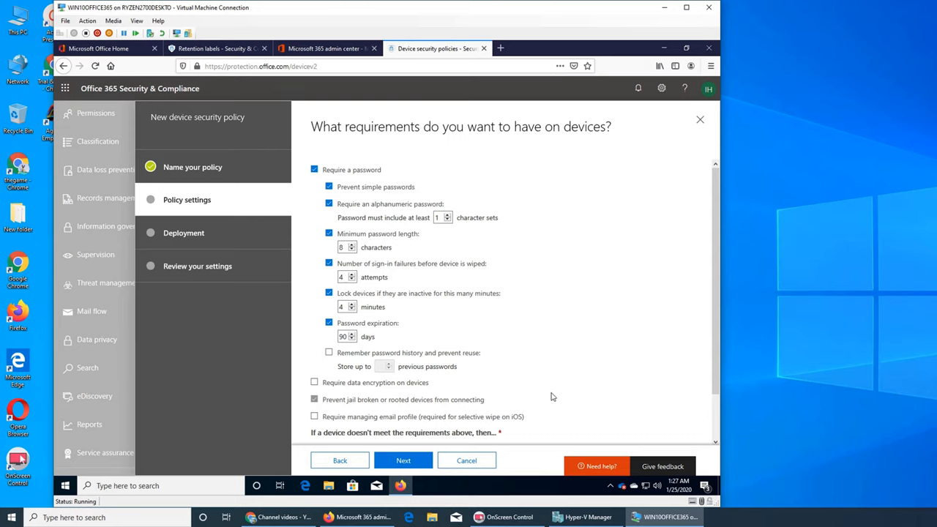
Enable password history so the previous 4 passwords cannot be reused
scroll("down", 3)
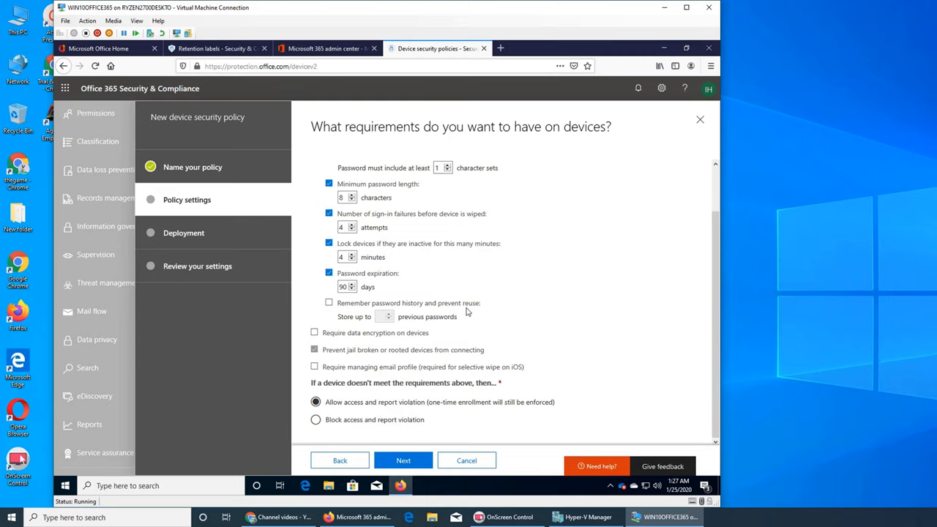
left_click(328, 302)
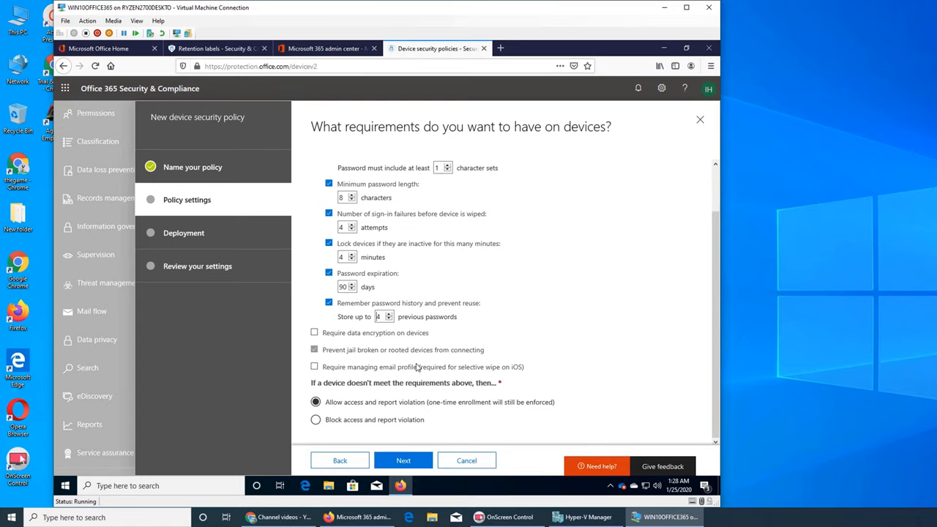
mouse_move(492, 368)
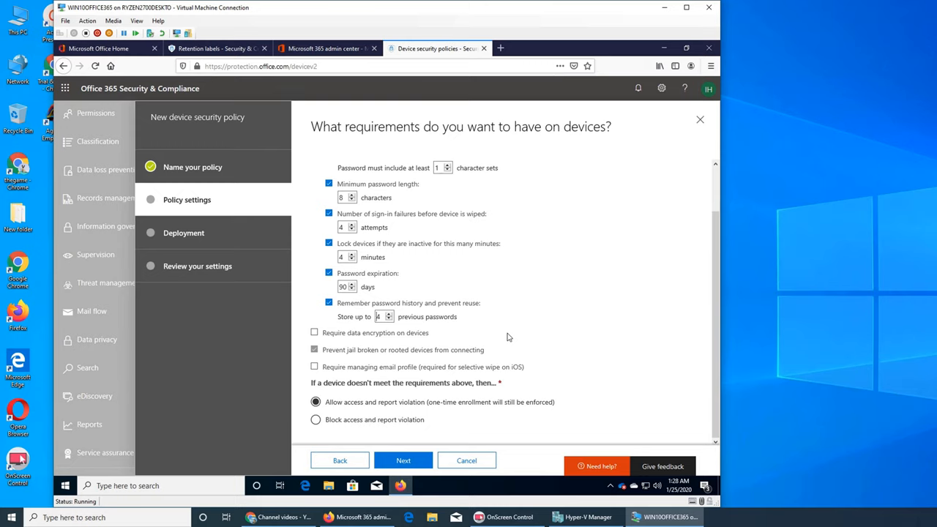
mouse_move(498, 335)
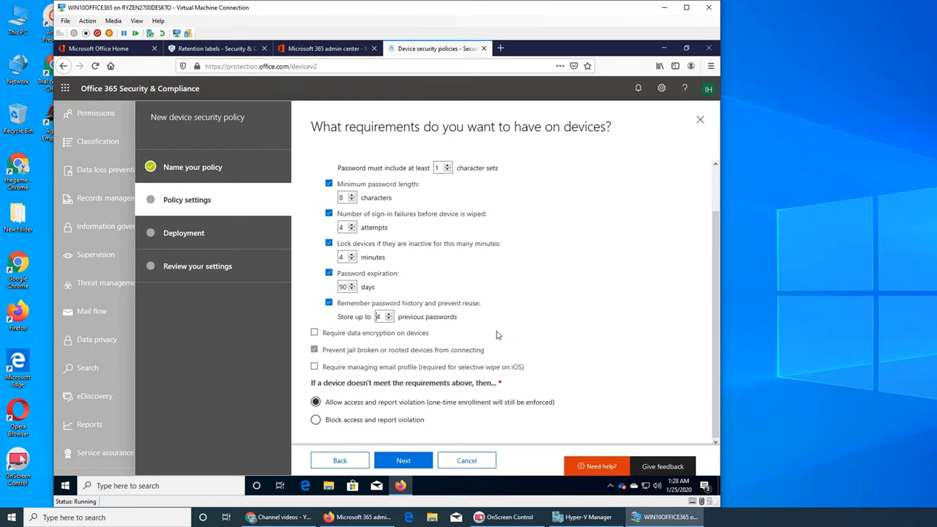
mouse_move(607, 332)
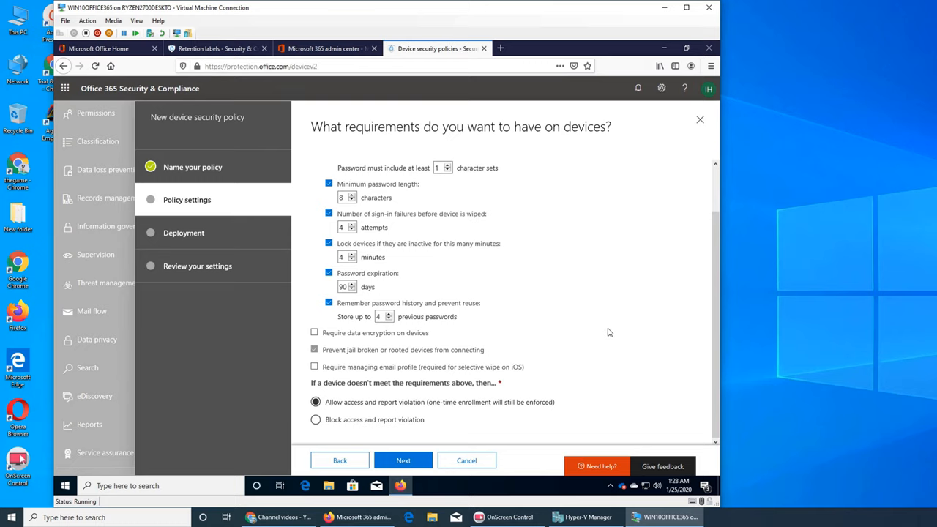
mouse_move(513, 331)
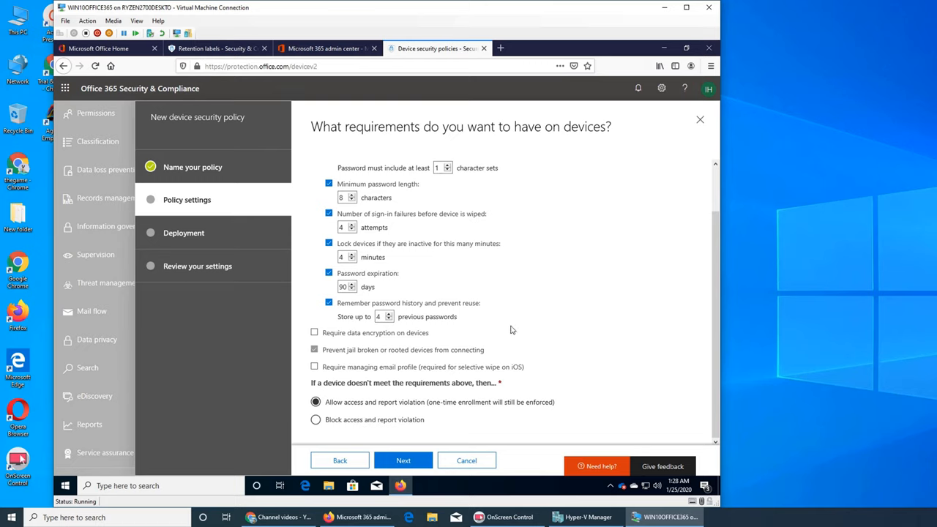
left_click(381, 317)
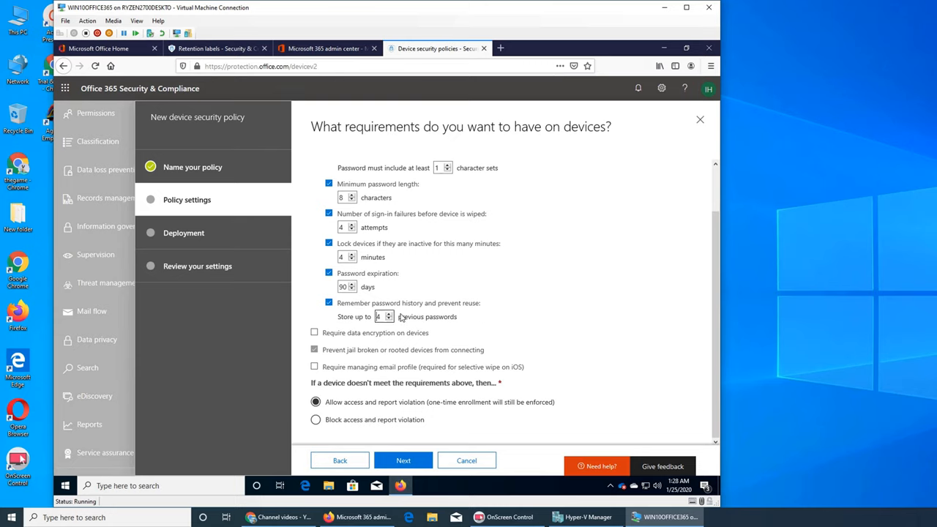
mouse_move(483, 325)
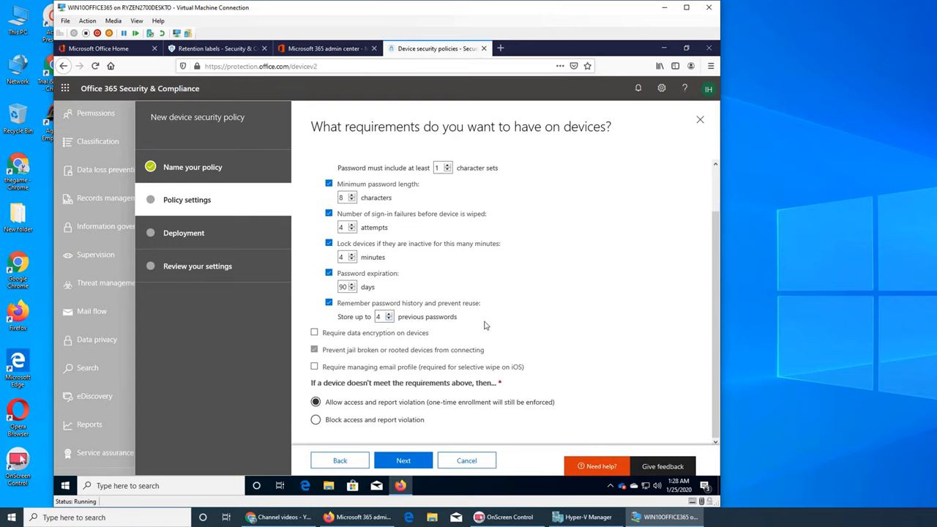
mouse_move(694, 372)
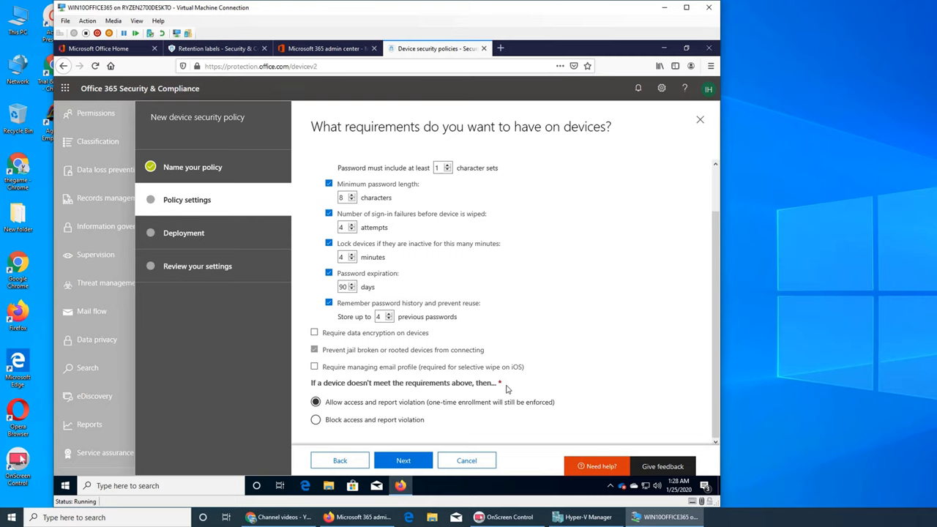
mouse_move(357, 397)
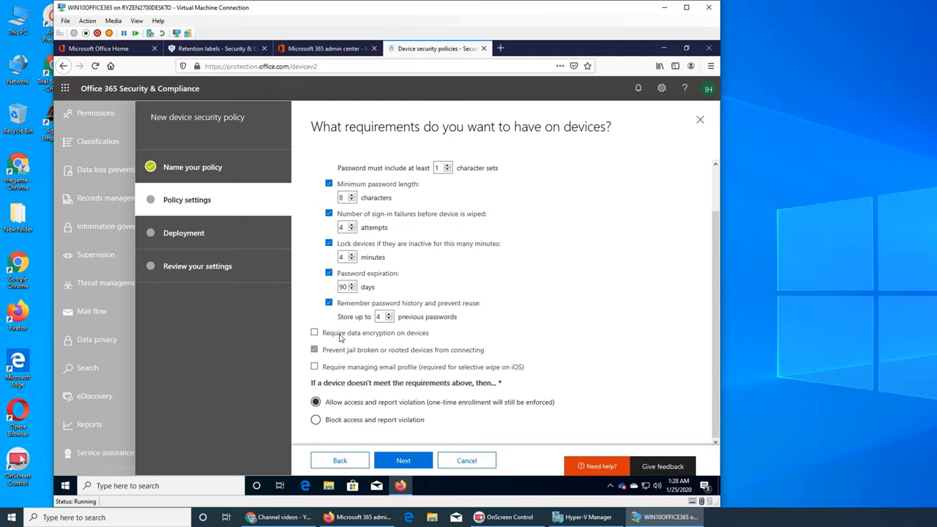
Require data encryption on devices in the policy
left_click(315, 332)
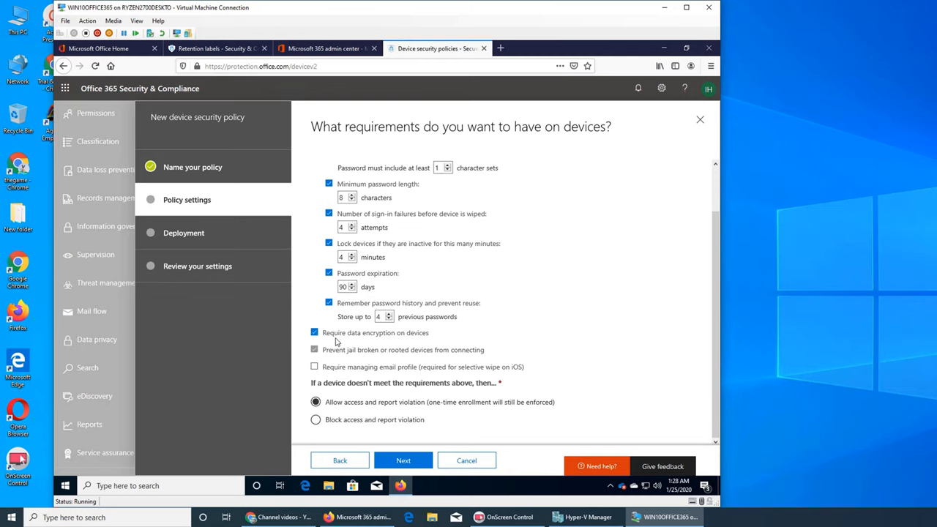
mouse_move(668, 375)
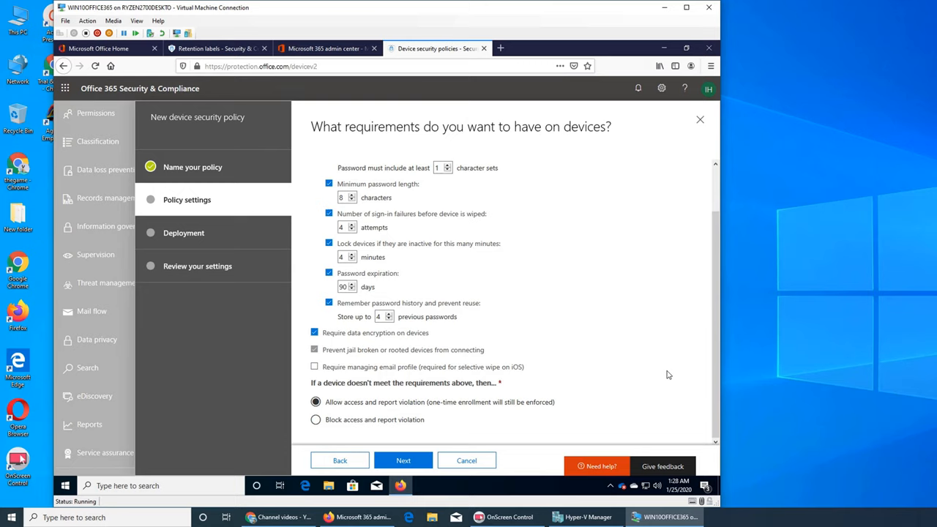
mouse_move(413, 210)
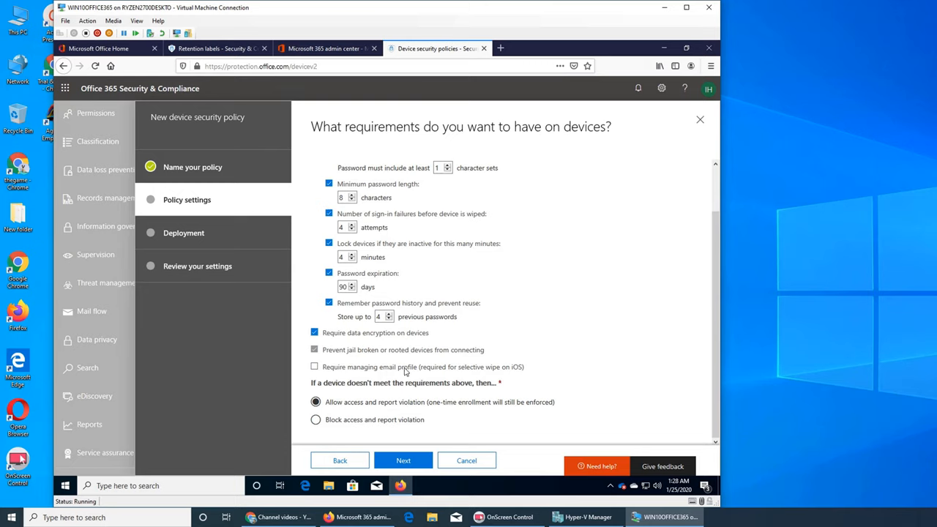
mouse_move(602, 335)
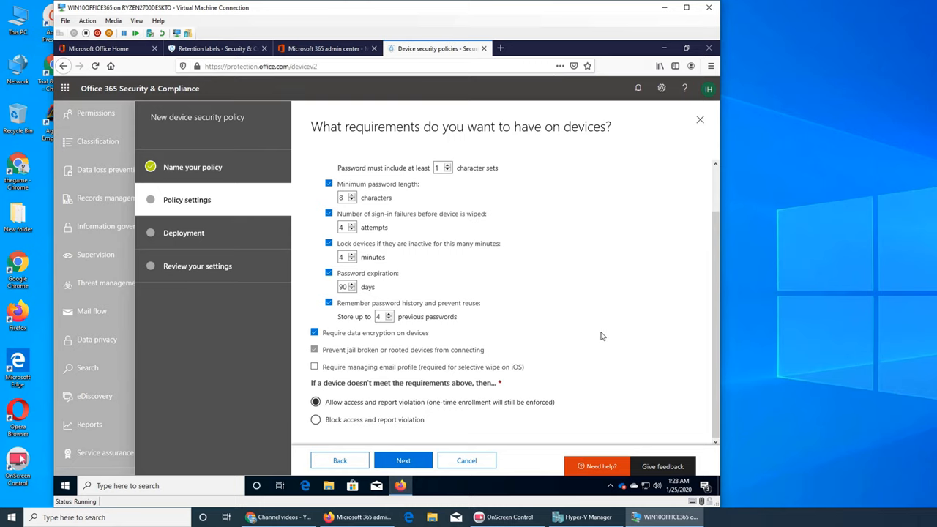
mouse_move(606, 346)
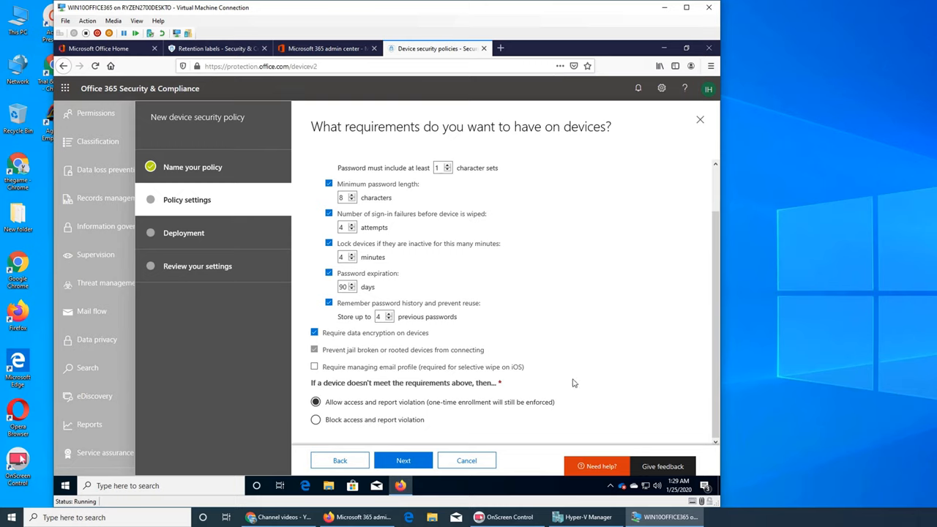
mouse_move(454, 363)
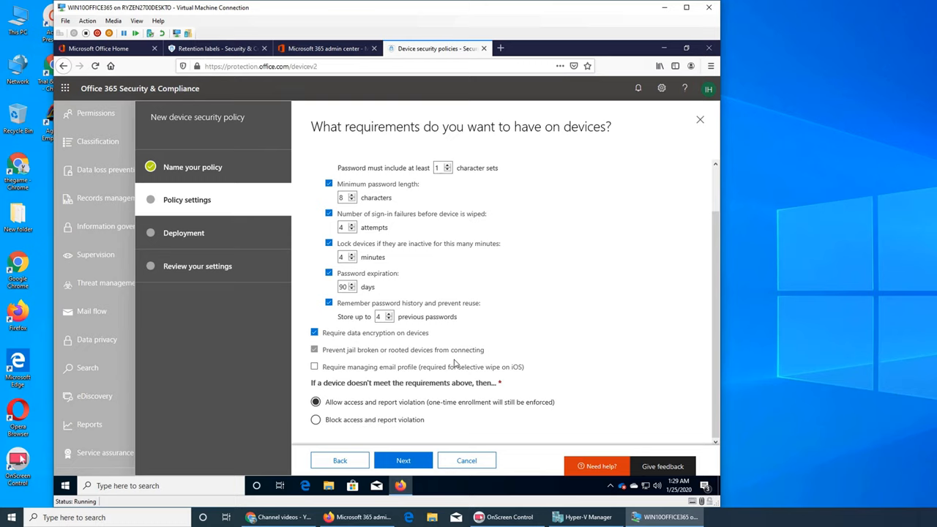
mouse_move(524, 367)
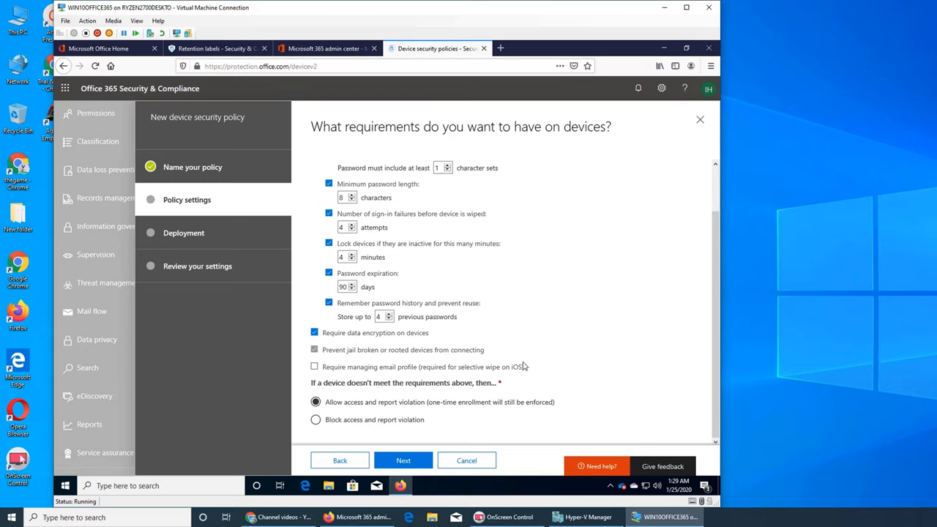
mouse_move(363, 365)
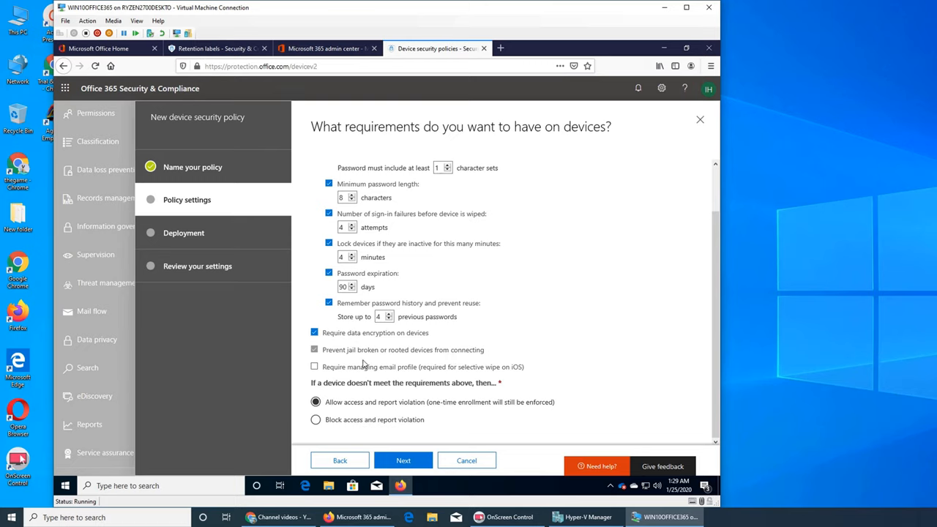
mouse_move(413, 355)
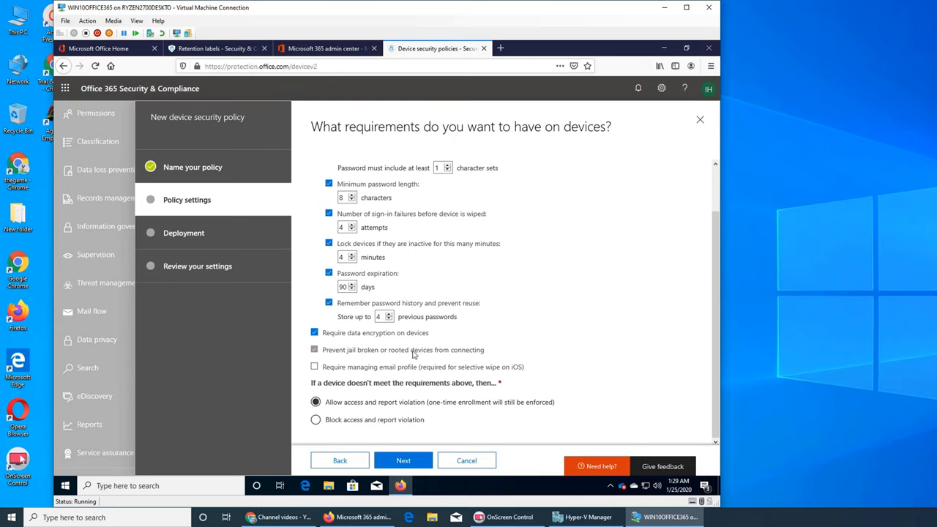
mouse_move(351, 358)
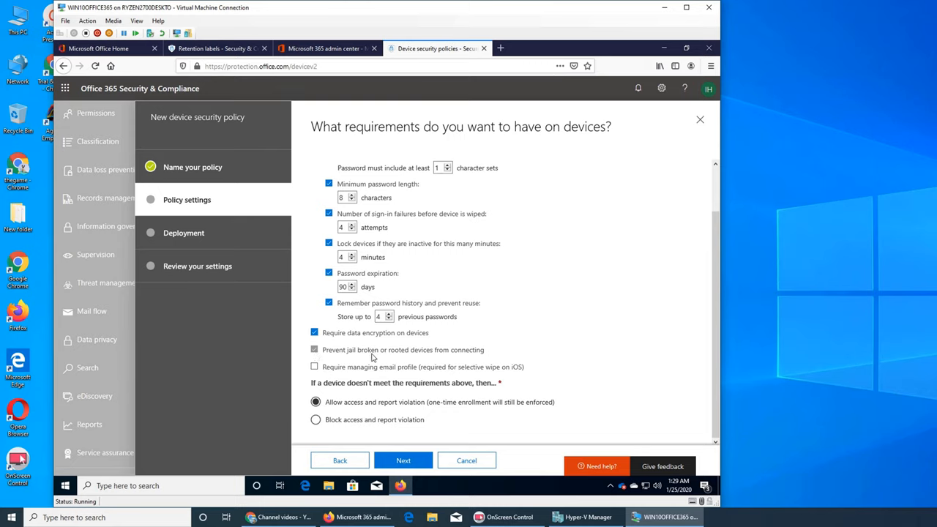
mouse_move(608, 339)
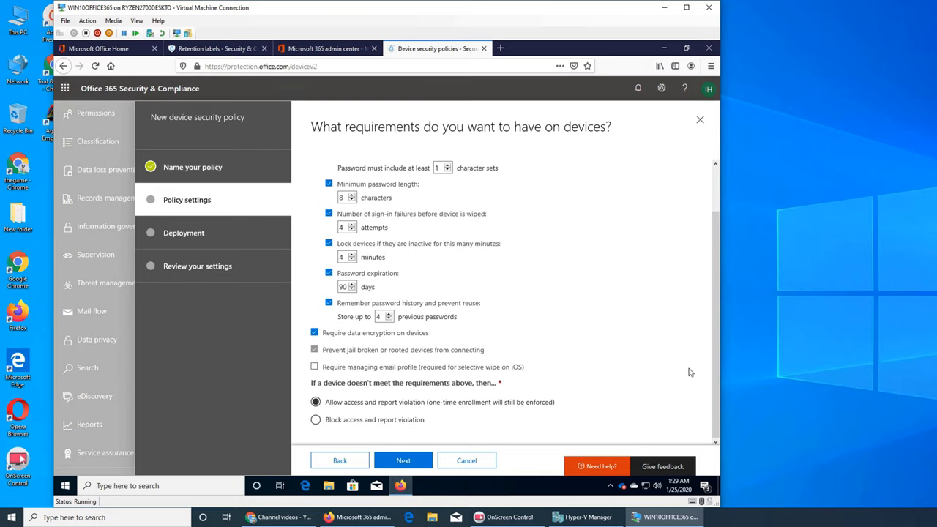
mouse_move(685, 376)
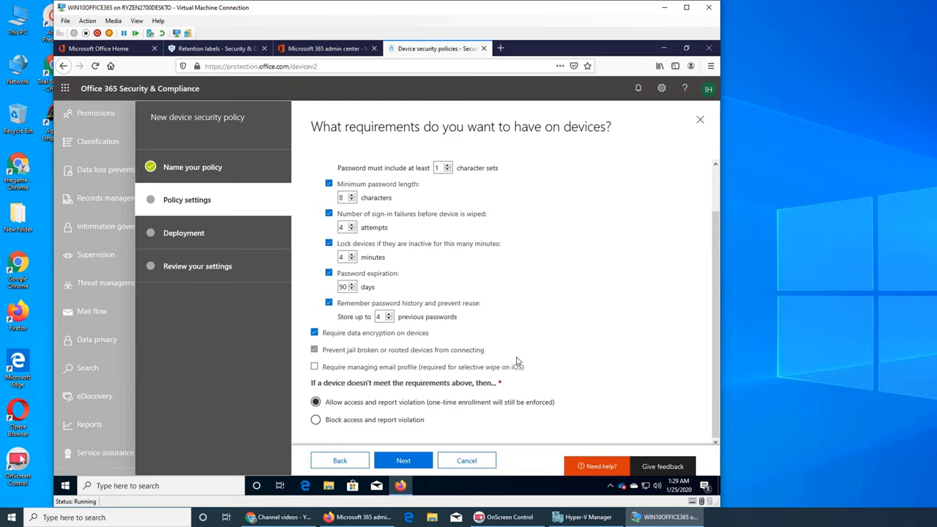
mouse_move(594, 374)
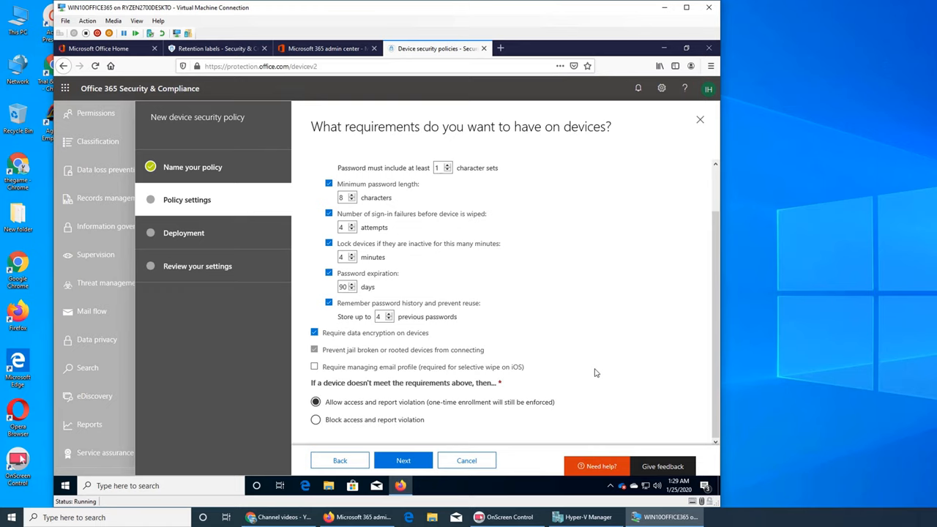
mouse_move(597, 381)
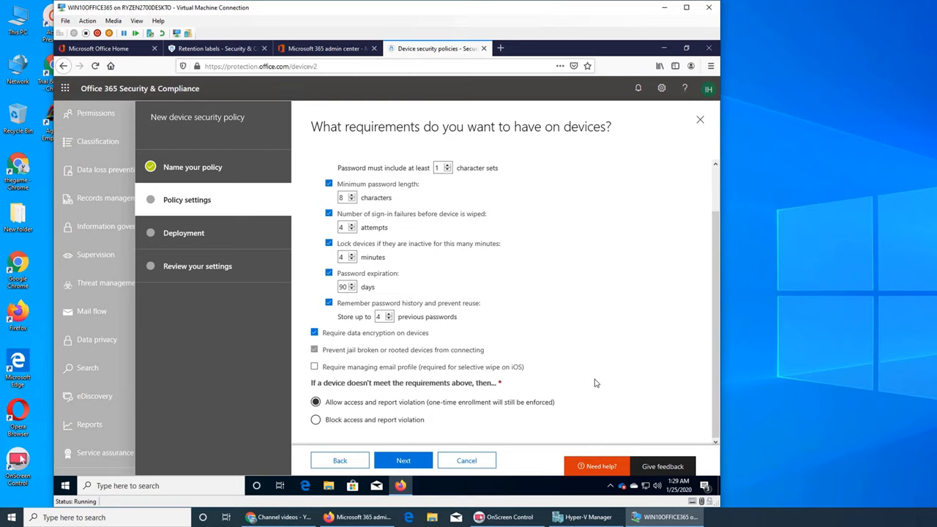
mouse_move(574, 384)
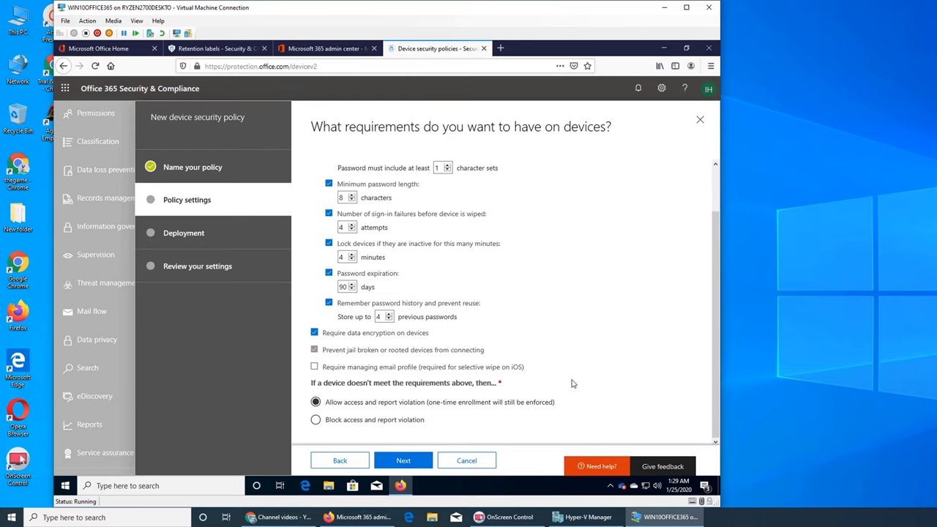
mouse_move(501, 296)
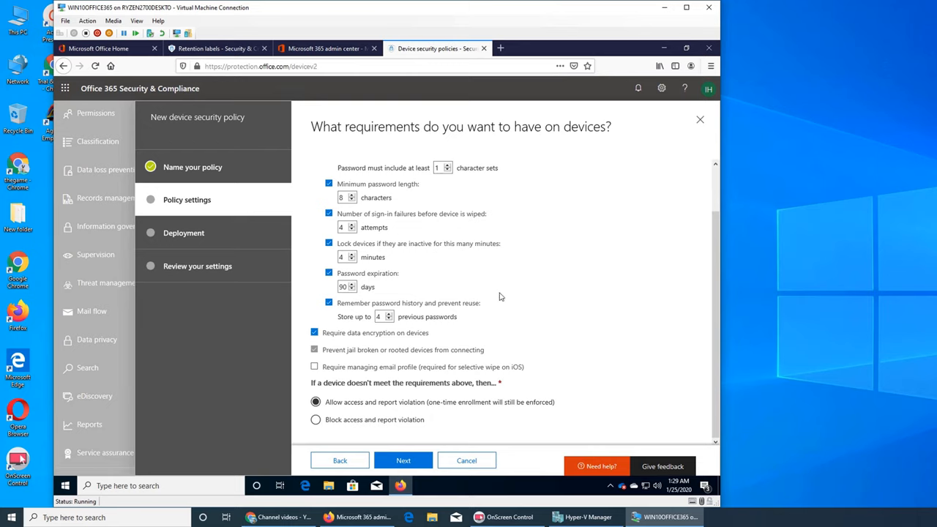
mouse_move(346, 387)
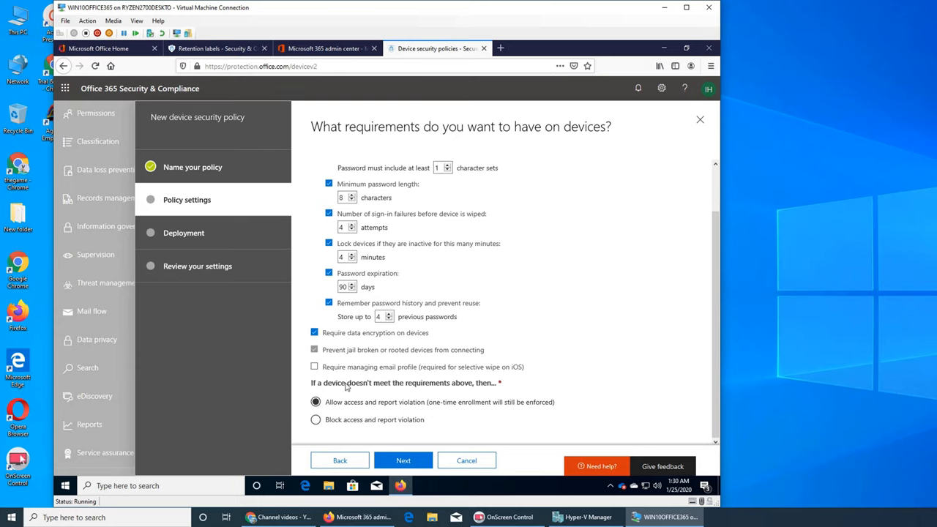
mouse_move(635, 369)
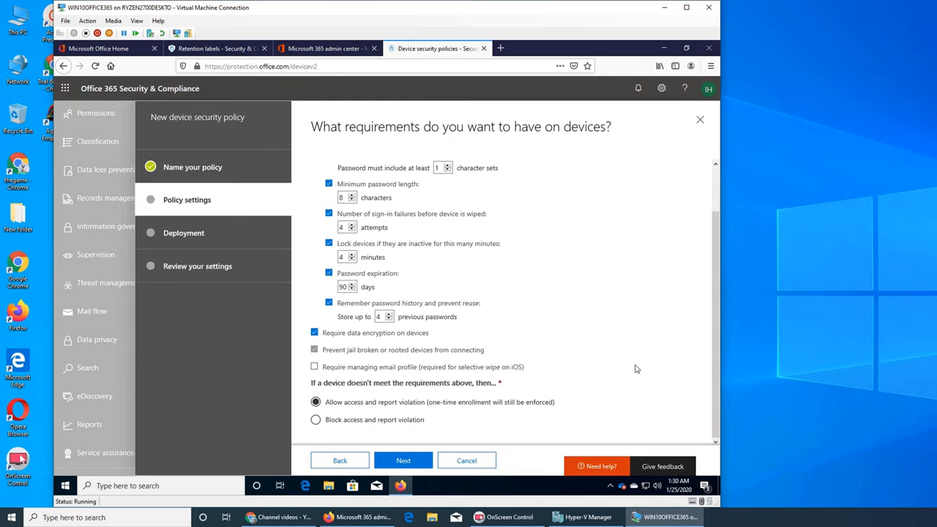
mouse_move(646, 388)
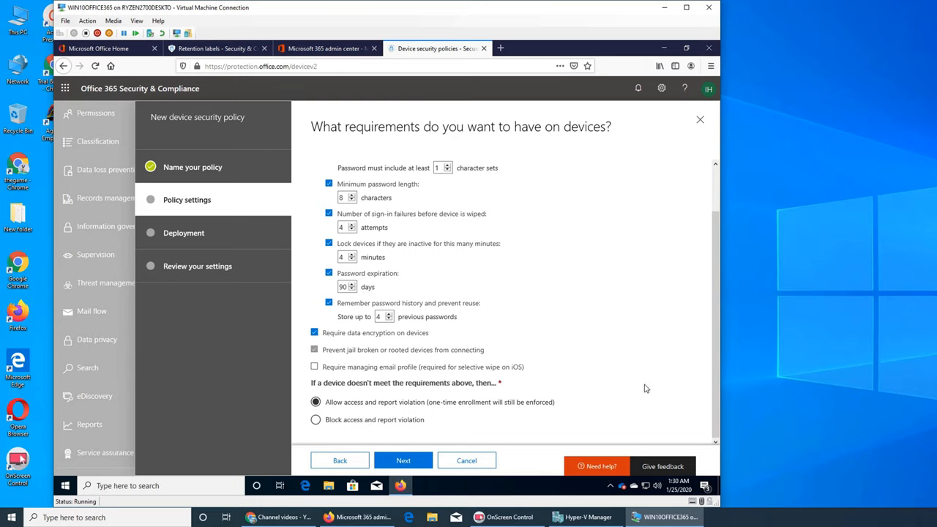
mouse_move(330, 374)
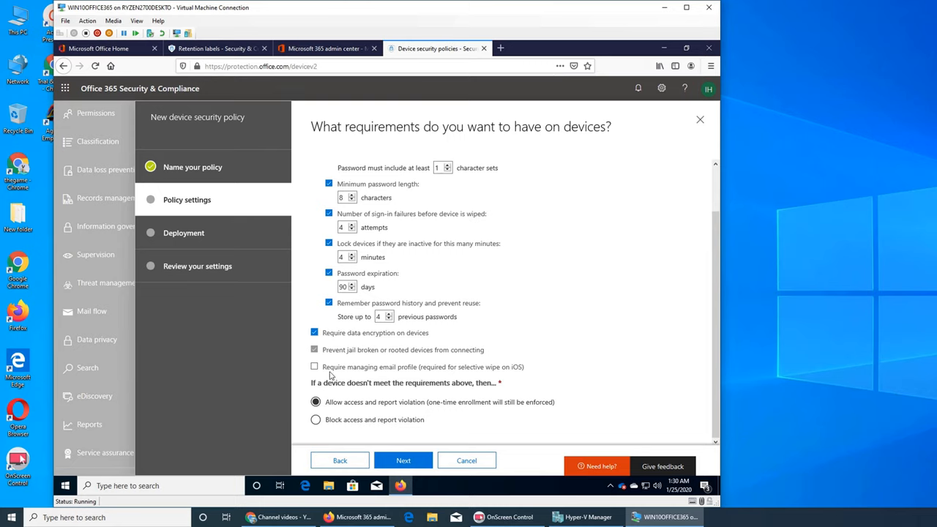
mouse_move(403, 374)
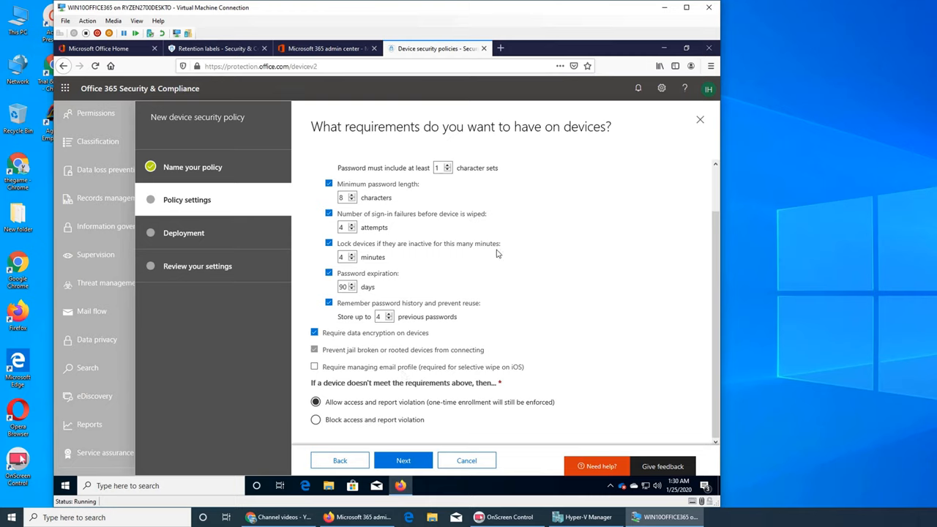
left_click(325, 48)
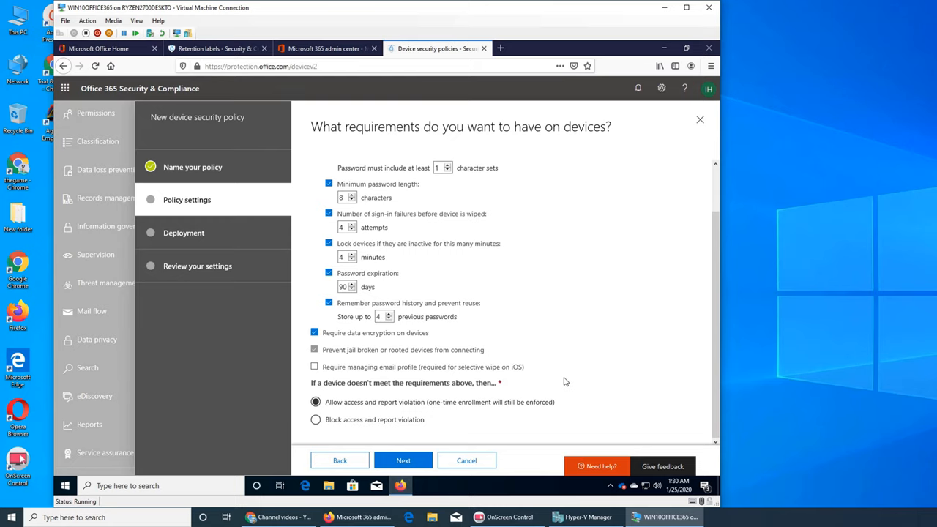
mouse_move(557, 383)
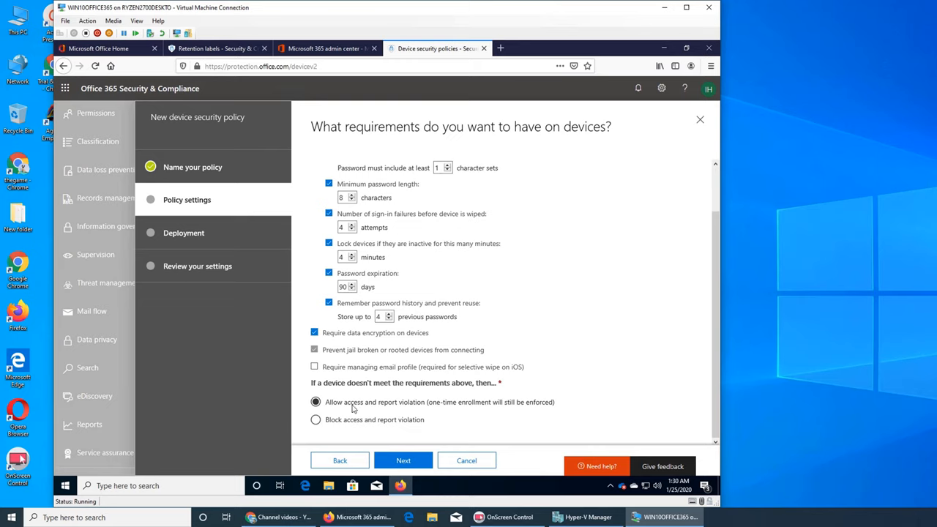
mouse_move(463, 407)
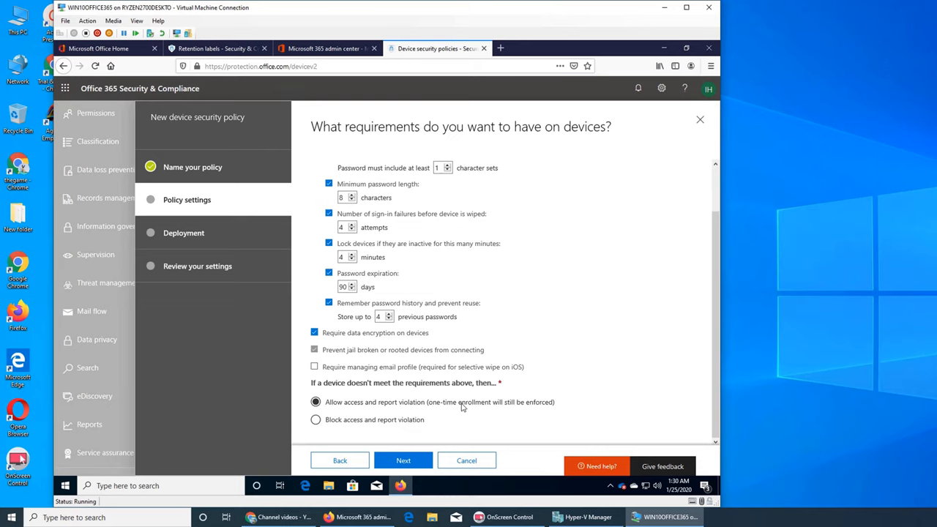
mouse_move(486, 413)
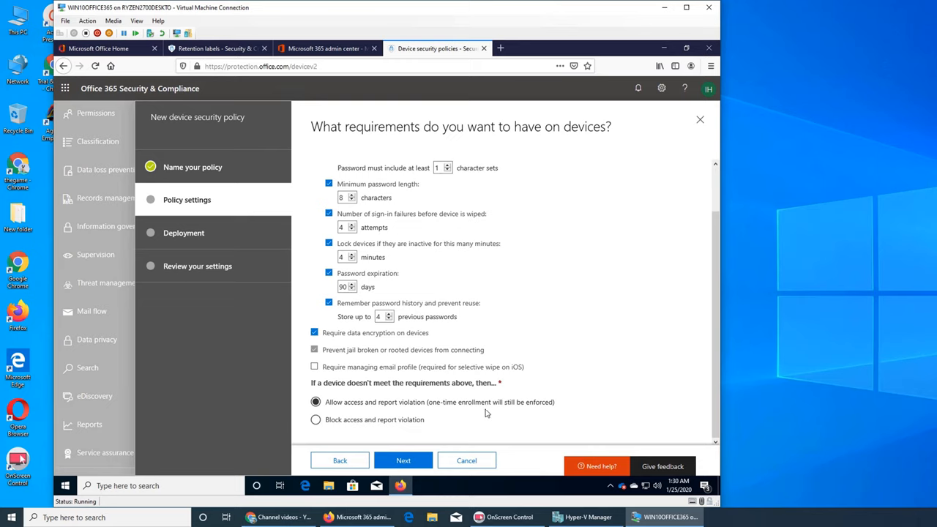
mouse_move(374, 395)
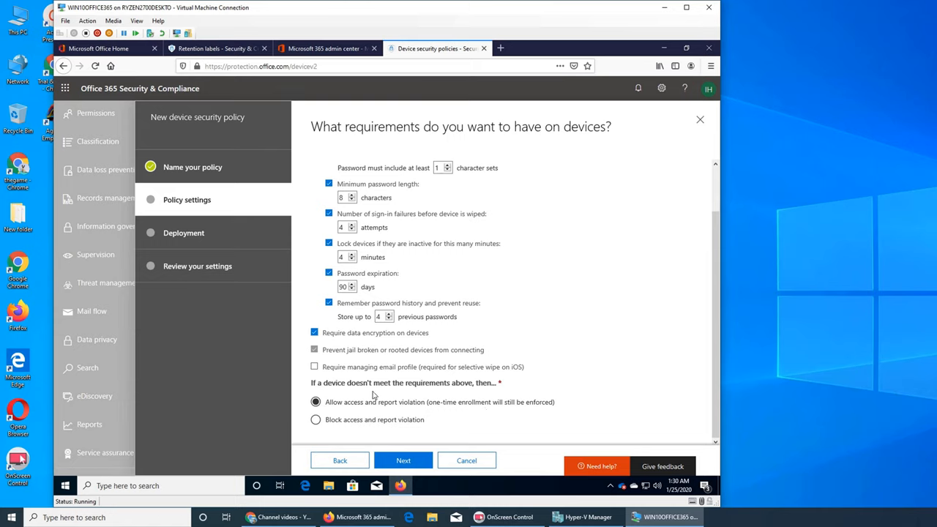
mouse_move(359, 380)
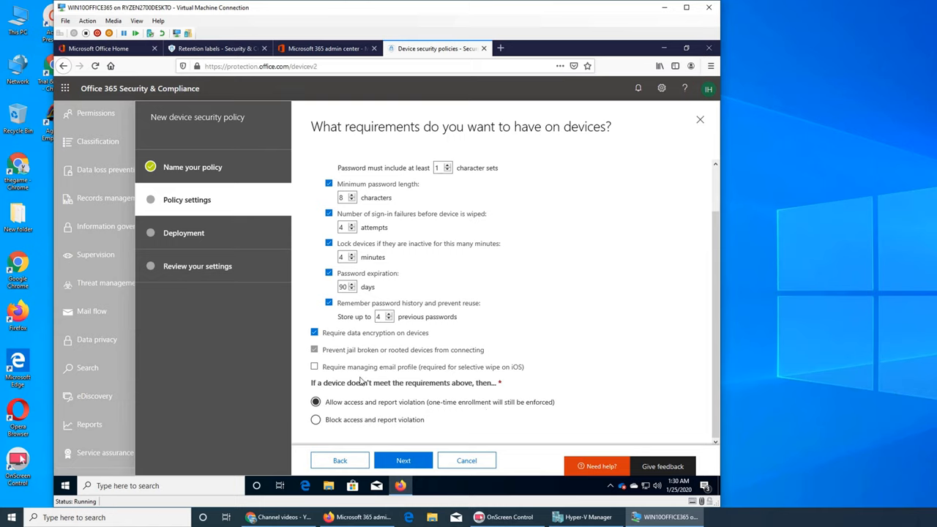
mouse_move(466, 451)
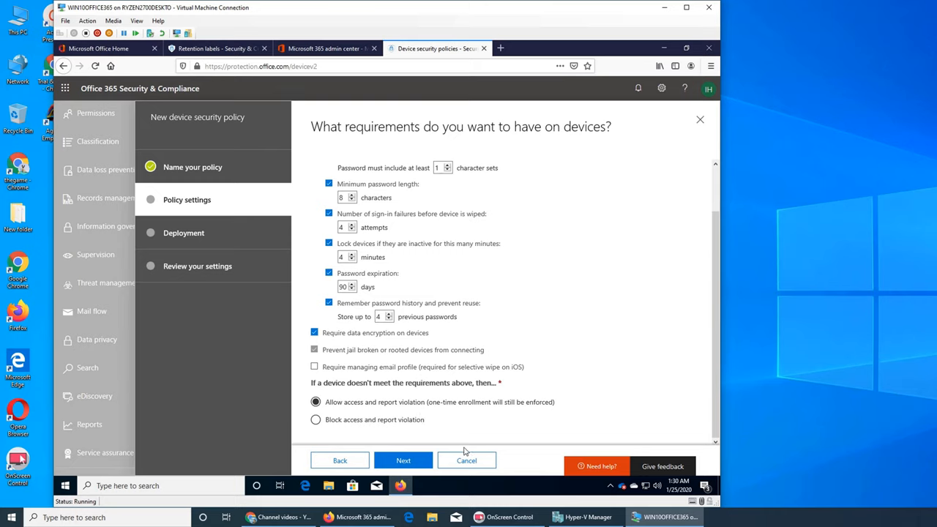
mouse_move(422, 328)
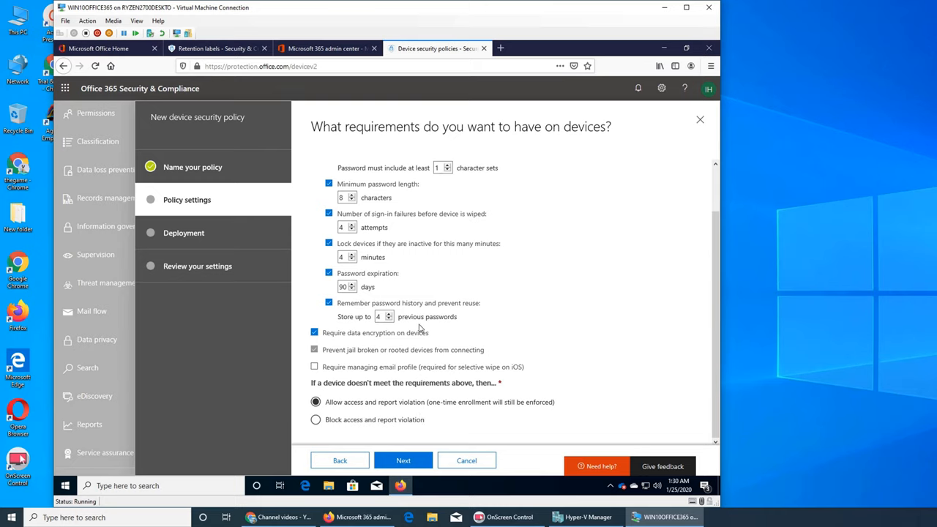
mouse_move(427, 416)
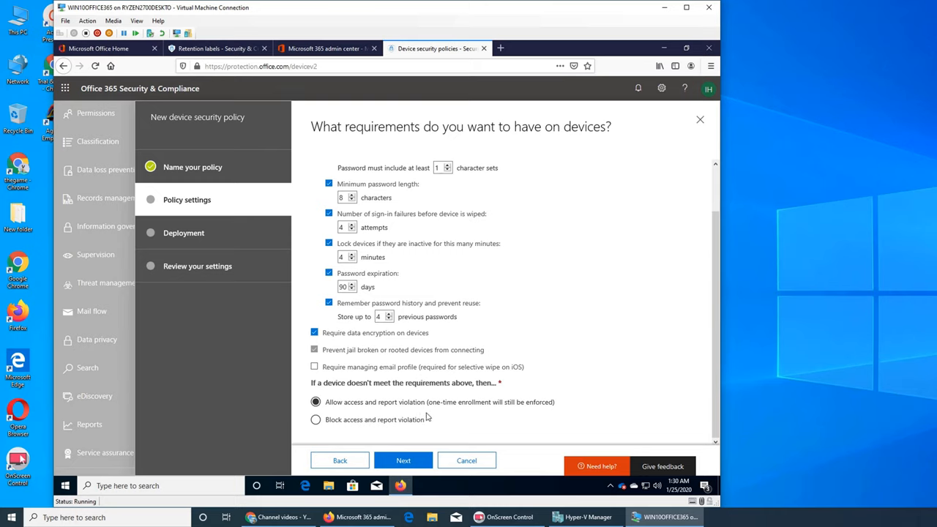
mouse_move(359, 410)
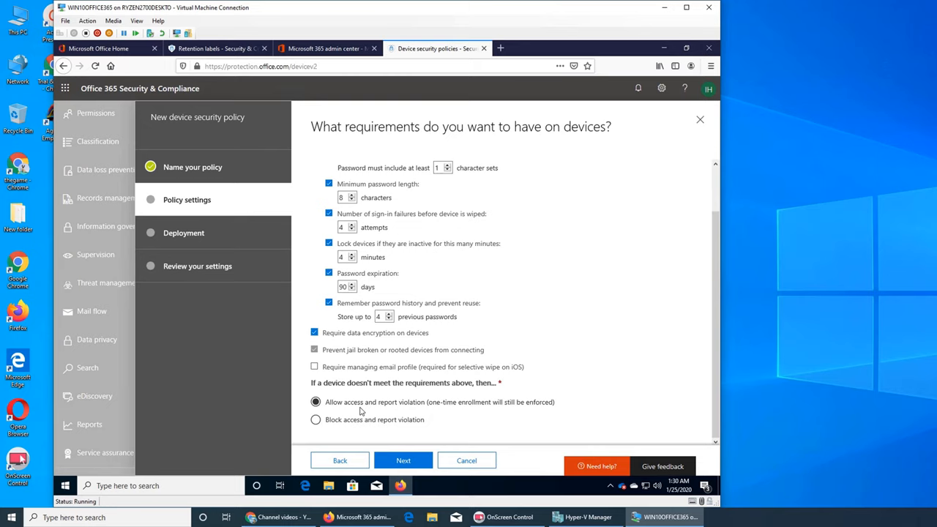
mouse_move(482, 407)
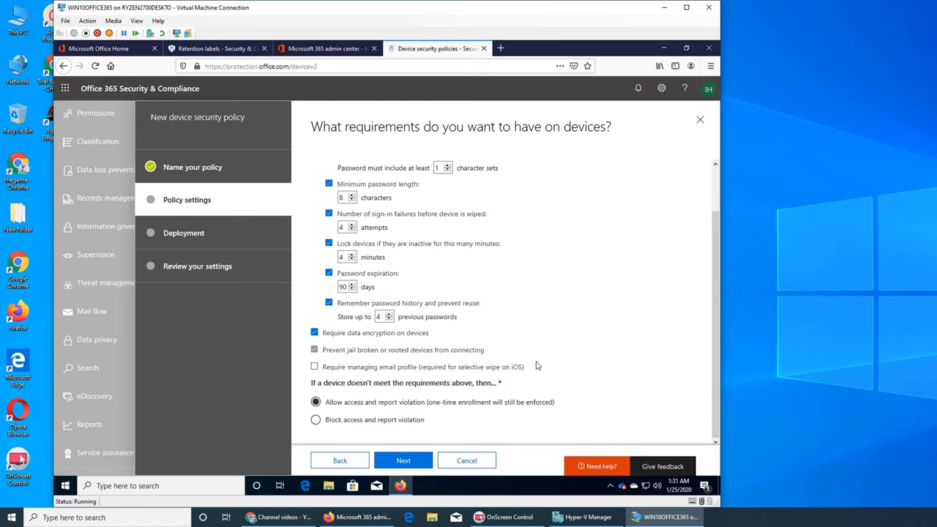
mouse_move(422, 430)
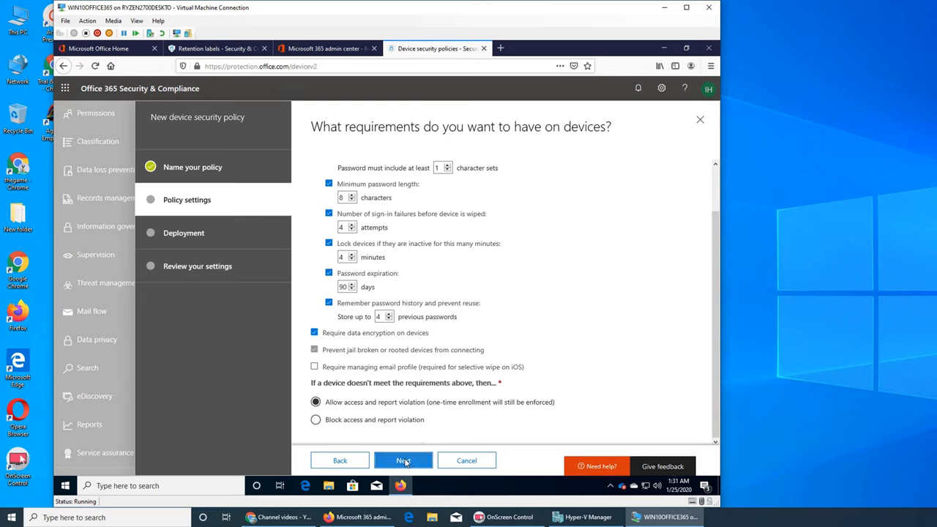
left_click(403, 460)
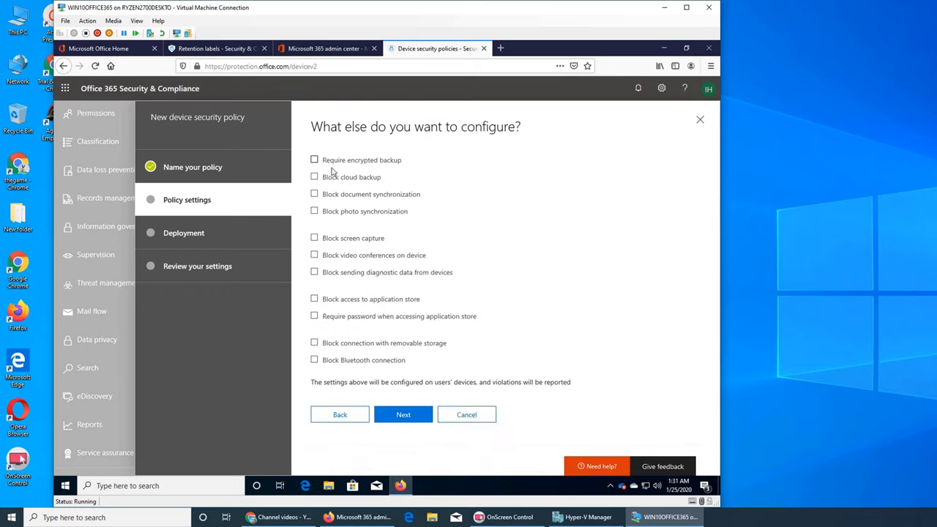
mouse_move(355, 164)
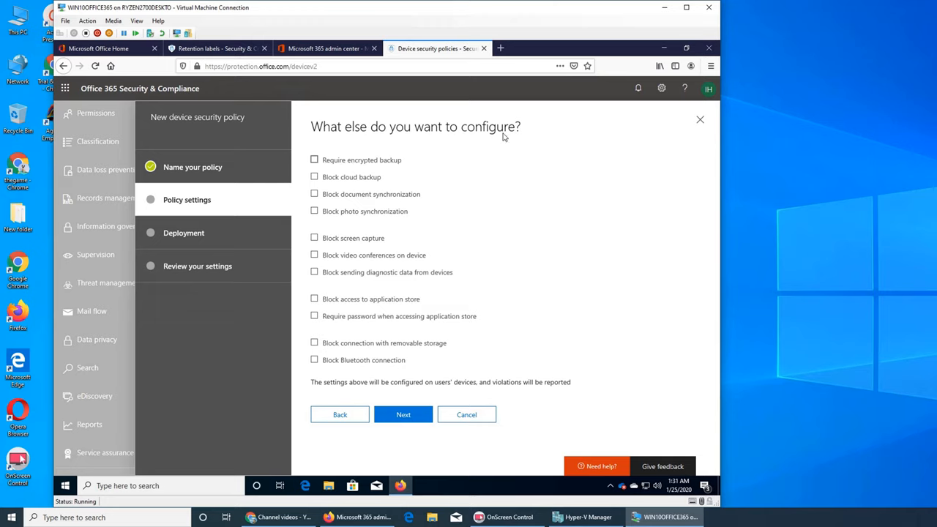
mouse_move(480, 451)
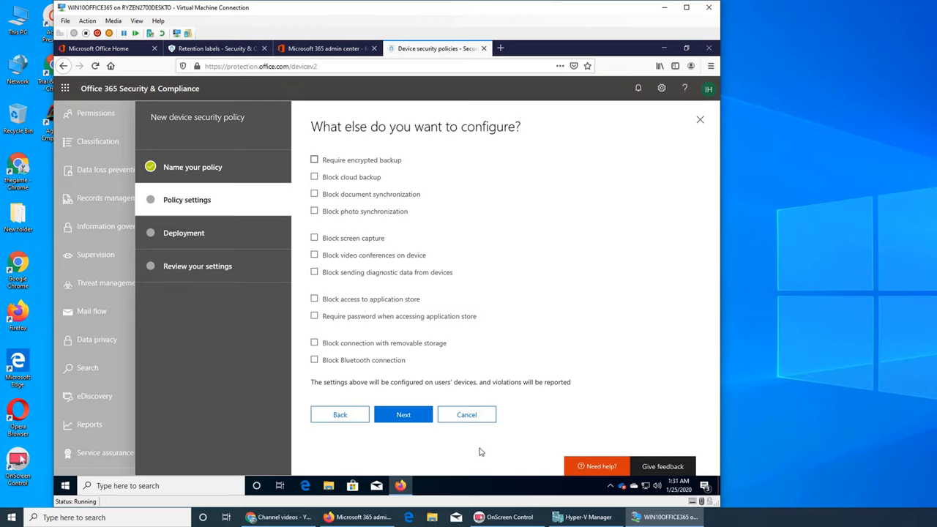
mouse_move(482, 252)
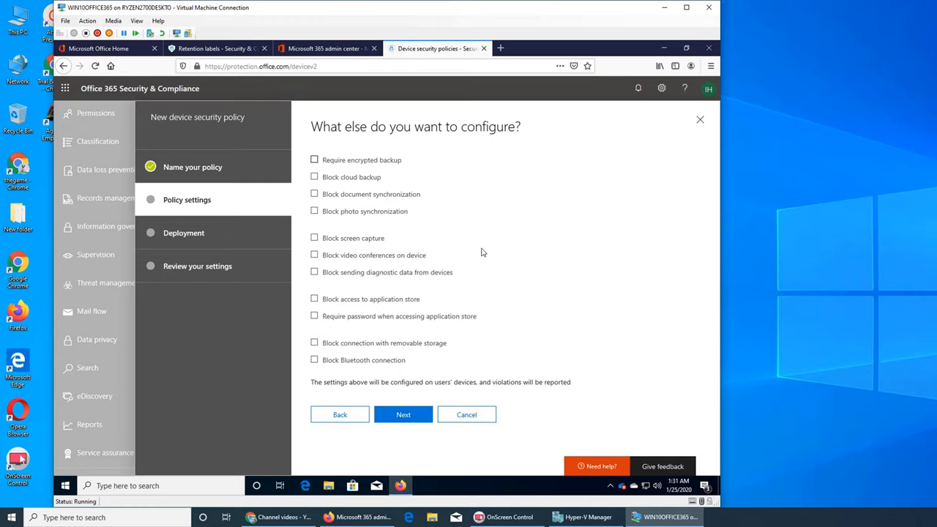
mouse_move(466, 225)
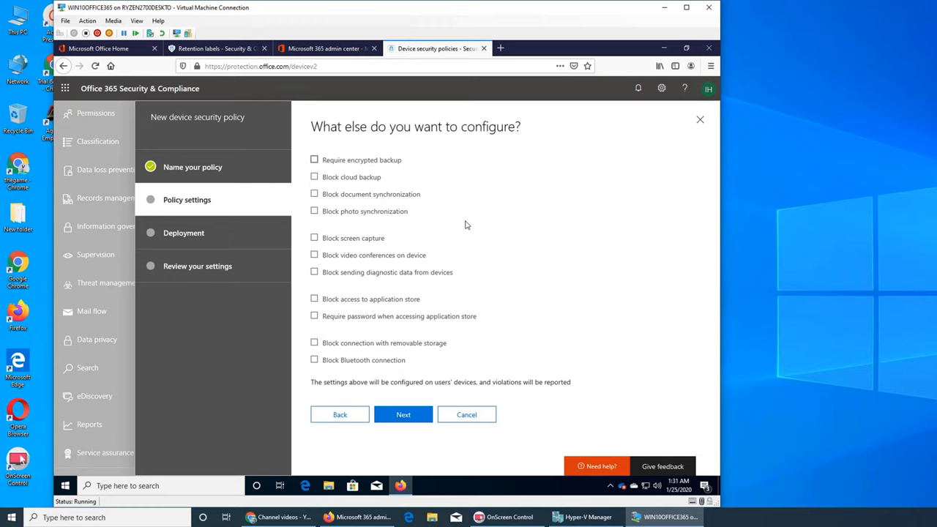
mouse_move(603, 252)
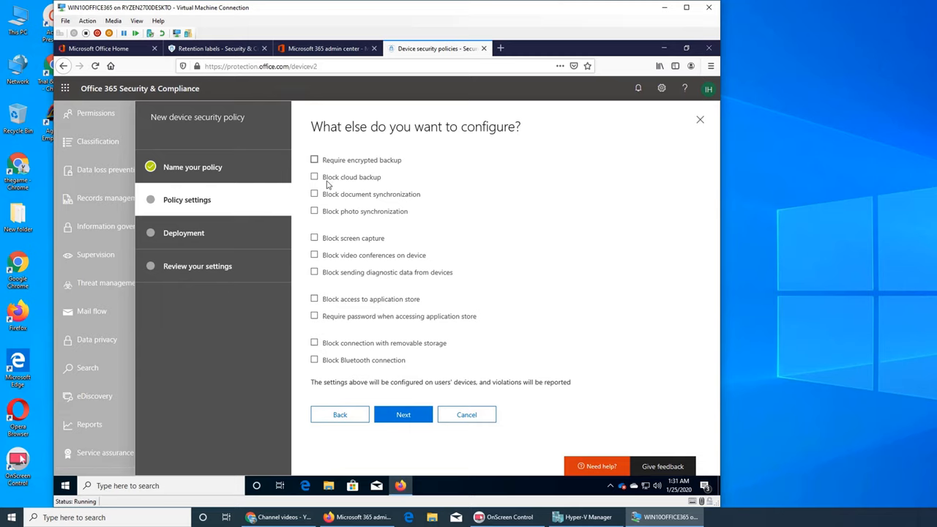
mouse_move(589, 232)
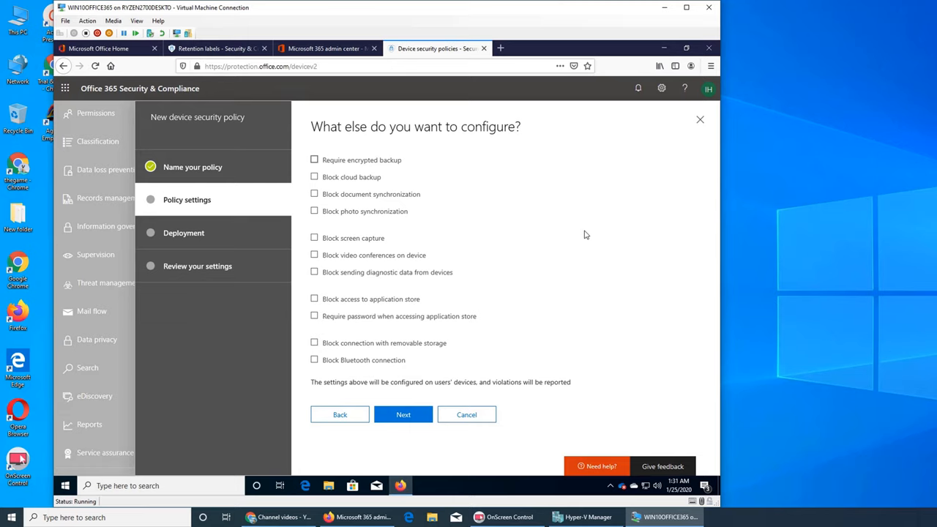
mouse_move(345, 208)
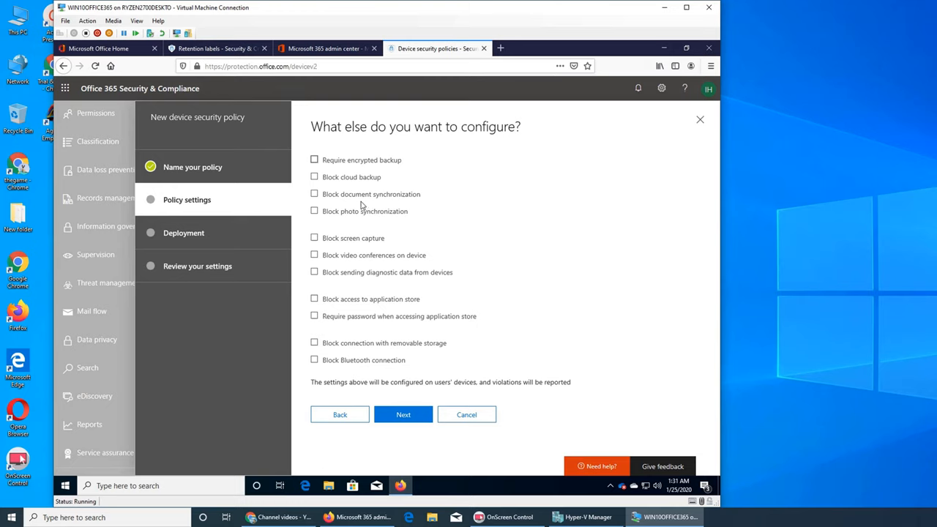
mouse_move(602, 237)
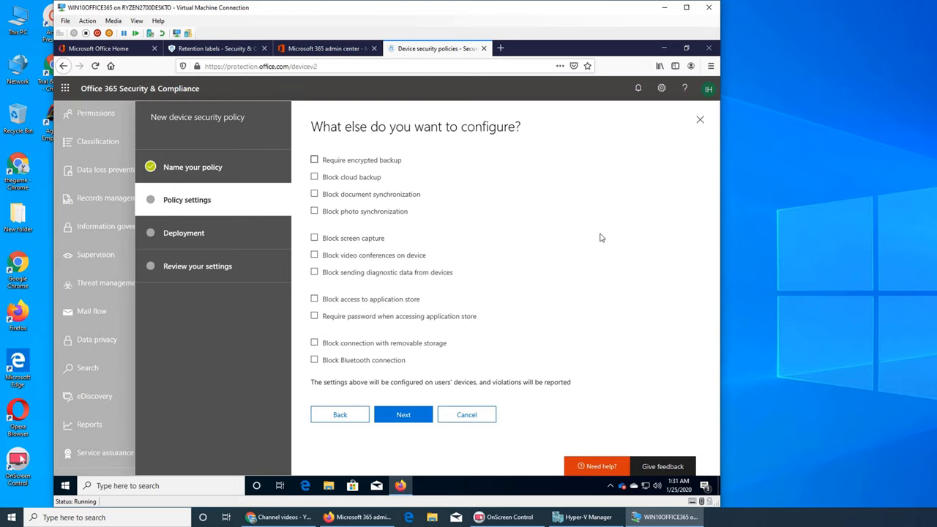
mouse_move(647, 316)
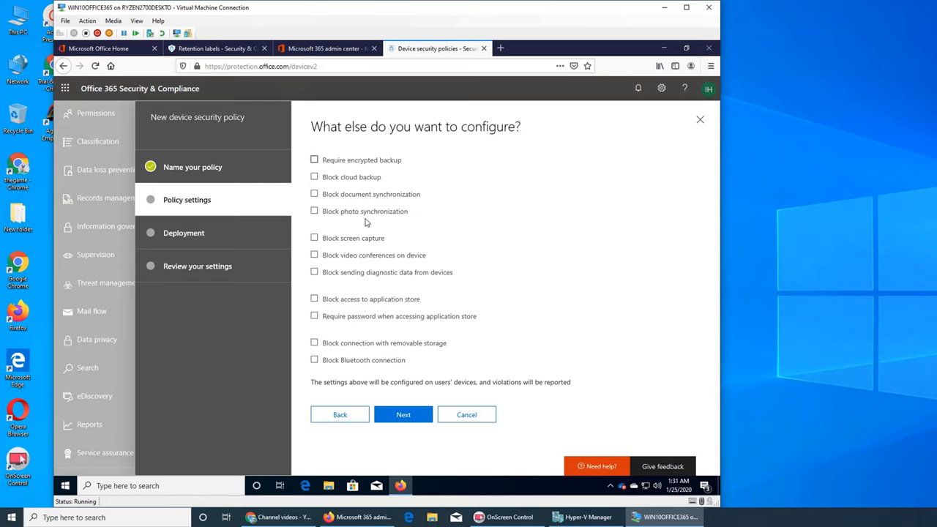
mouse_move(615, 321)
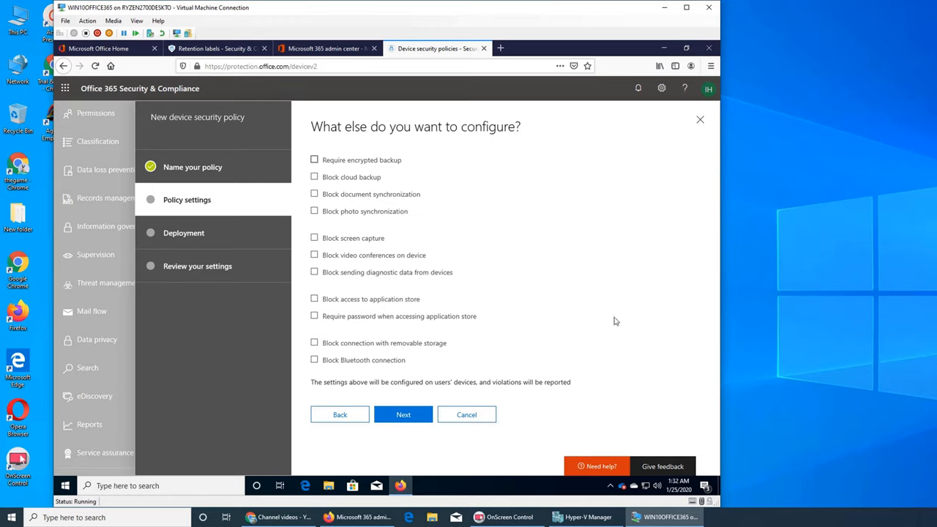
mouse_move(562, 243)
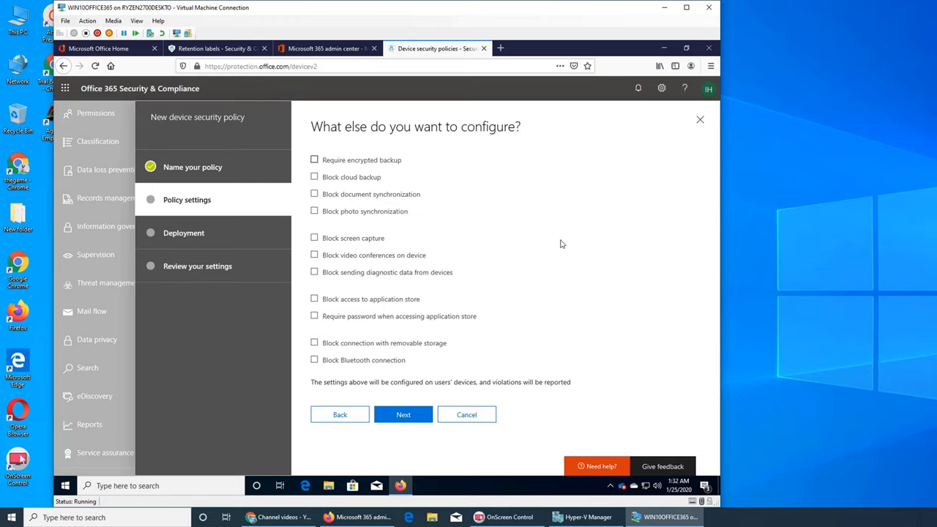
mouse_move(381, 211)
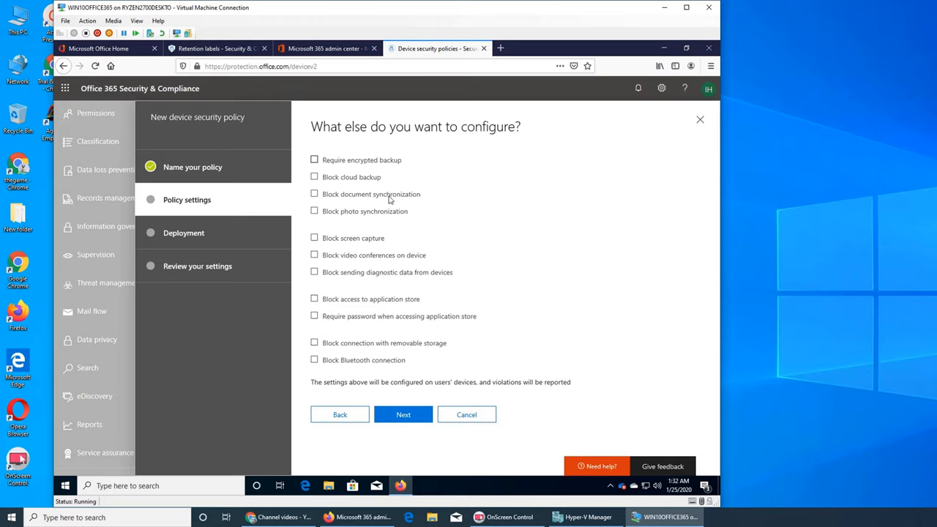
mouse_move(376, 220)
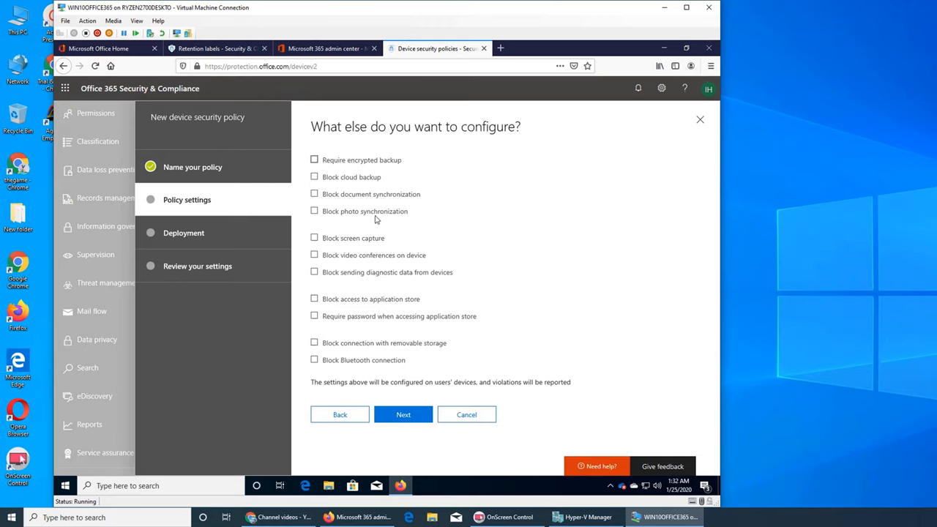
mouse_move(501, 260)
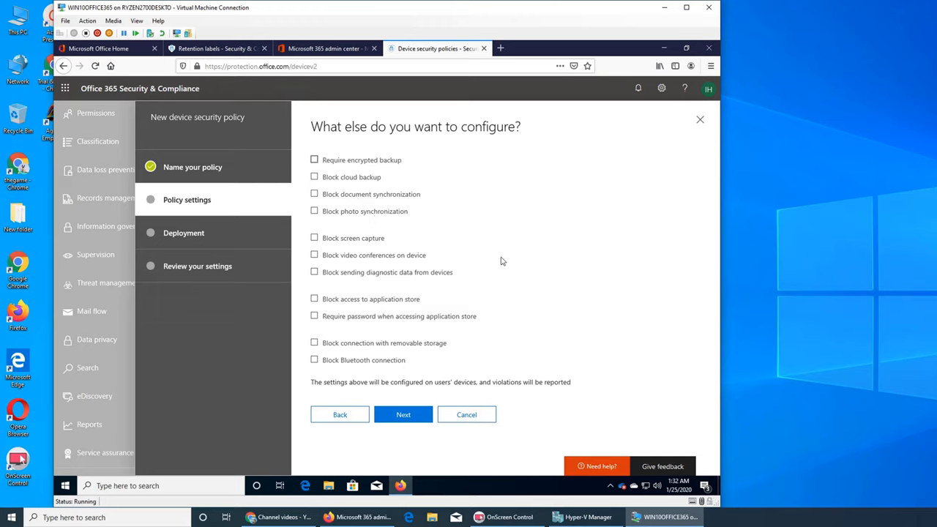
mouse_move(501, 263)
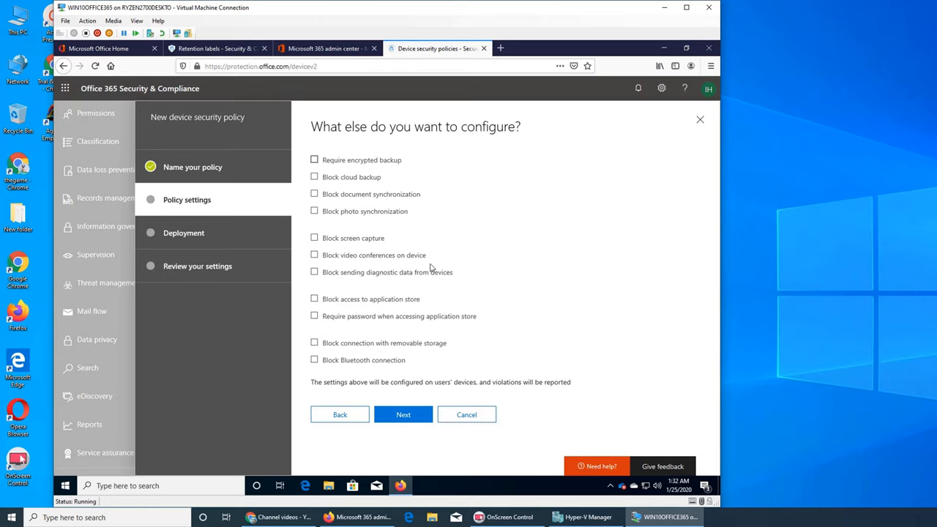
mouse_move(462, 252)
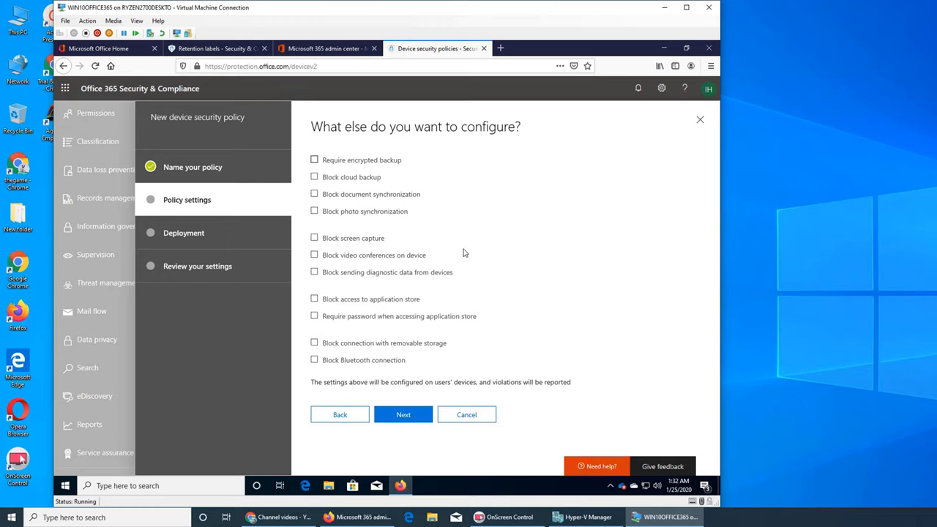
mouse_move(539, 161)
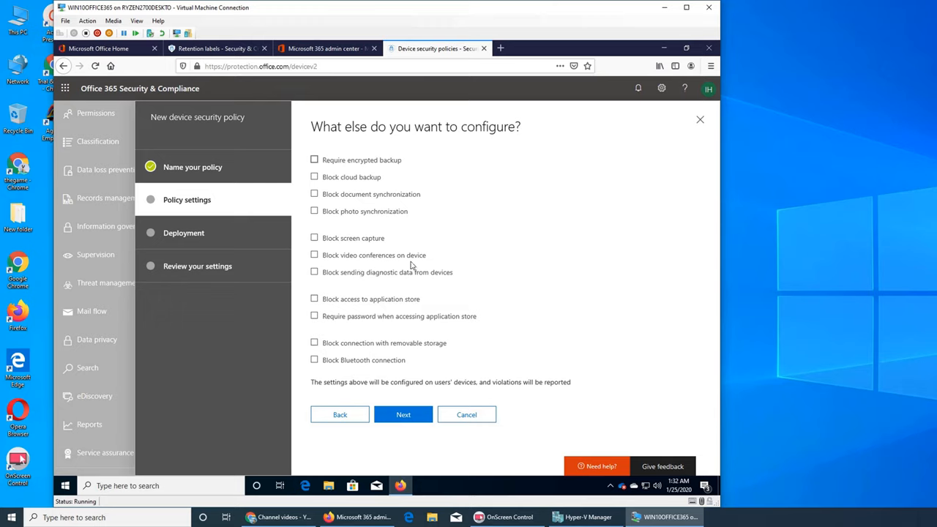
mouse_move(612, 319)
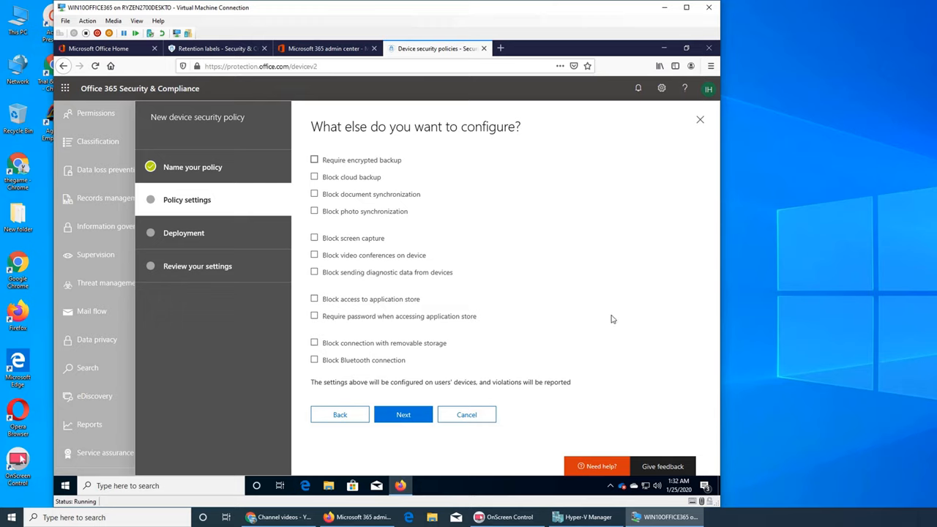
mouse_move(421, 263)
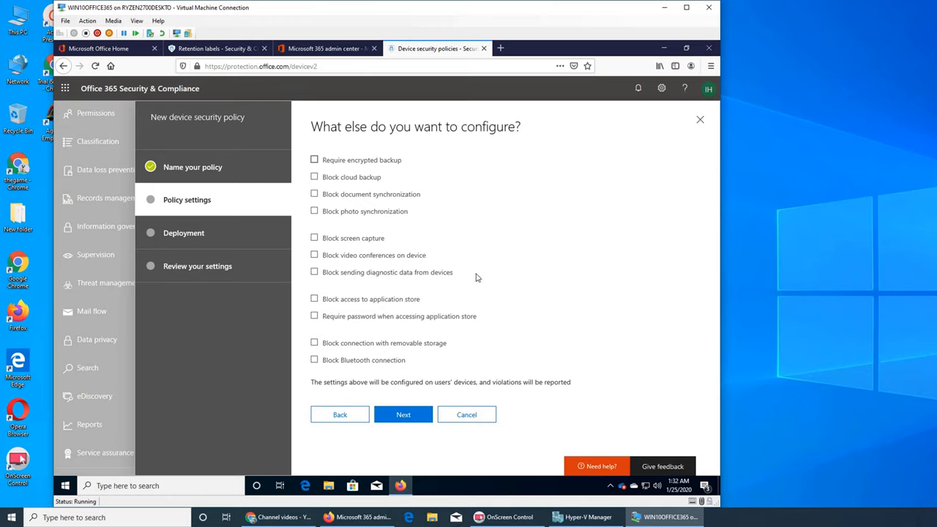
mouse_move(416, 287)
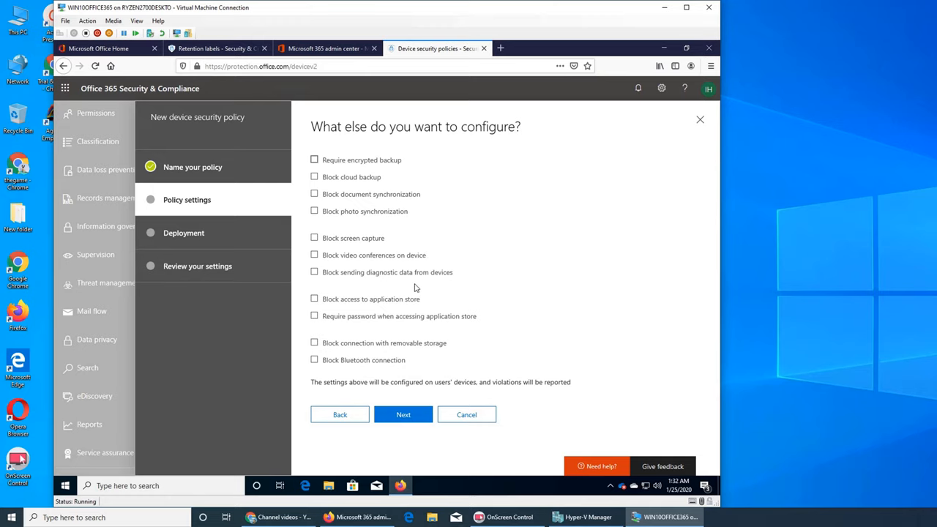
mouse_move(612, 198)
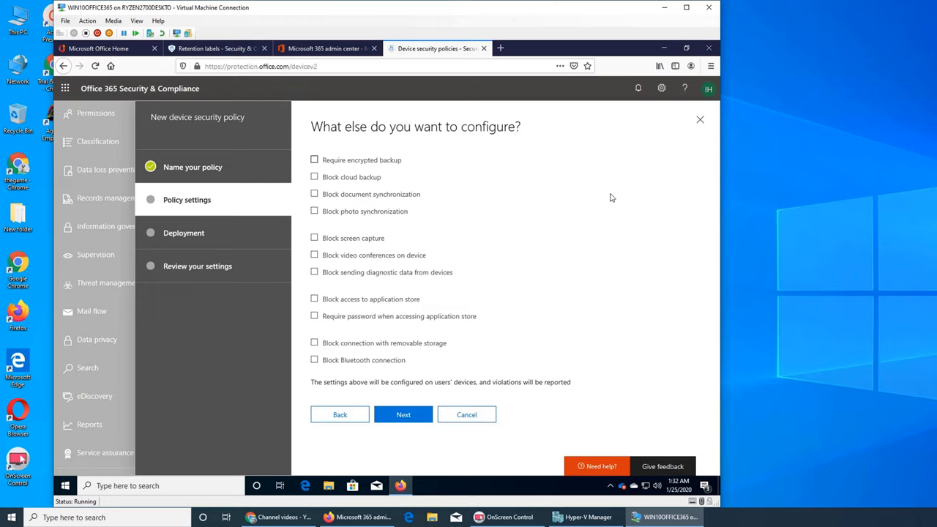
mouse_move(622, 311)
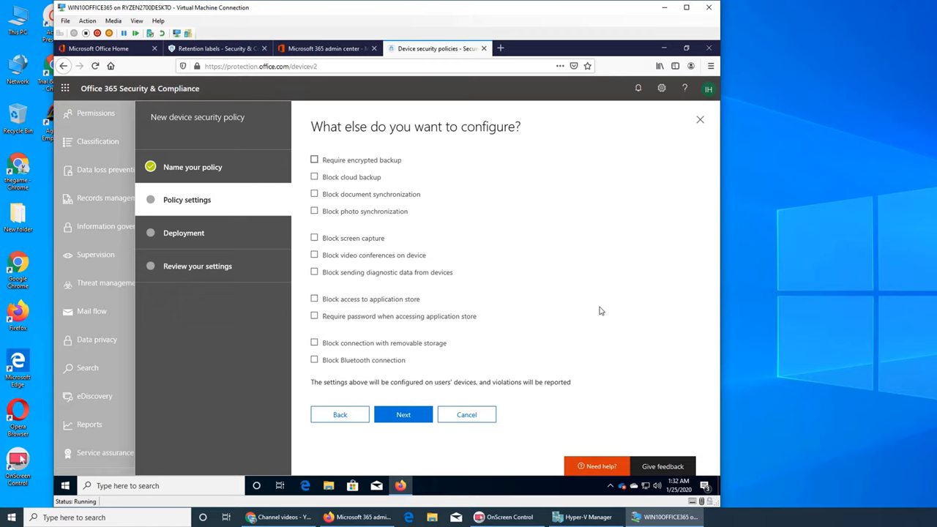
mouse_move(648, 302)
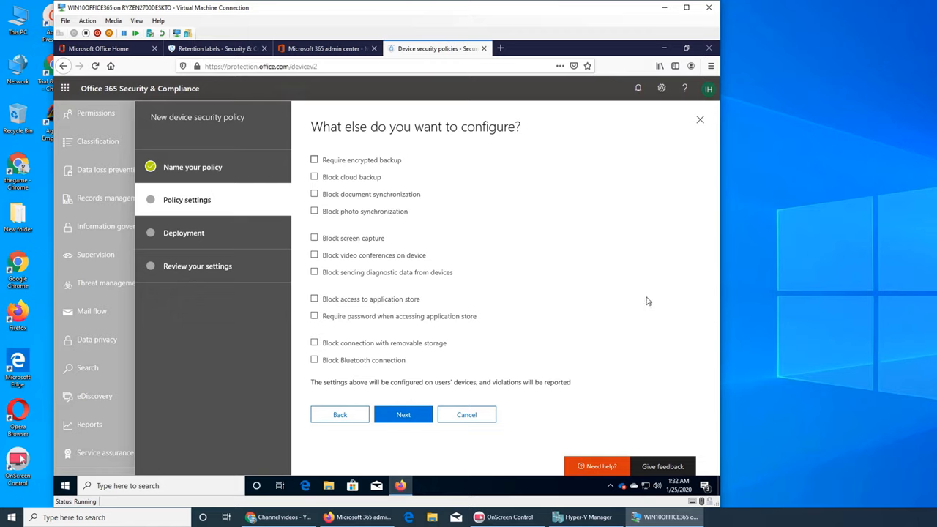
mouse_move(614, 338)
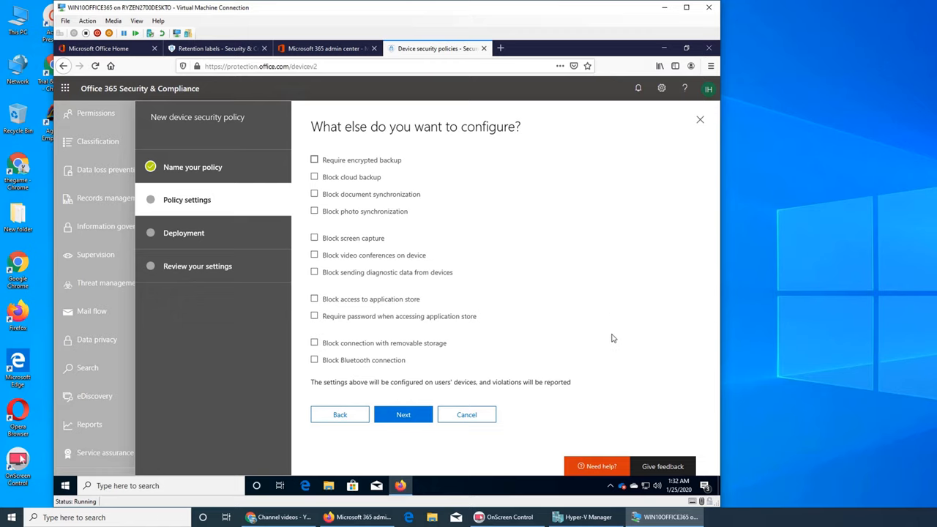
mouse_move(622, 325)
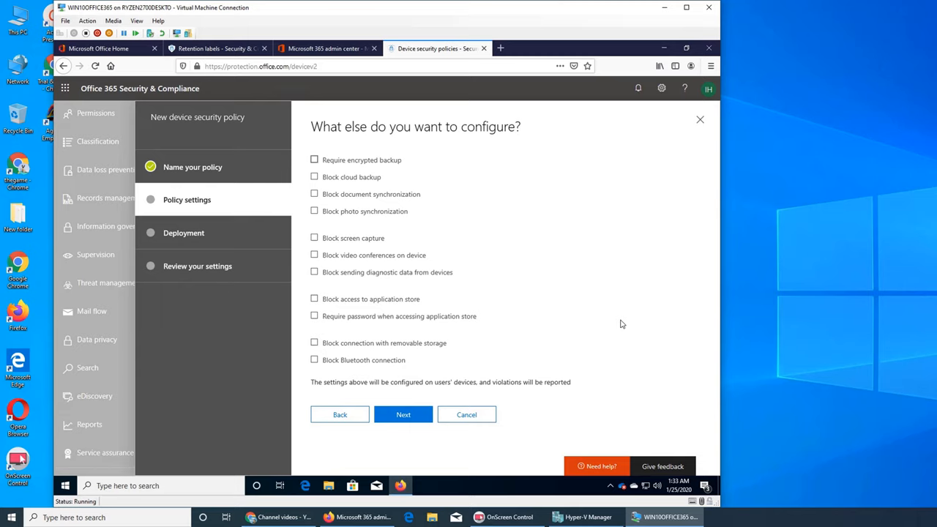
mouse_move(375, 334)
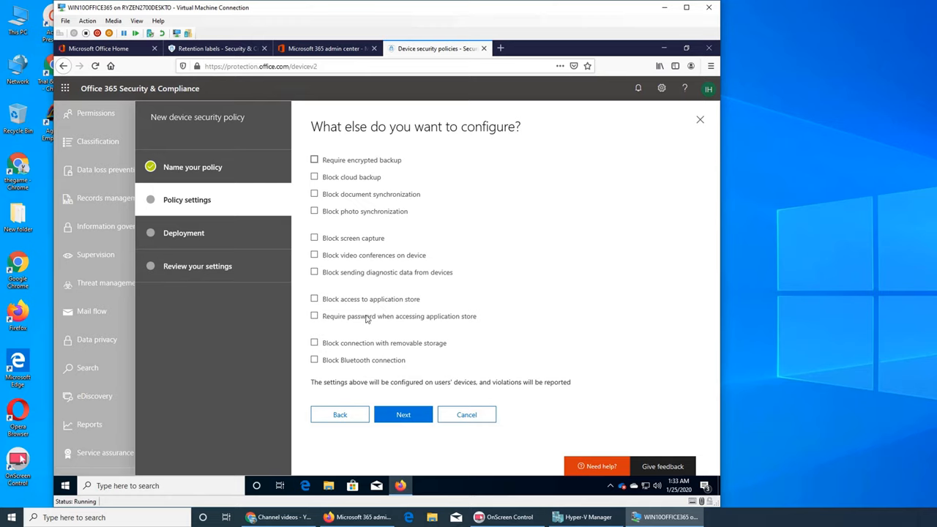
mouse_move(454, 325)
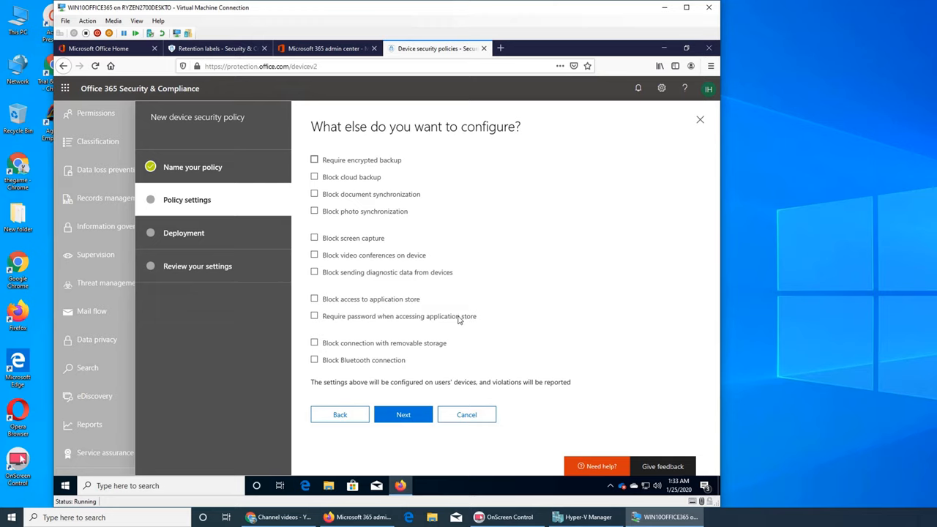
mouse_move(620, 331)
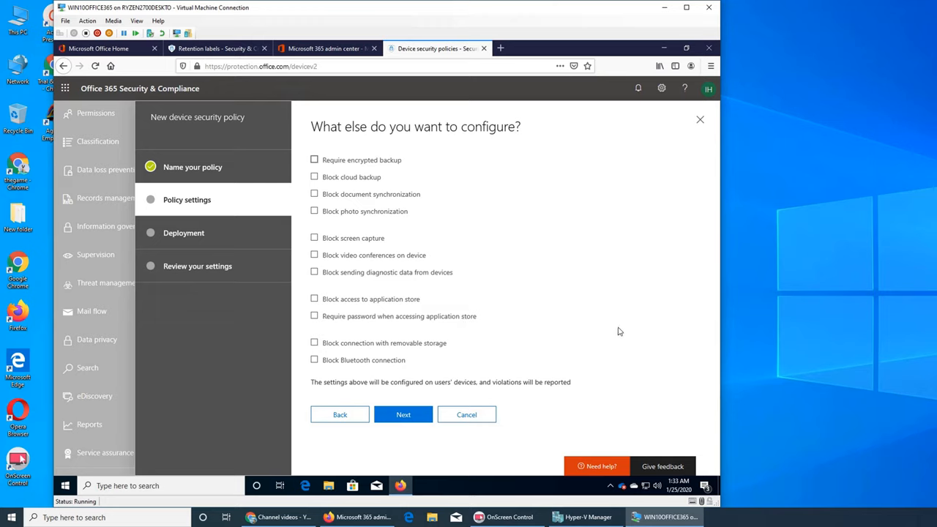
mouse_move(624, 331)
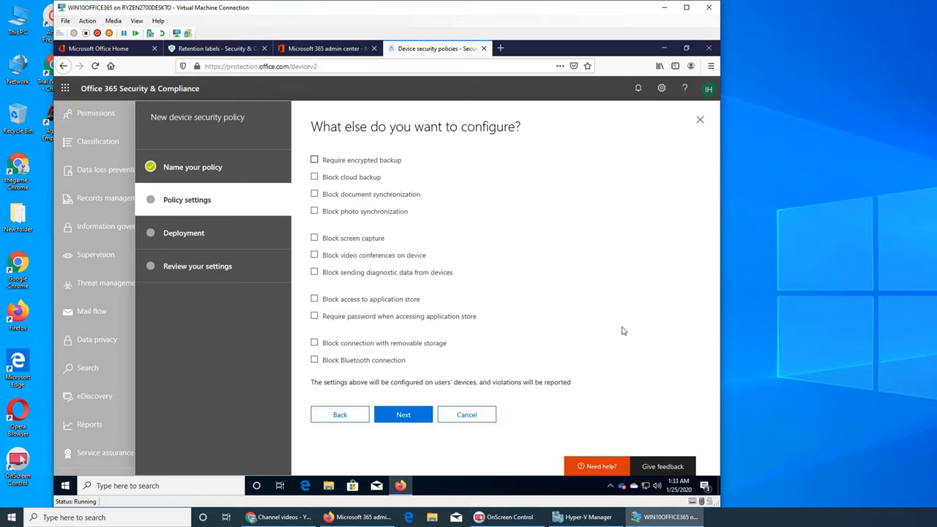
mouse_move(356, 357)
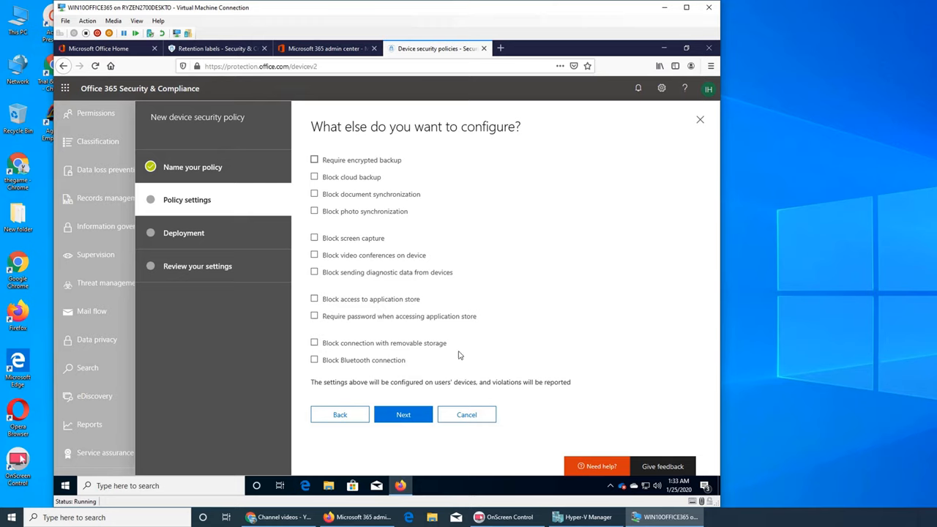
mouse_move(659, 405)
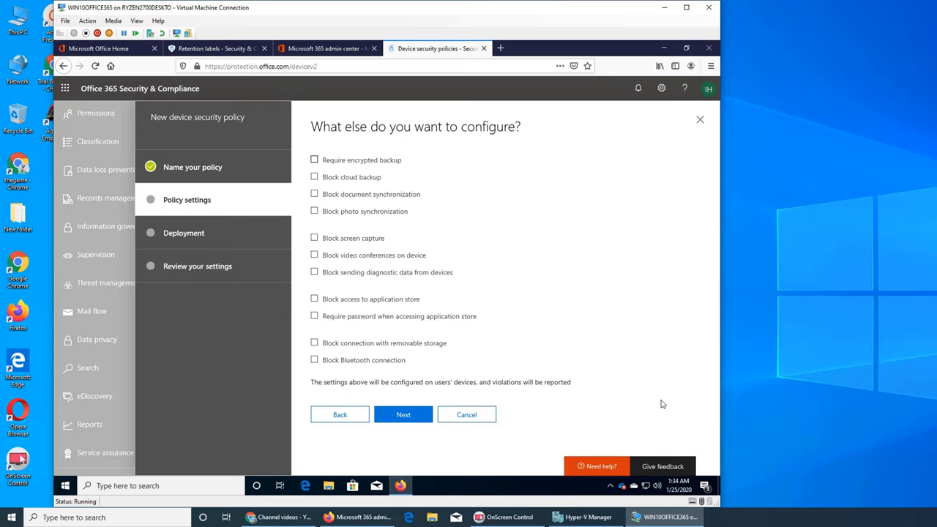
mouse_move(375, 372)
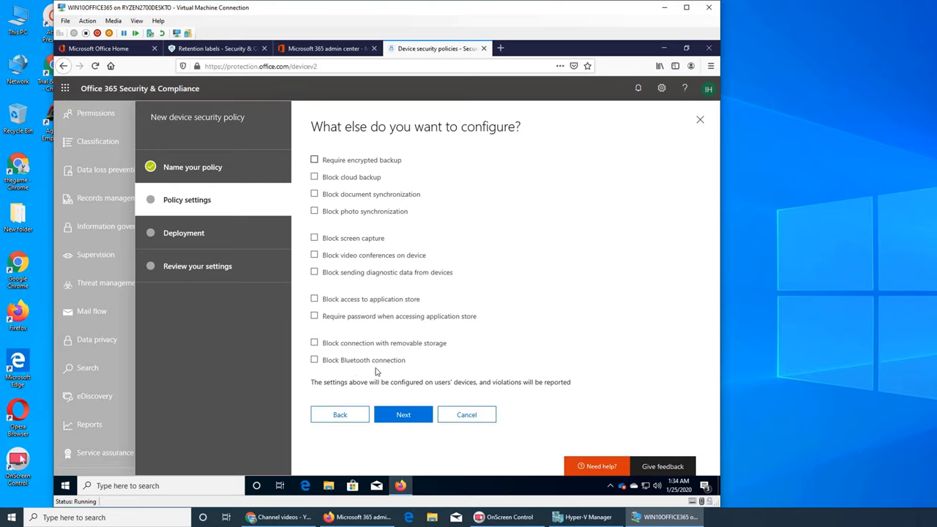
mouse_move(689, 353)
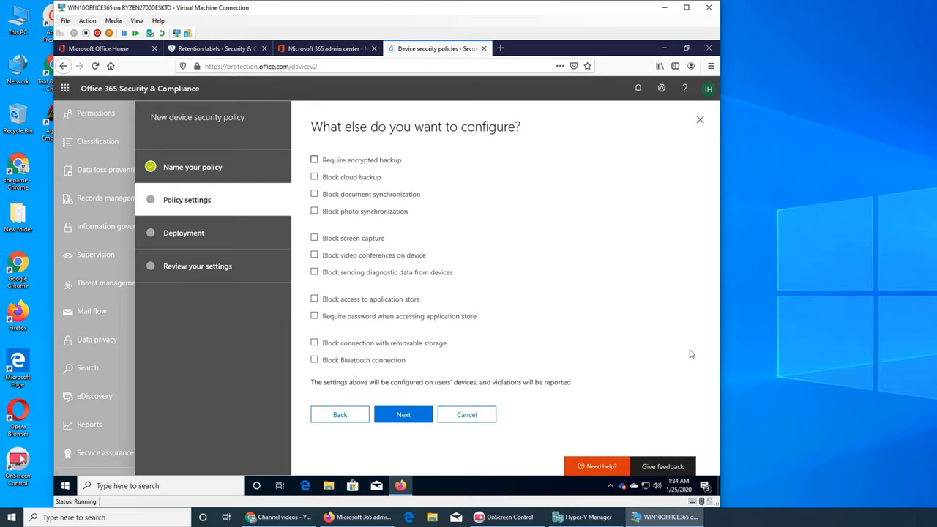
mouse_move(354, 366)
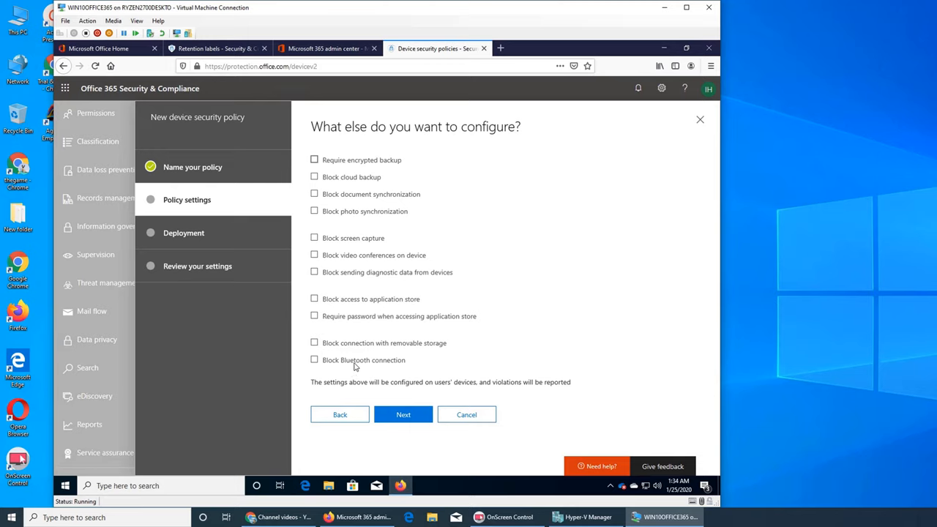
mouse_move(510, 374)
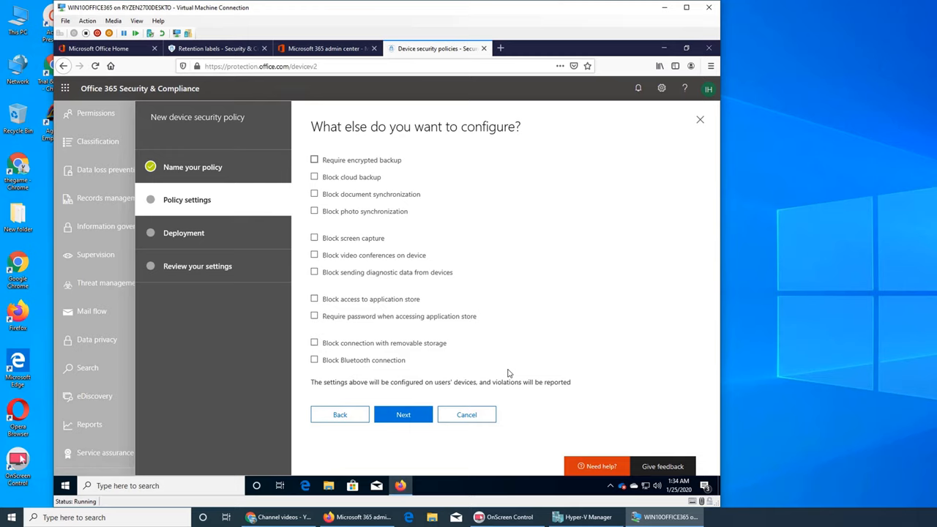
mouse_move(528, 372)
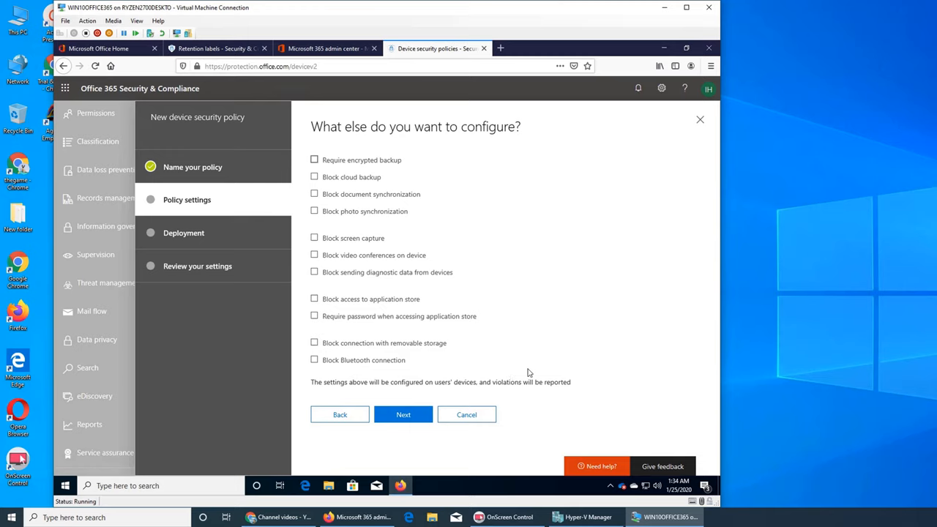
mouse_move(380, 369)
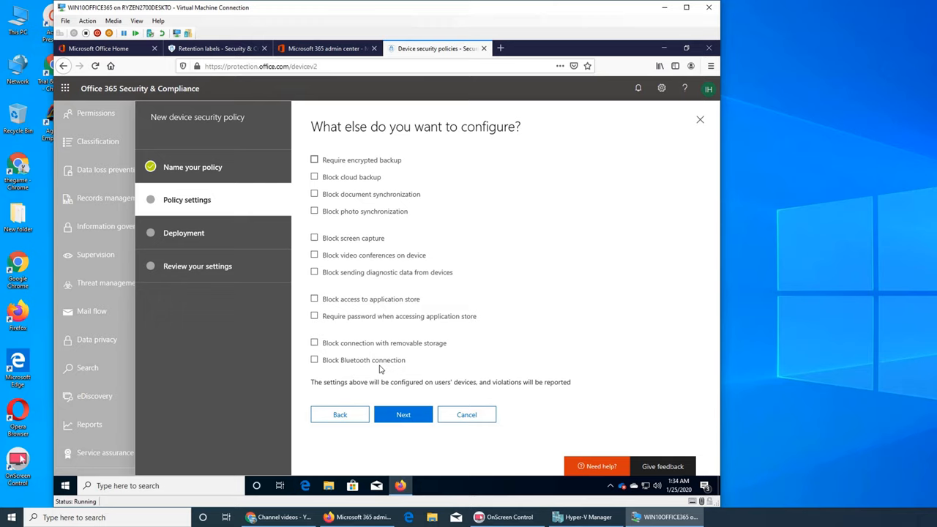
mouse_move(401, 374)
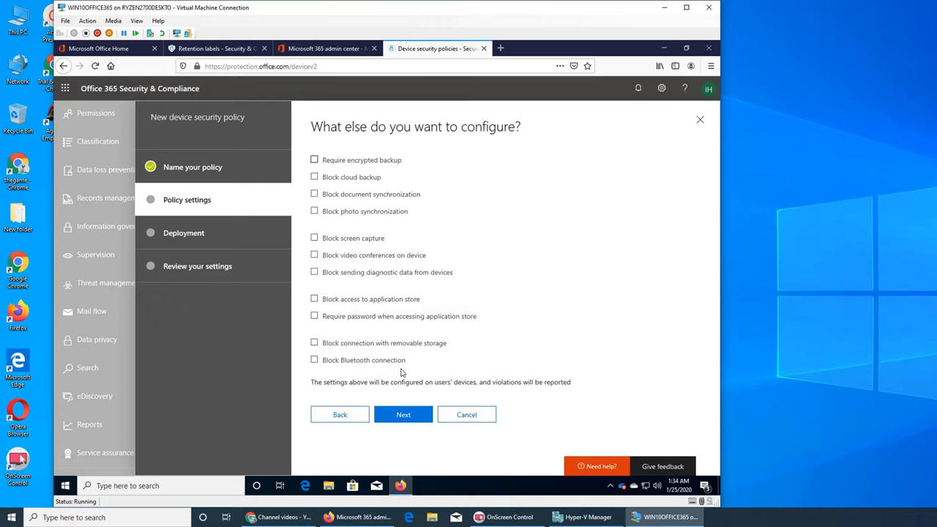
mouse_move(389, 375)
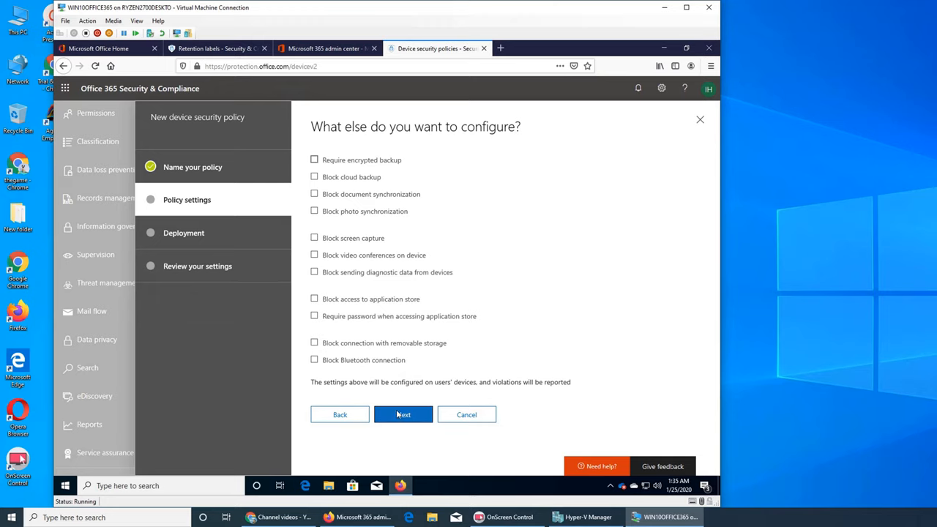
Choose to apply the policy now and add the IT group for deployment
left_click(405, 414)
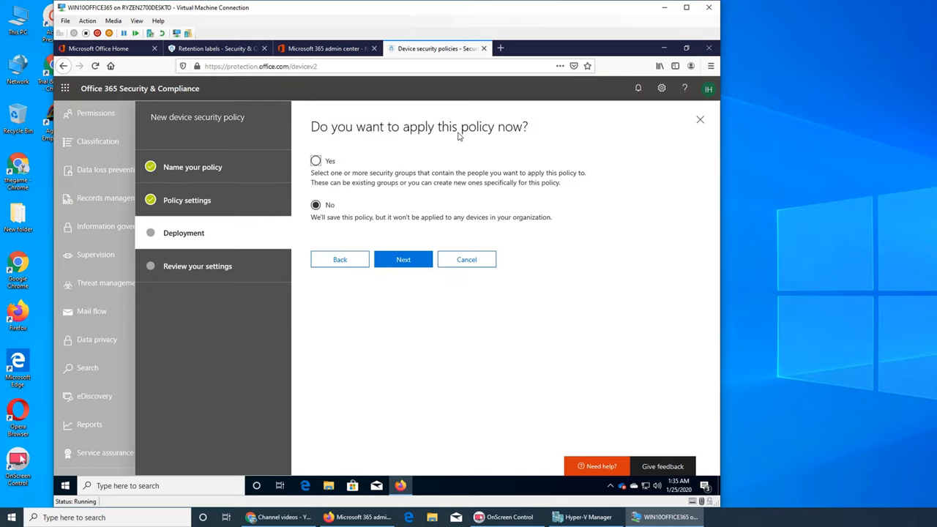
left_click(316, 159)
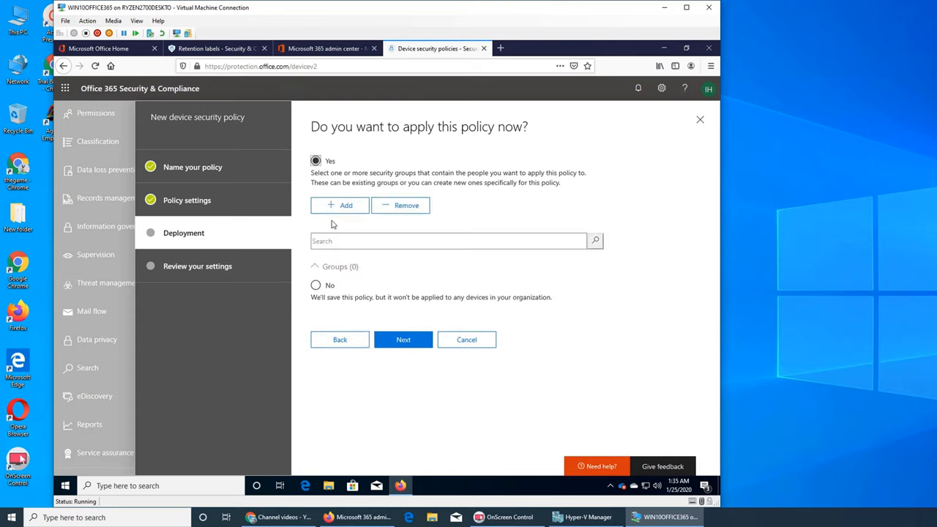
left_click(339, 205)
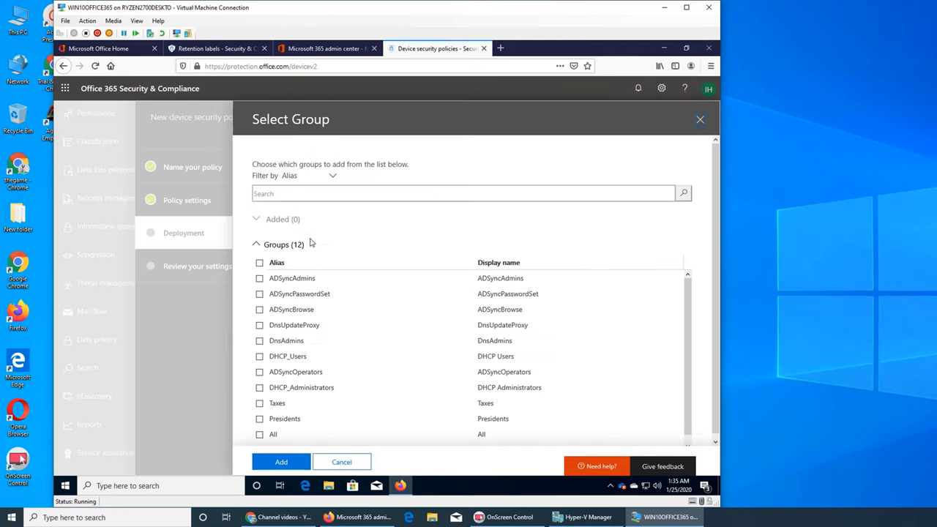
mouse_move(319, 334)
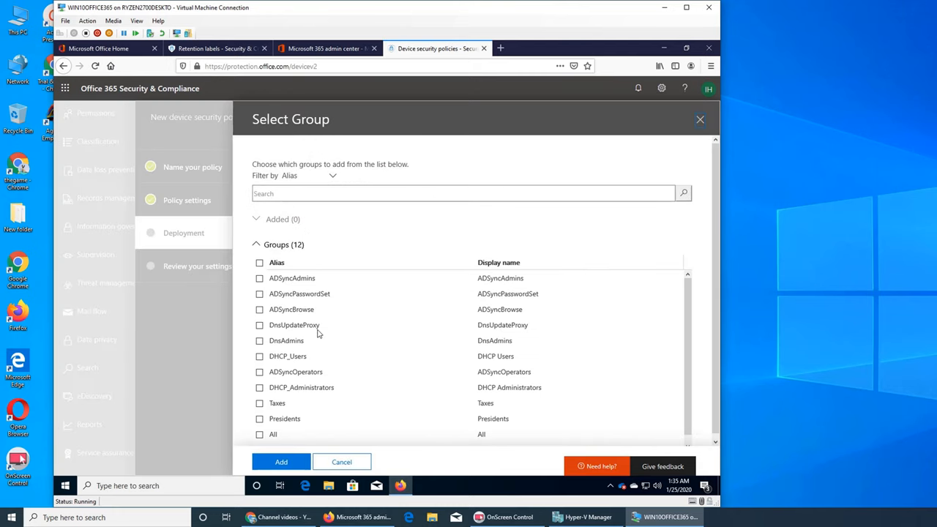
scroll("down", 3)
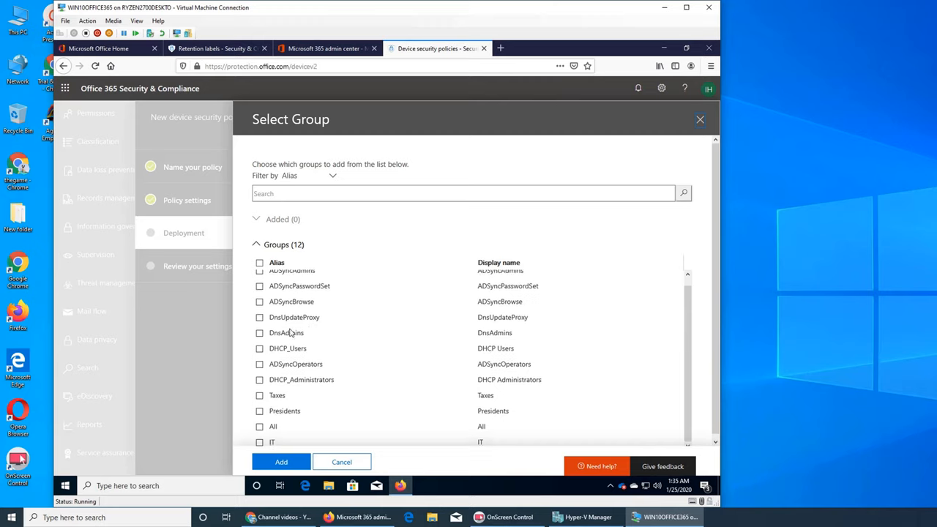
mouse_move(275, 396)
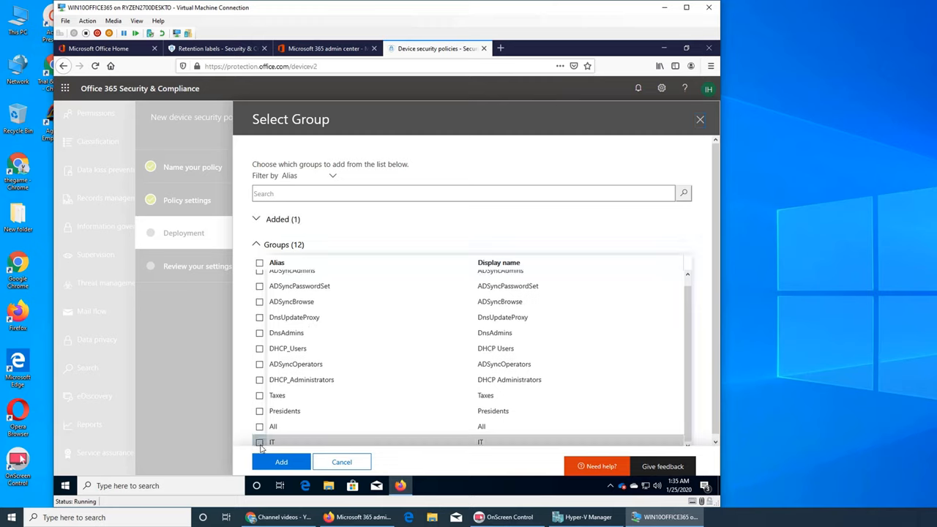
left_click(281, 462)
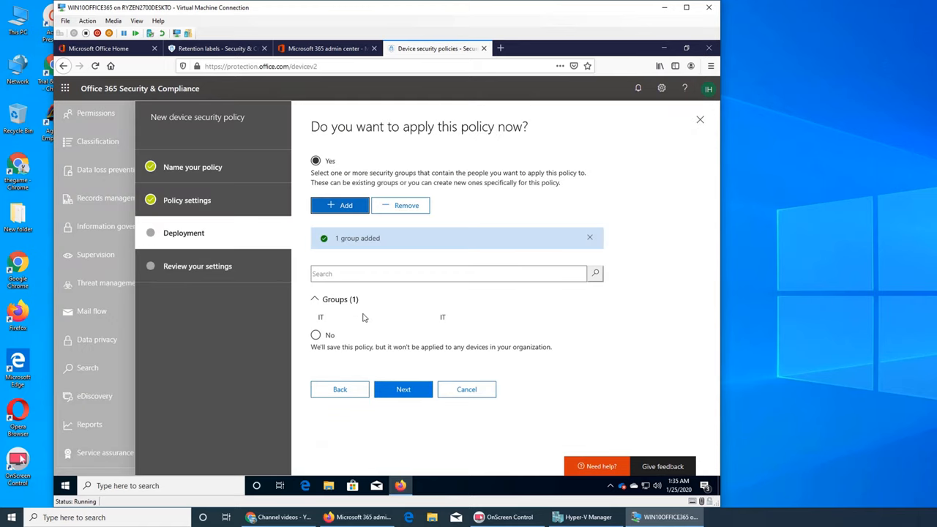
mouse_move(650, 387)
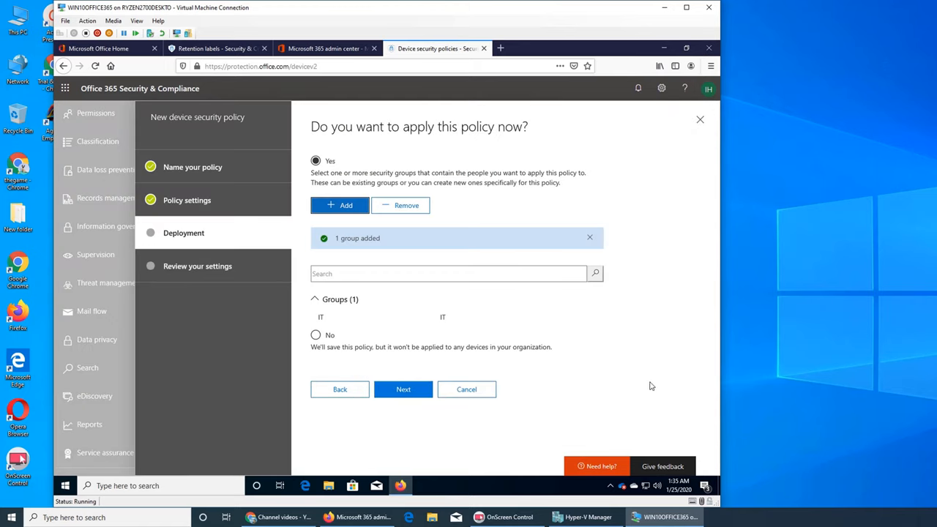
mouse_move(603, 428)
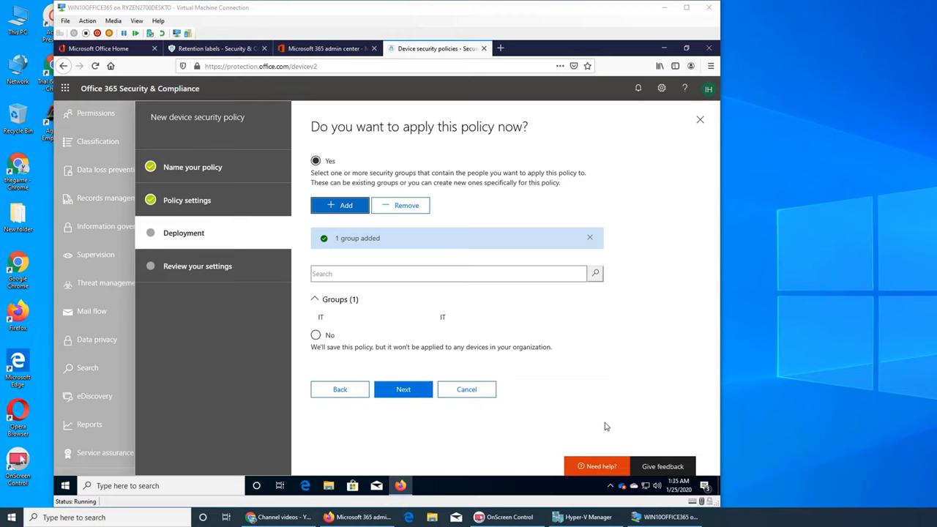
mouse_move(563, 413)
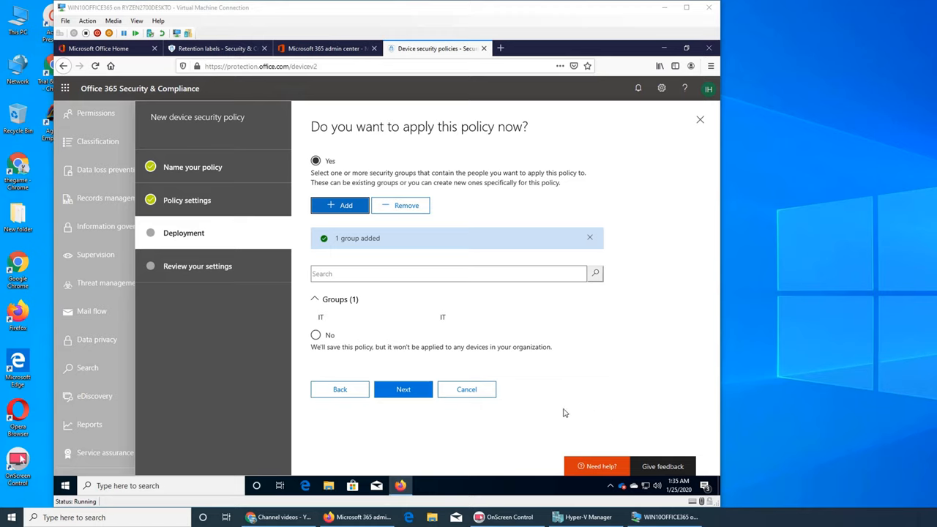
mouse_move(466, 366)
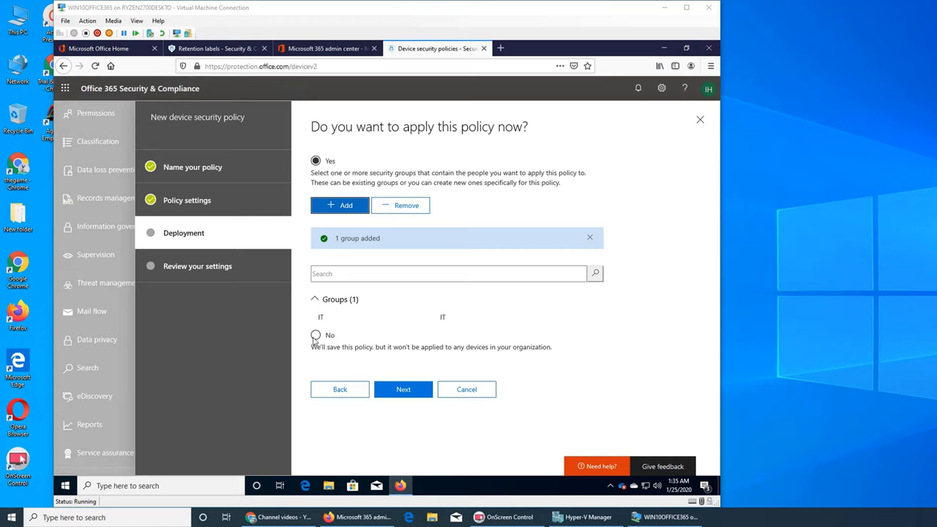
mouse_move(630, 357)
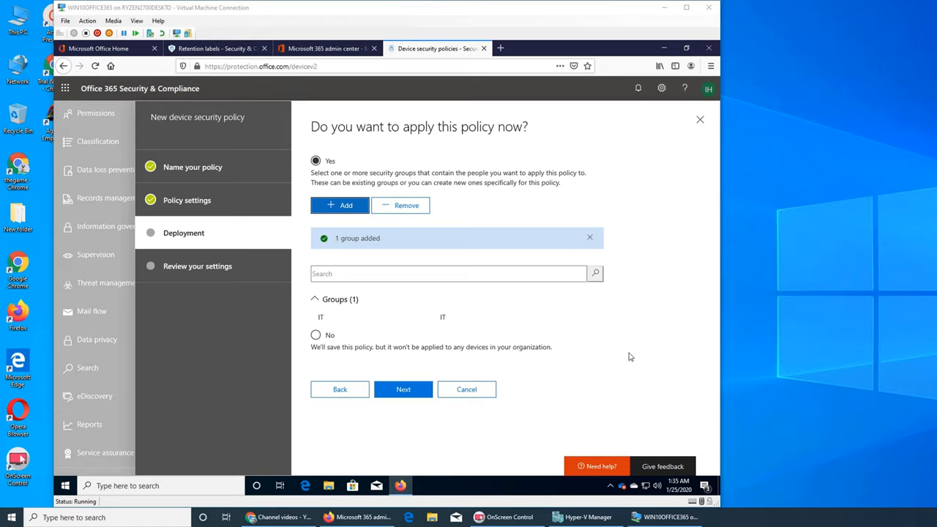
mouse_move(322, 369)
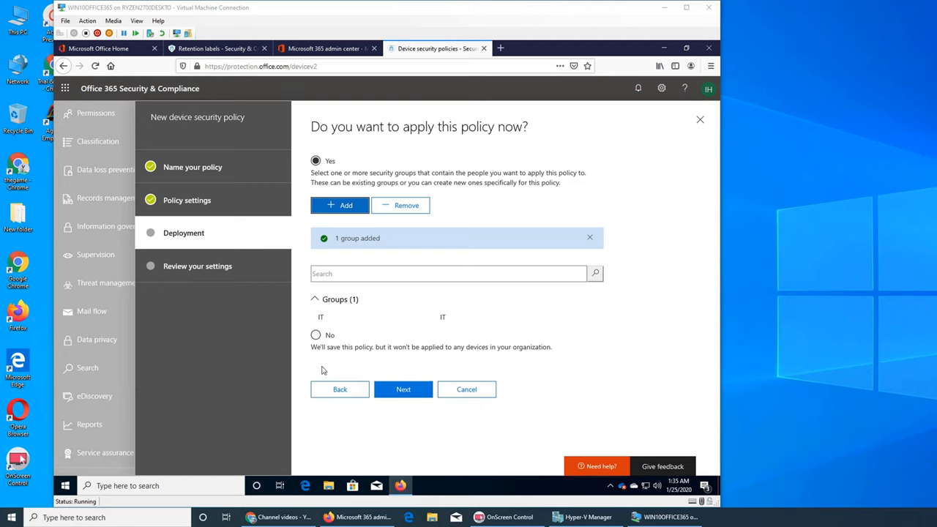
Review and create 'test mobile policy', returning to the Device security policies list
left_click(404, 390)
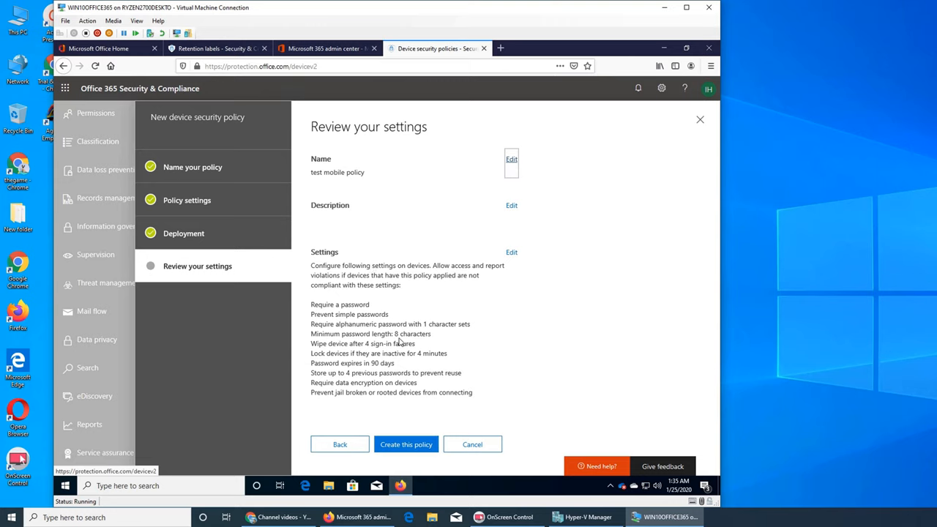
left_click(406, 445)
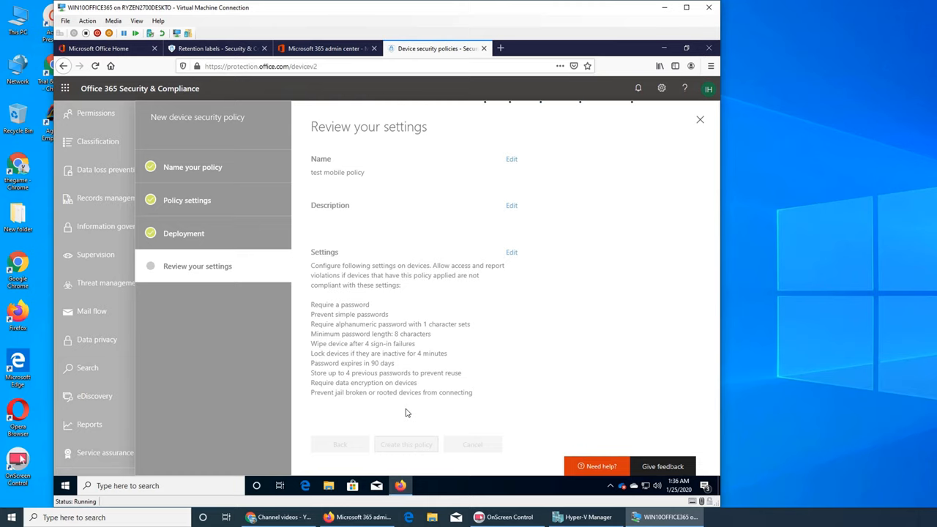
mouse_move(530, 384)
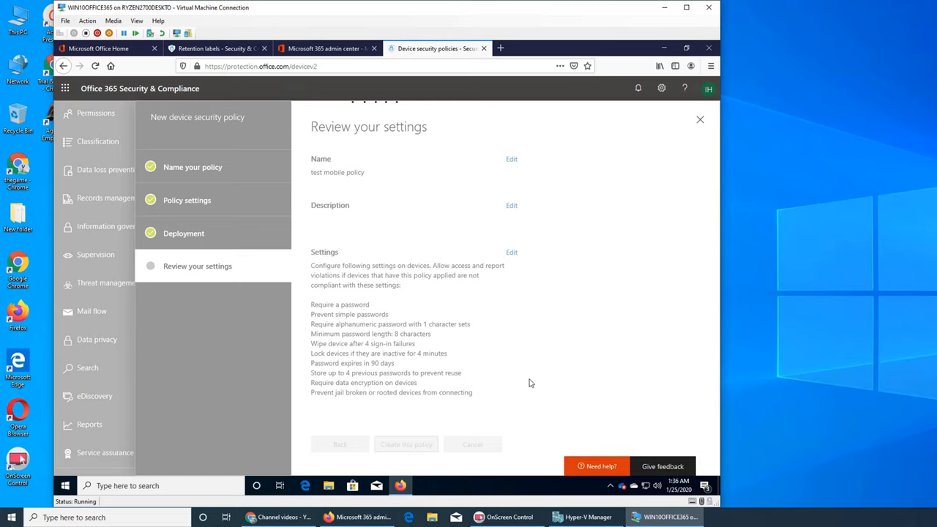
left_click(406, 445)
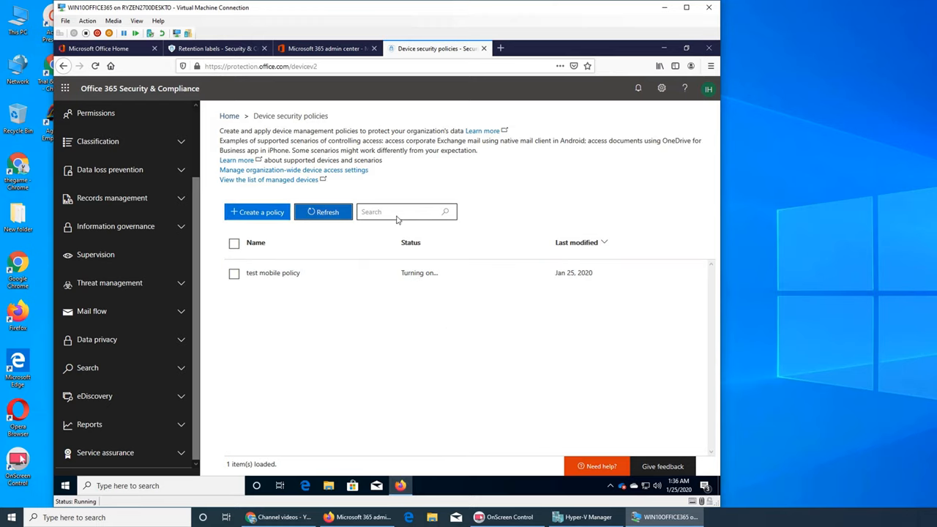
Switch between the admin center devices tab, Device security policies, and land on Retention labels
left_click(325, 49)
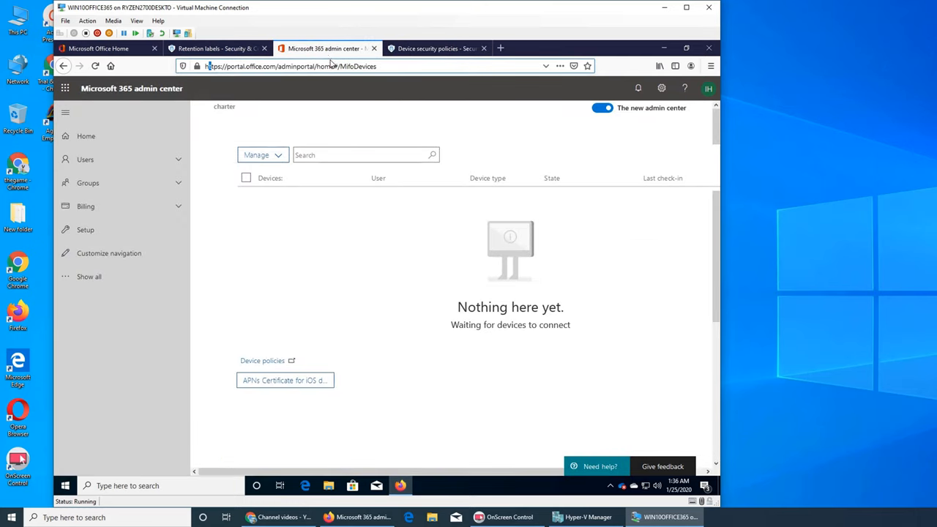
left_click(436, 49)
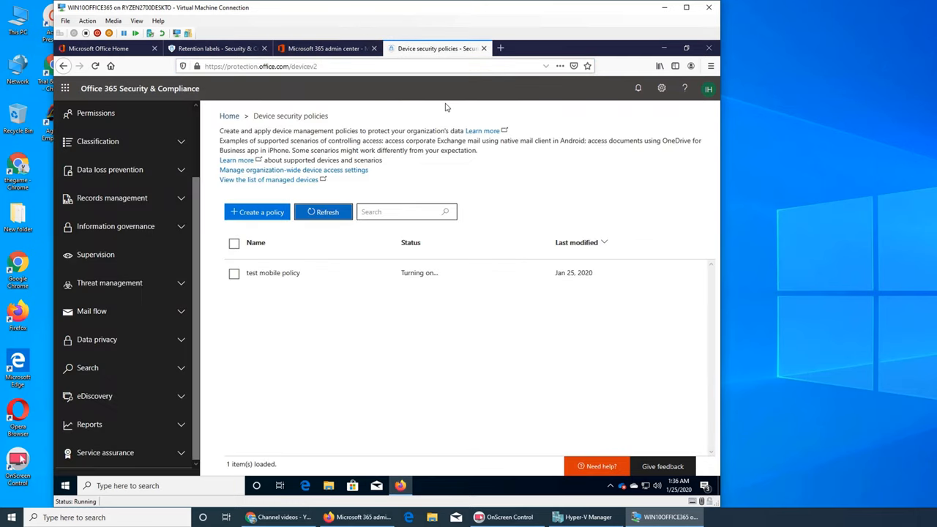
left_click(212, 48)
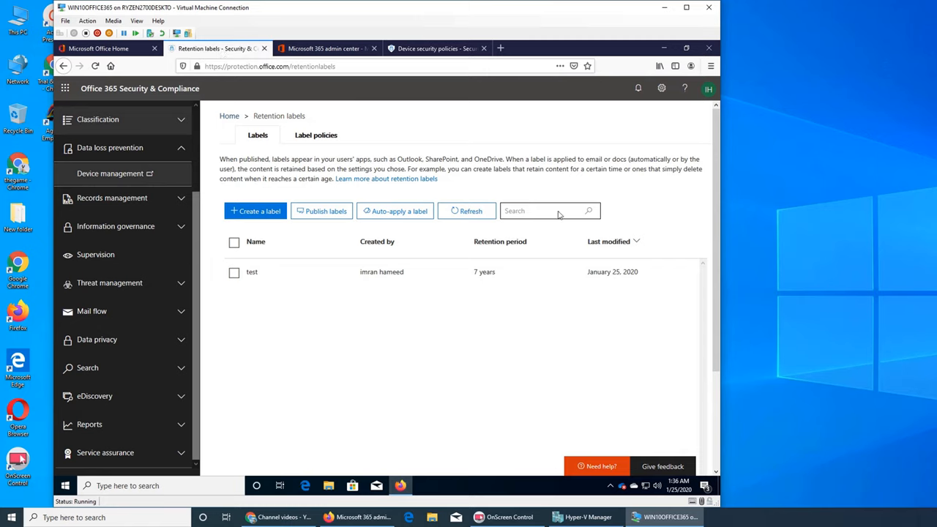